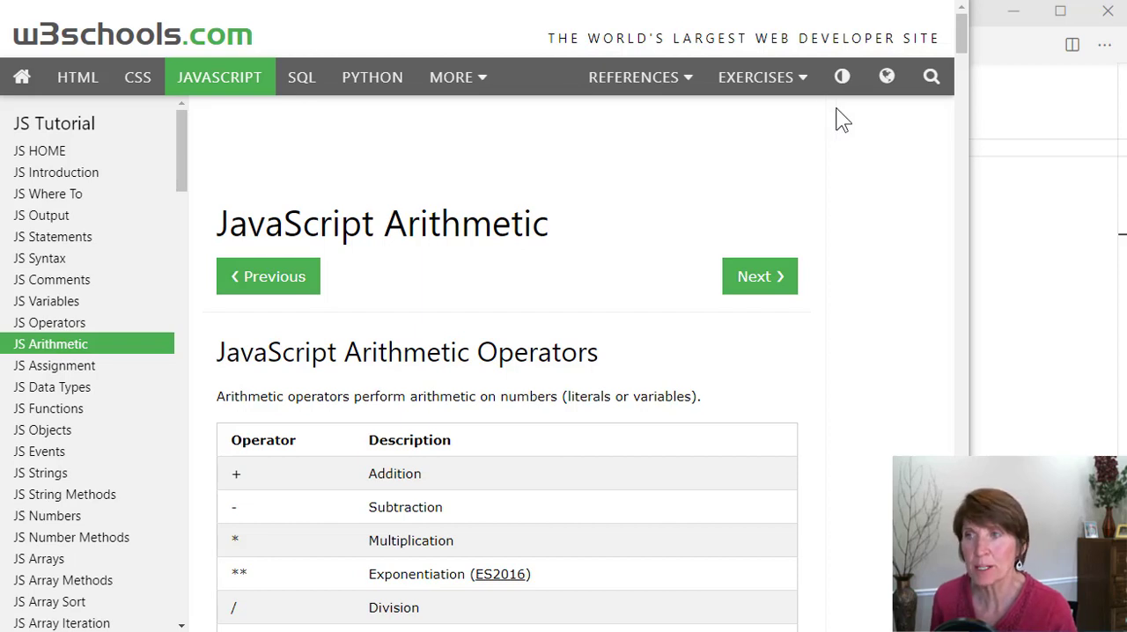
pyautogui.moveTo(580, 143)
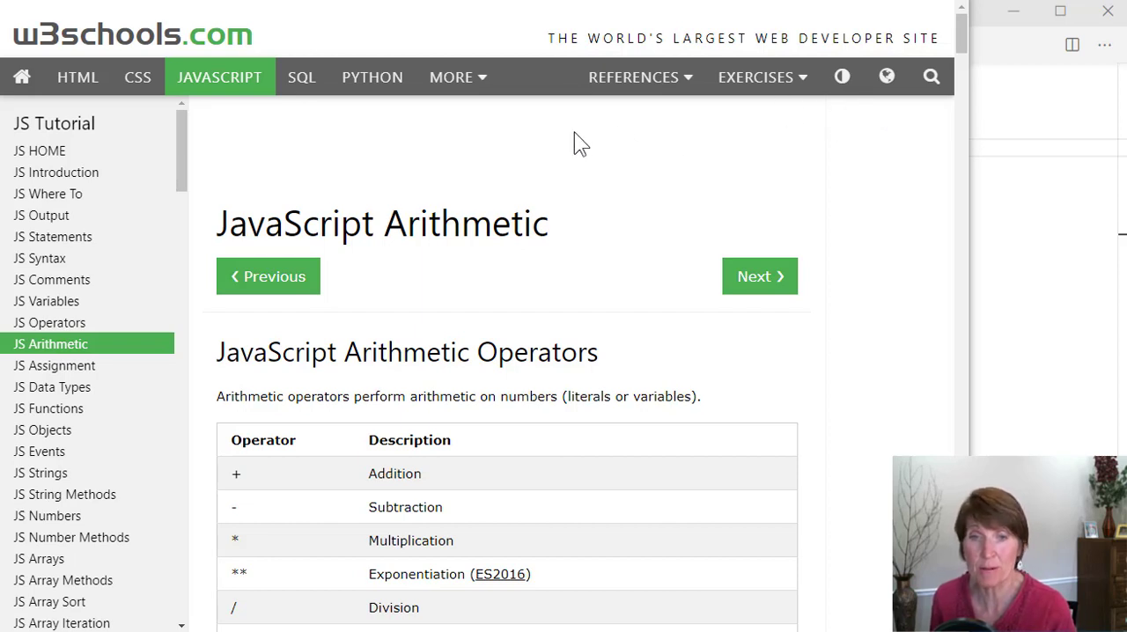
pyautogui.moveTo(962, 44)
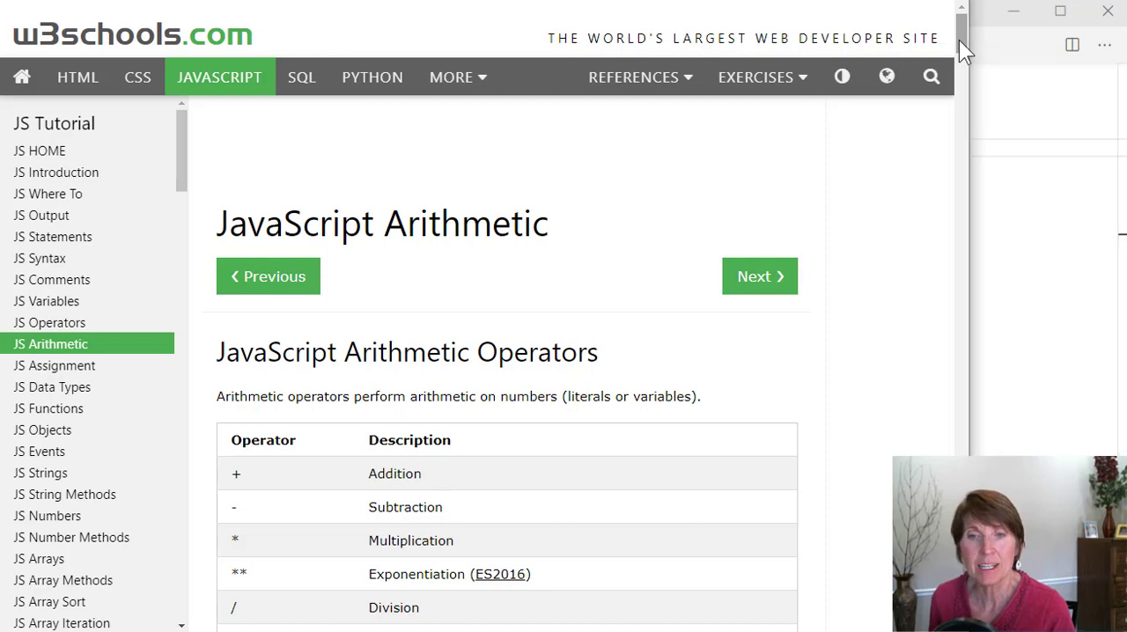
# Review the W3Schools JavaScript Assignment Operators lesson and scroll through its operators table
pyautogui.scroll(-3)
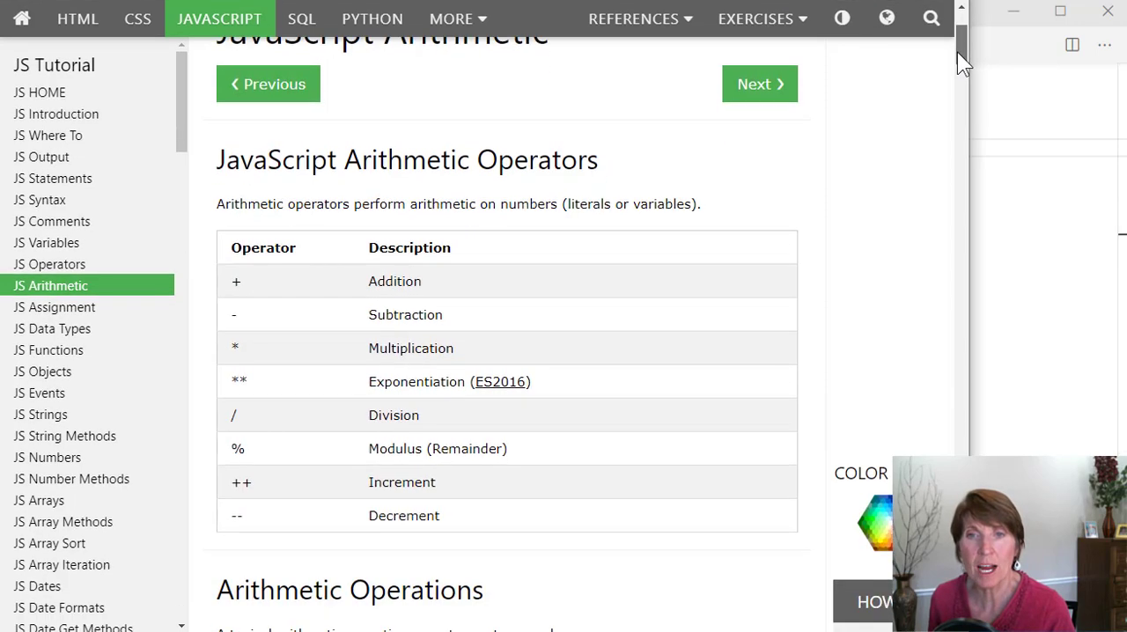
pyautogui.scroll(3)
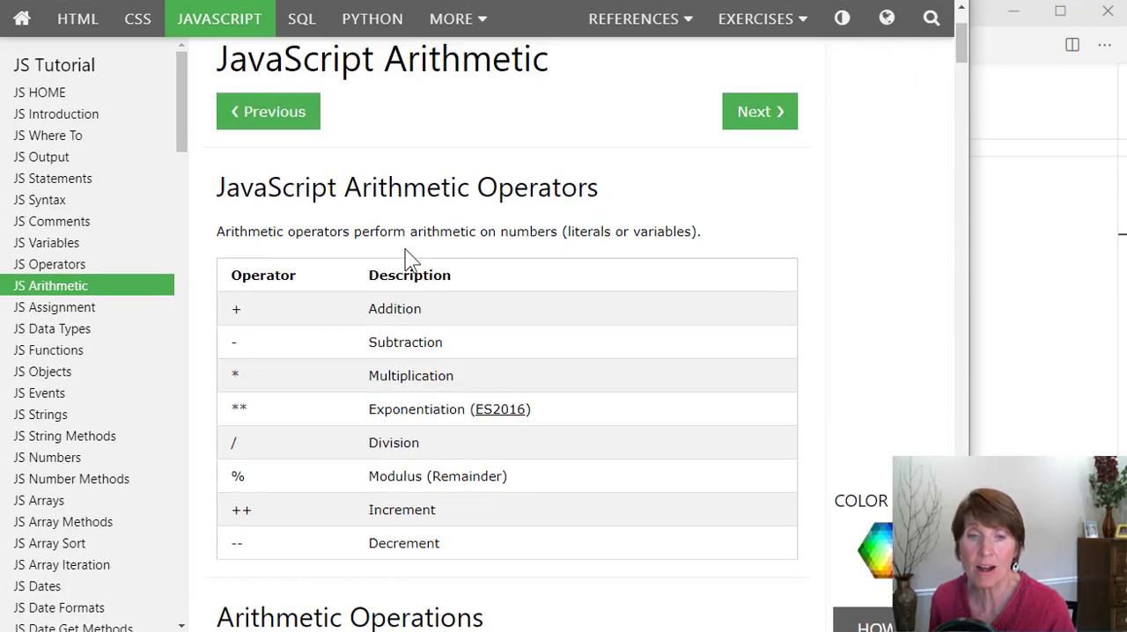
pyautogui.moveTo(250, 361)
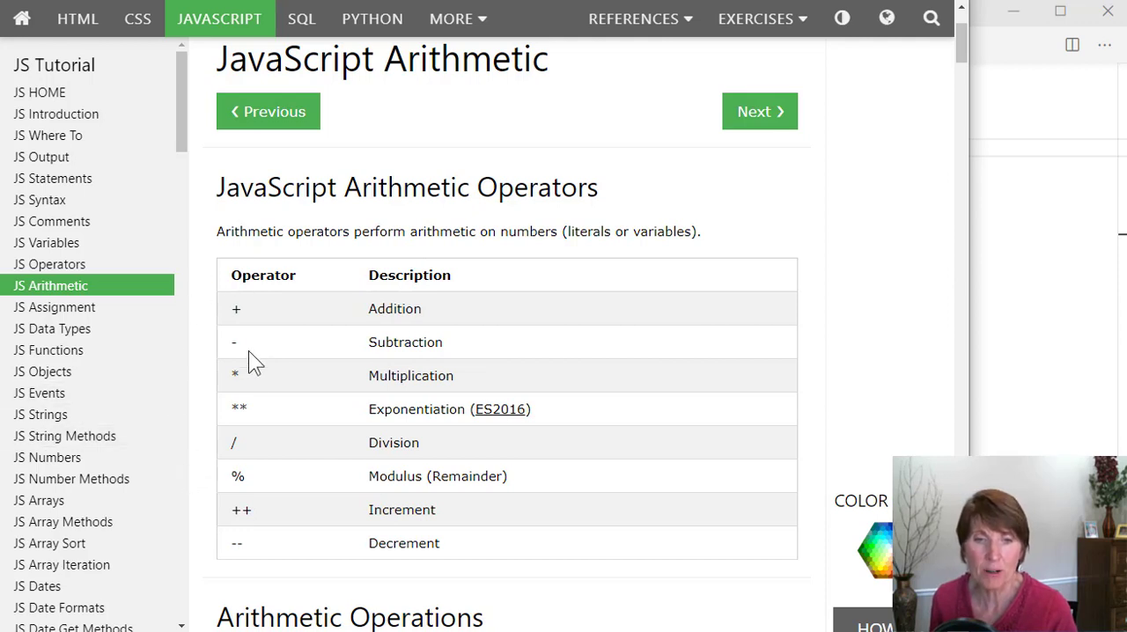
pyautogui.moveTo(293, 363)
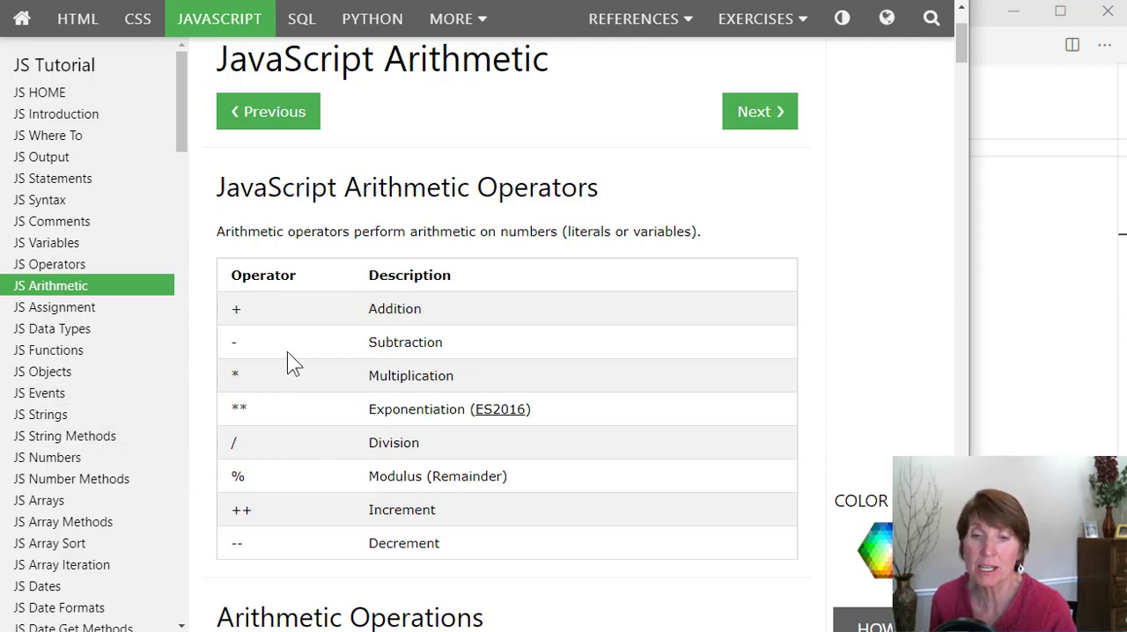
pyautogui.moveTo(261, 431)
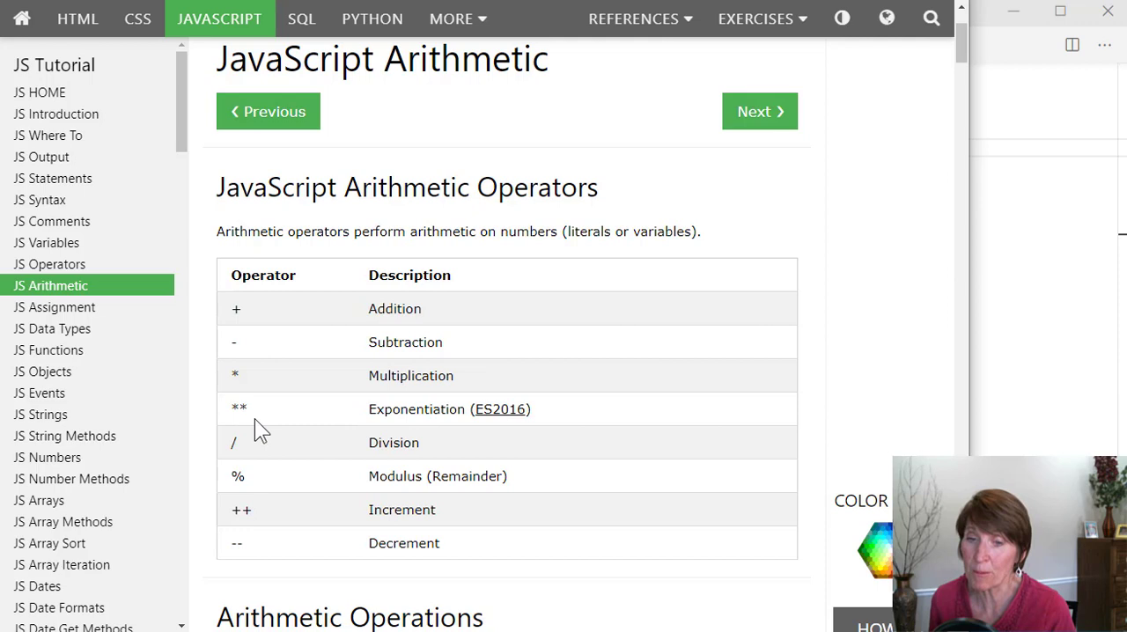
pyautogui.moveTo(236, 422)
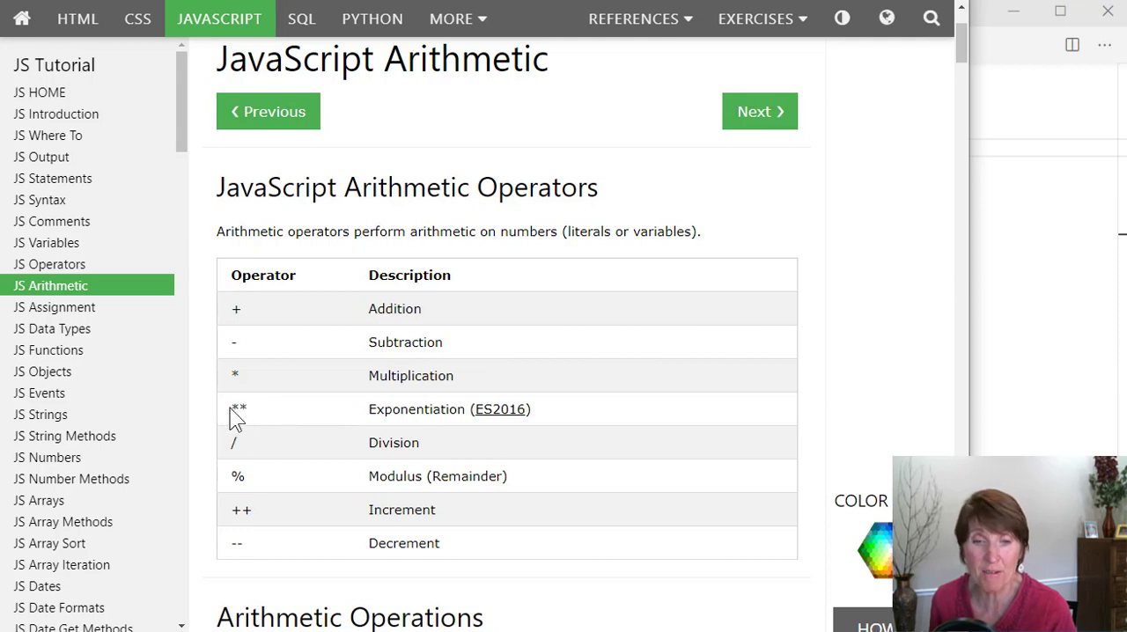
pyautogui.moveTo(250, 509)
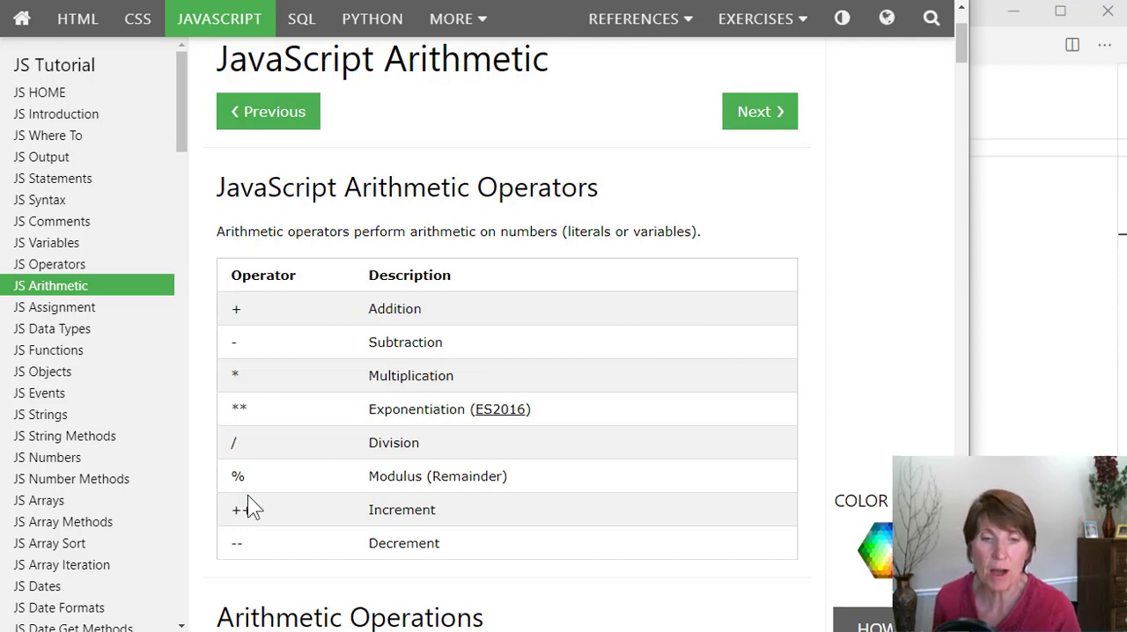
pyautogui.scroll(-3)
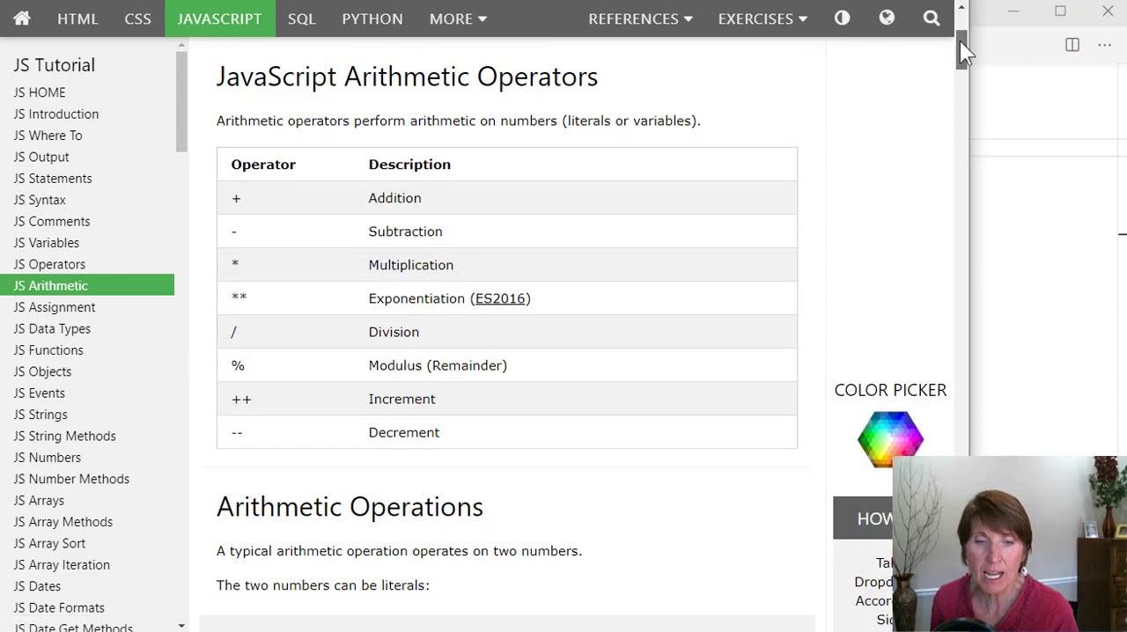
pyautogui.scroll(-3)
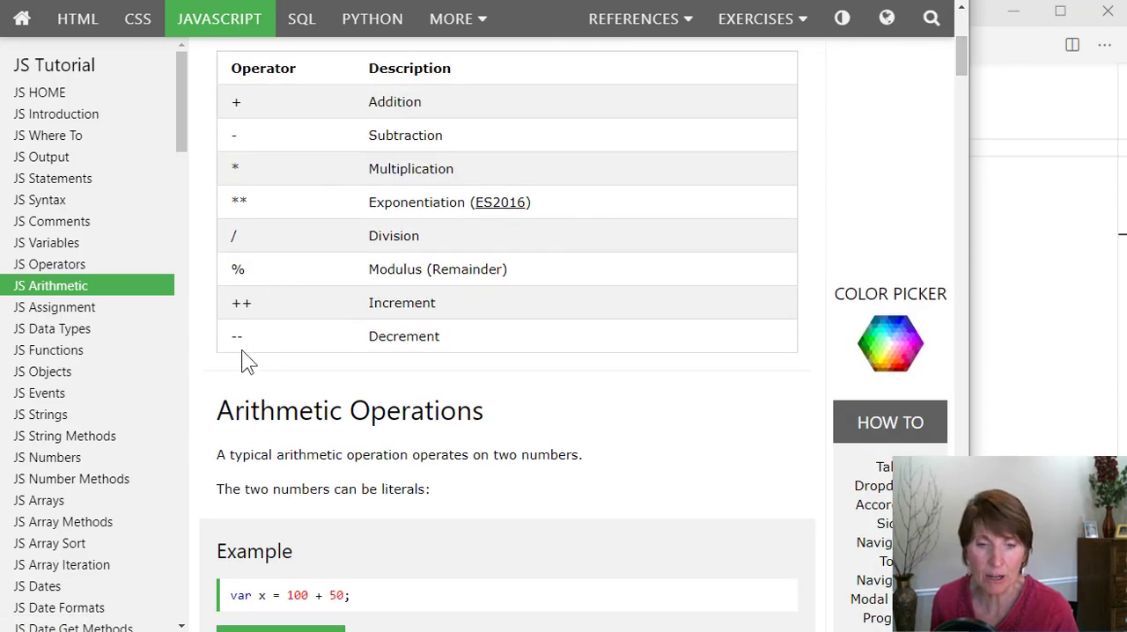
pyautogui.moveTo(360, 239)
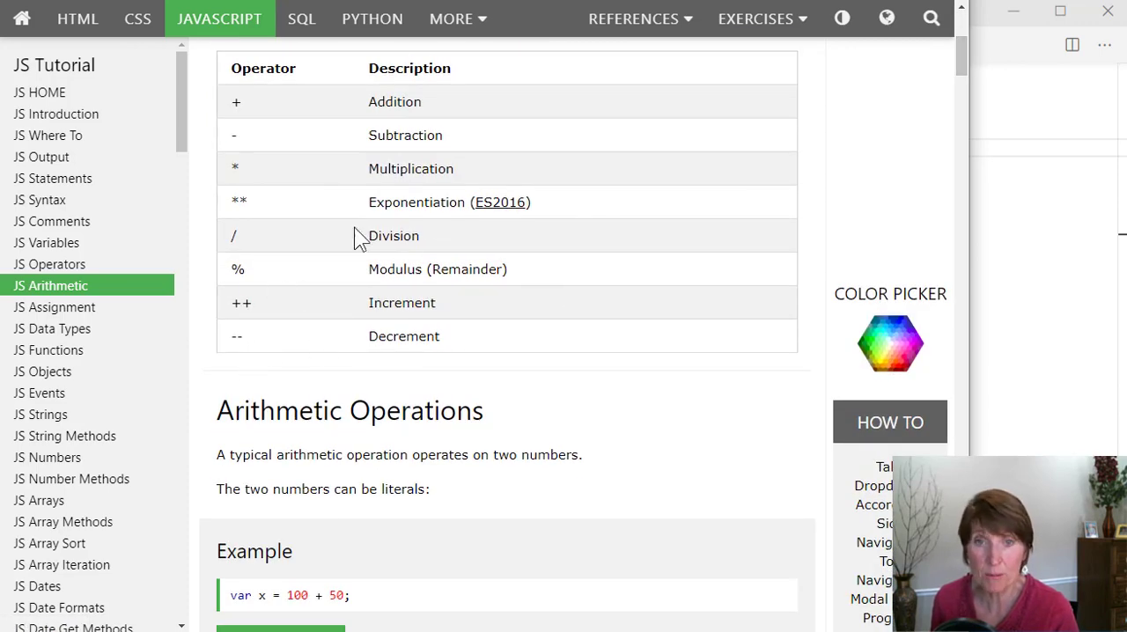
pyautogui.moveTo(53, 307)
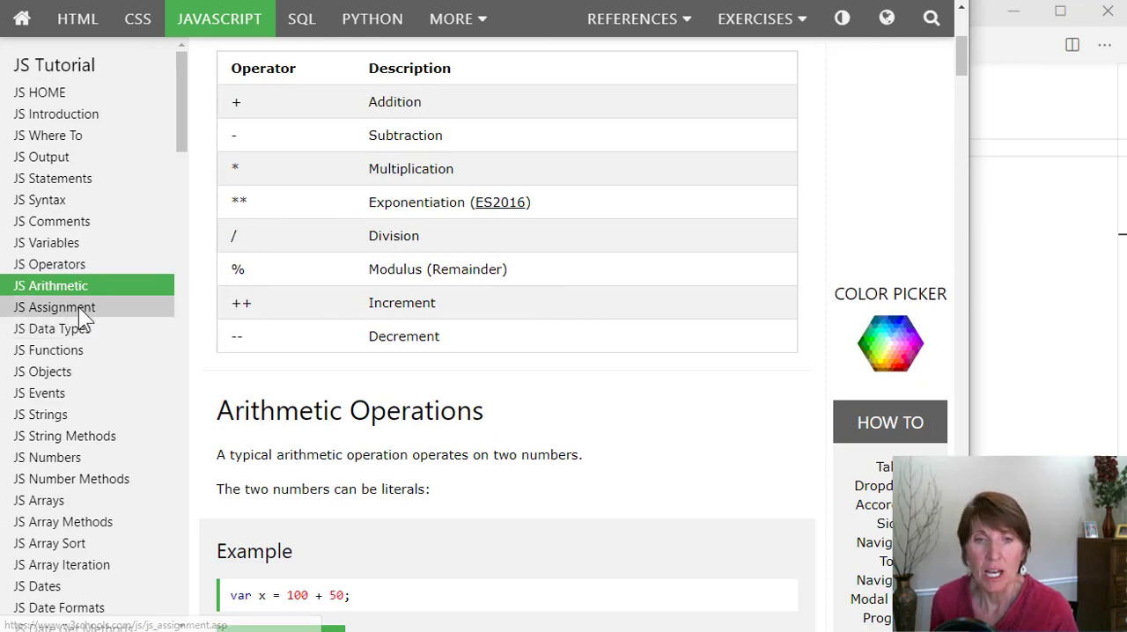
pyautogui.click(54, 306)
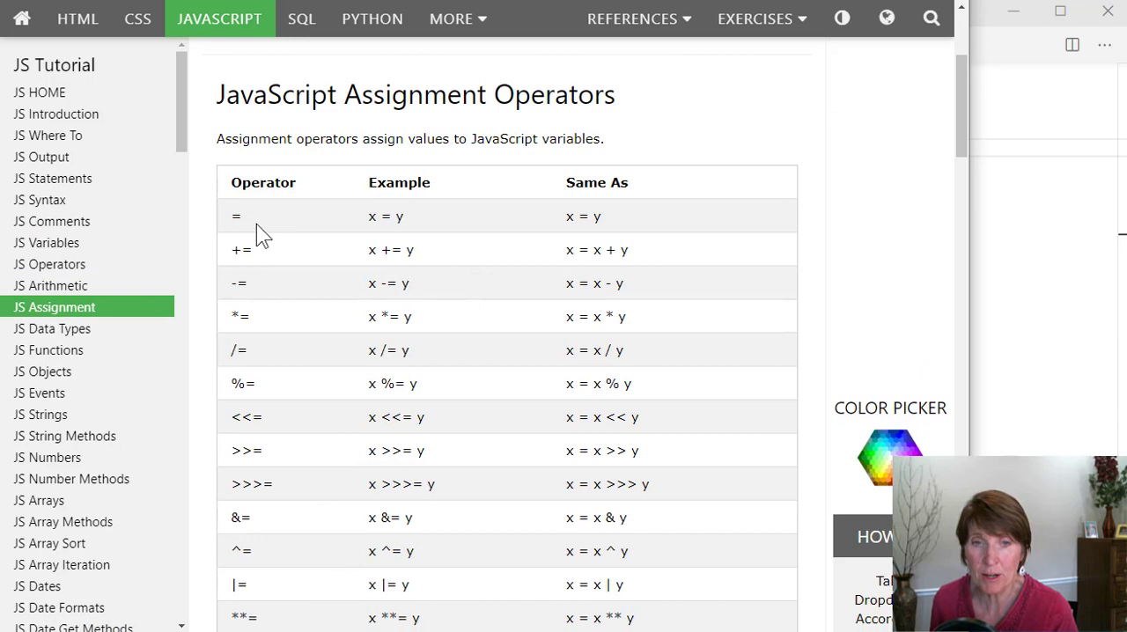
pyautogui.moveTo(211, 225)
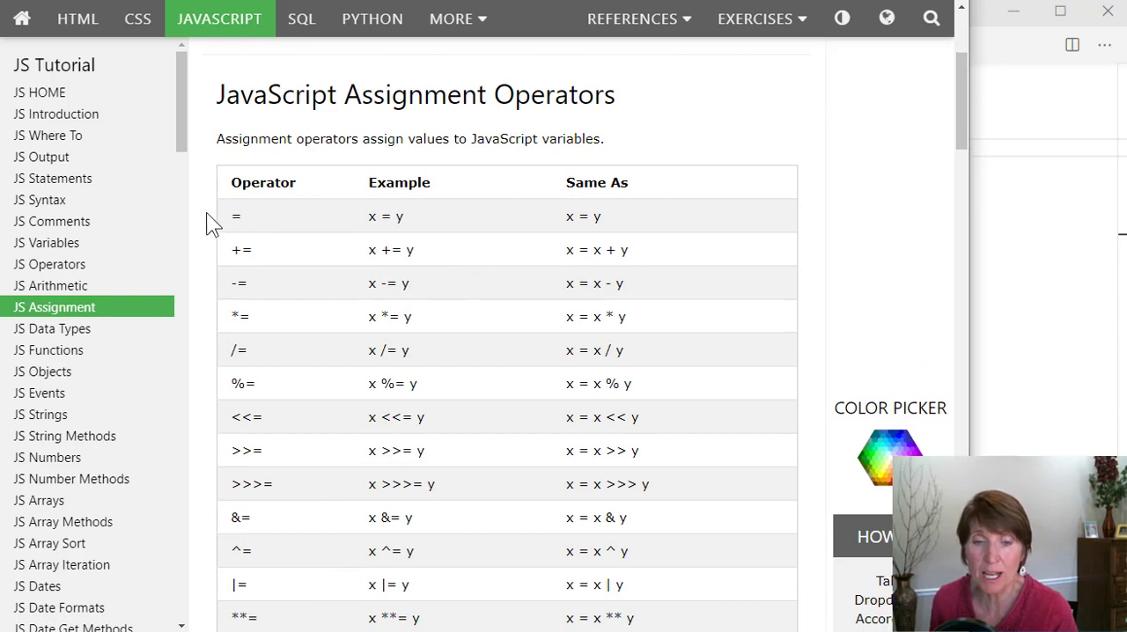
pyautogui.moveTo(261, 268)
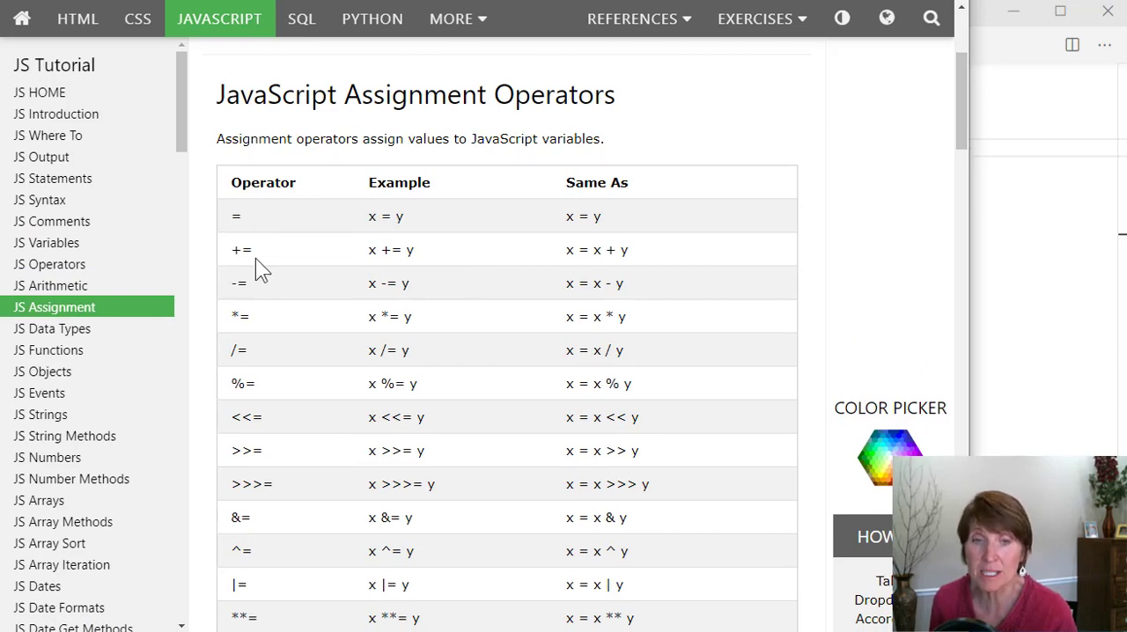
pyautogui.moveTo(585, 285)
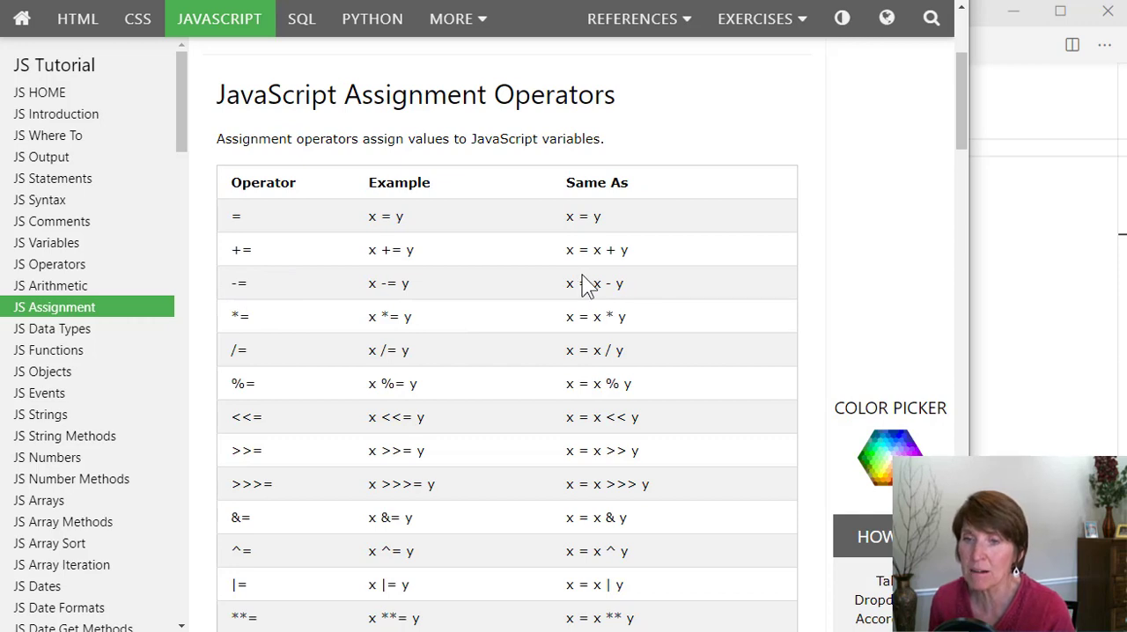
pyautogui.moveTo(625, 296)
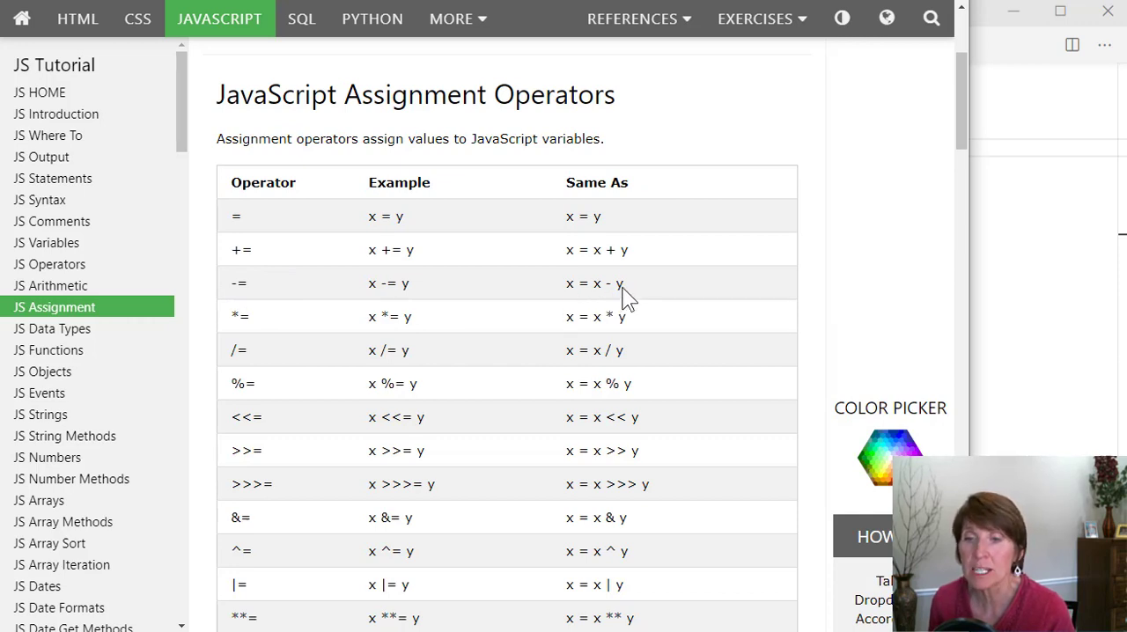
pyautogui.moveTo(578, 299)
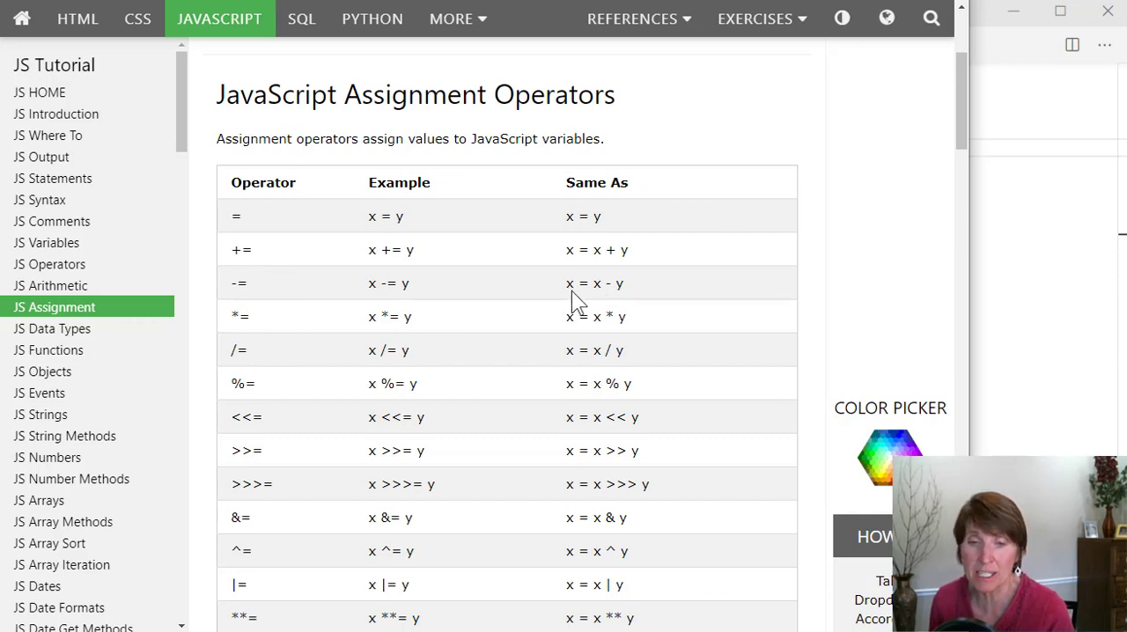
pyautogui.scroll(-3)
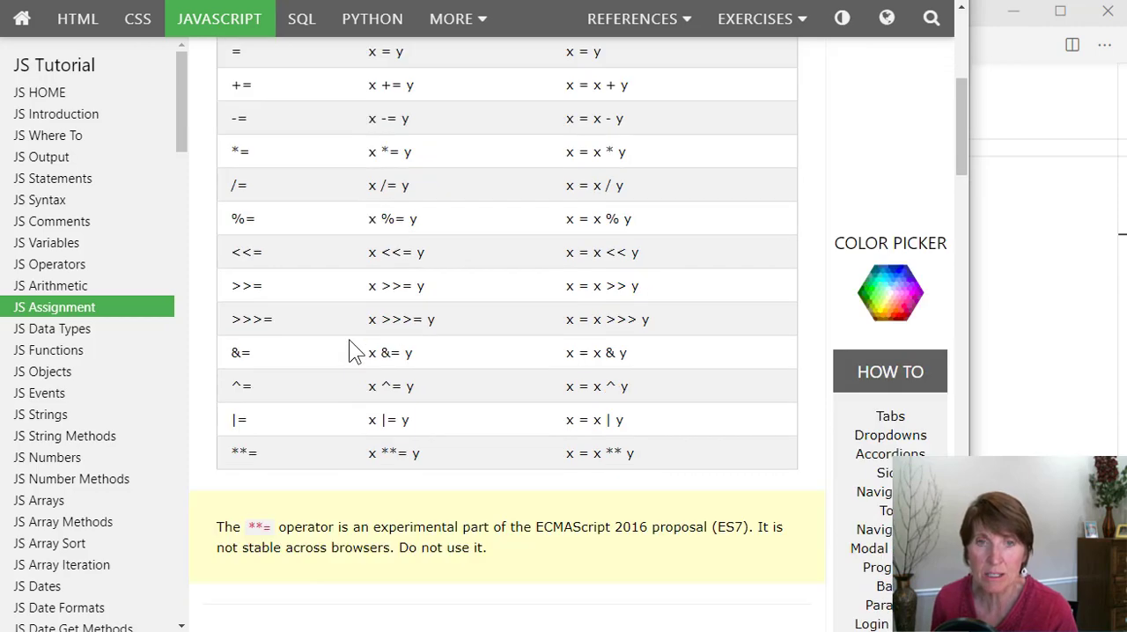
pyautogui.scroll(3)
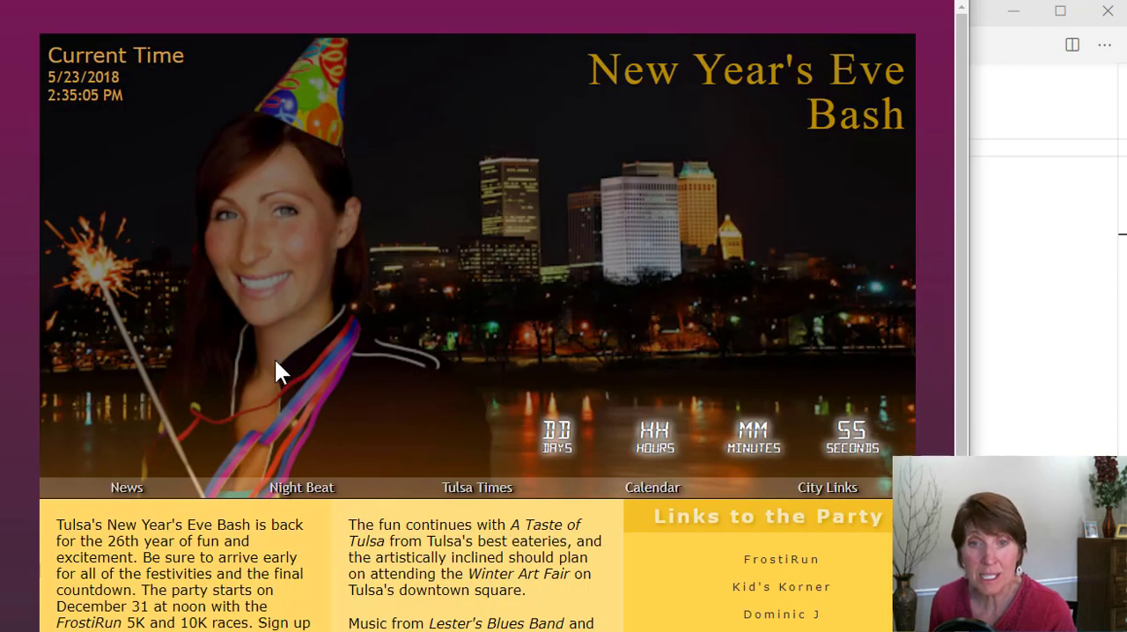
pyautogui.moveTo(573, 458)
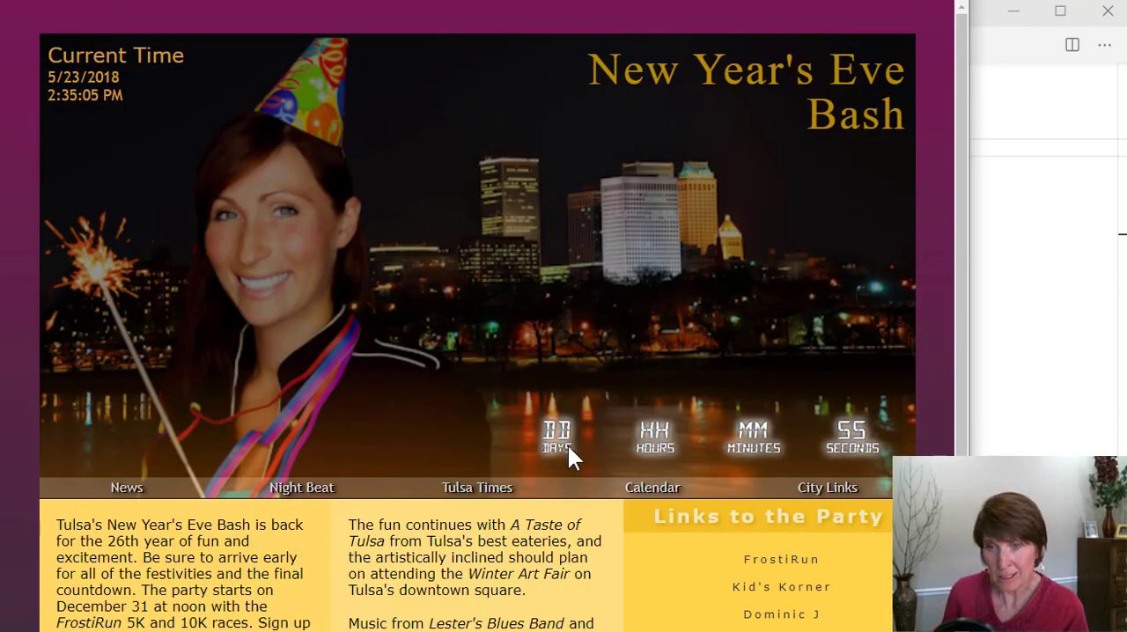
pyautogui.moveTo(479, 602)
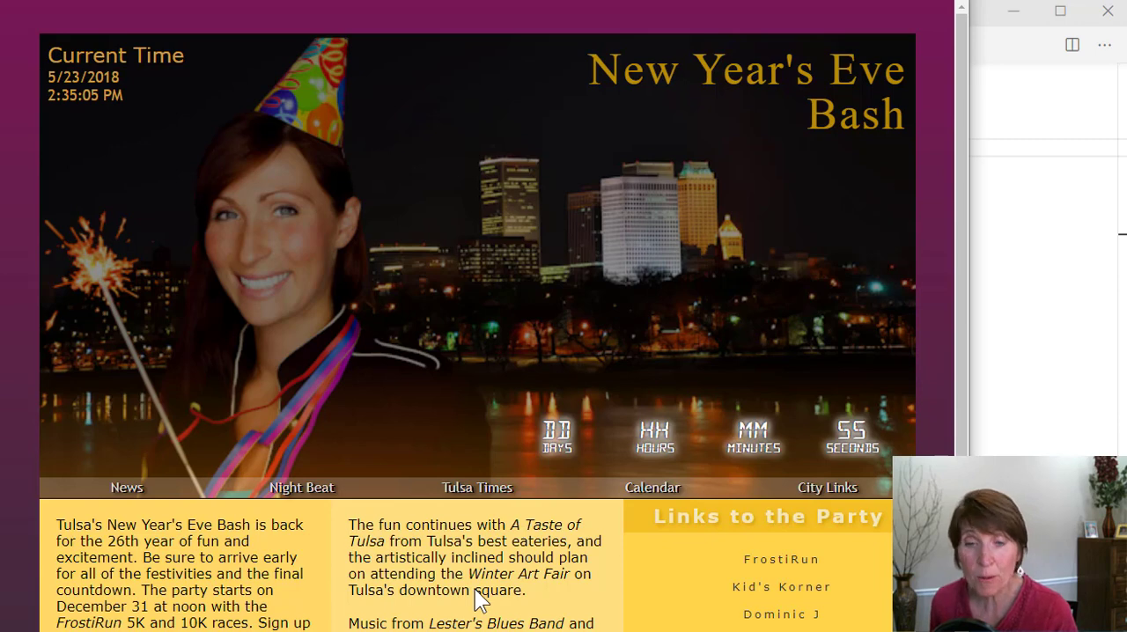
pyautogui.moveTo(994, 381)
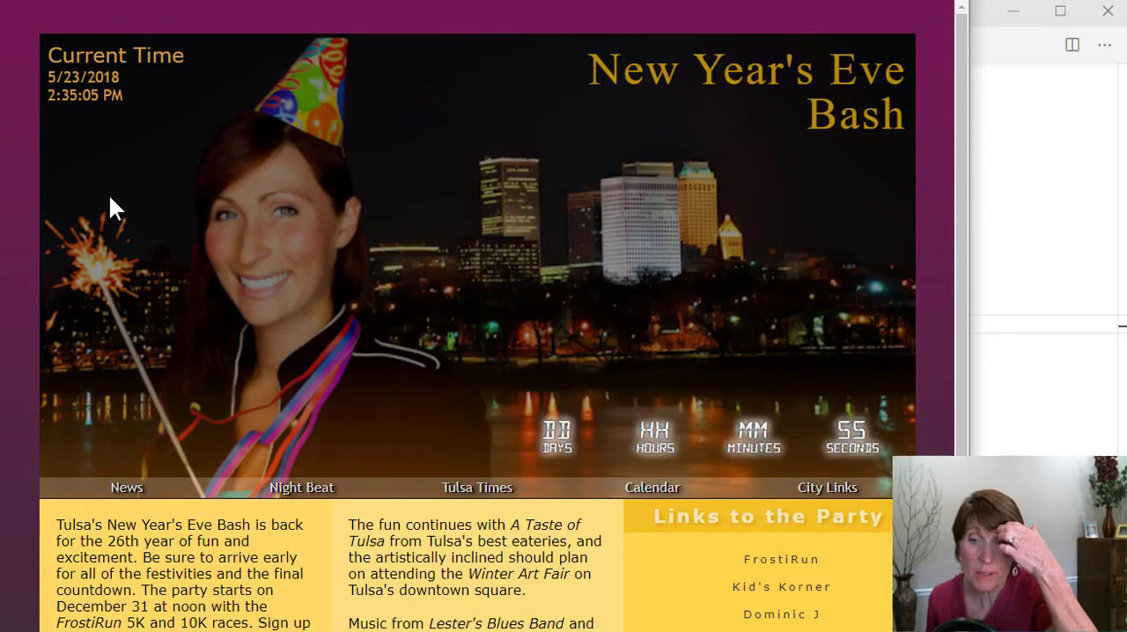
pyautogui.moveTo(520, 444)
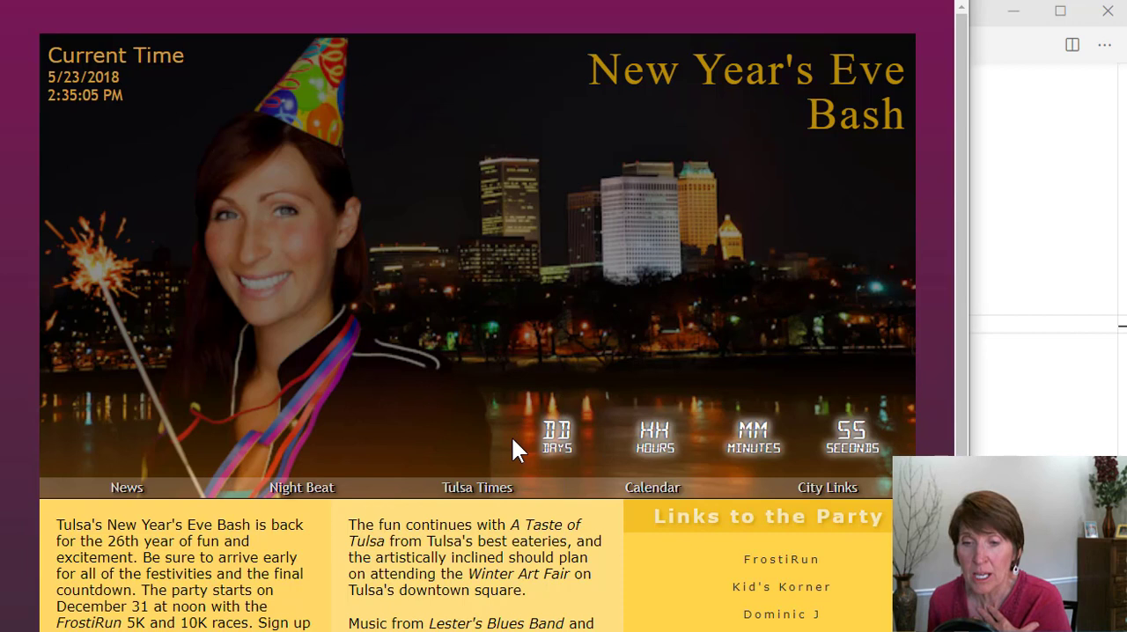
pyautogui.moveTo(56, 116)
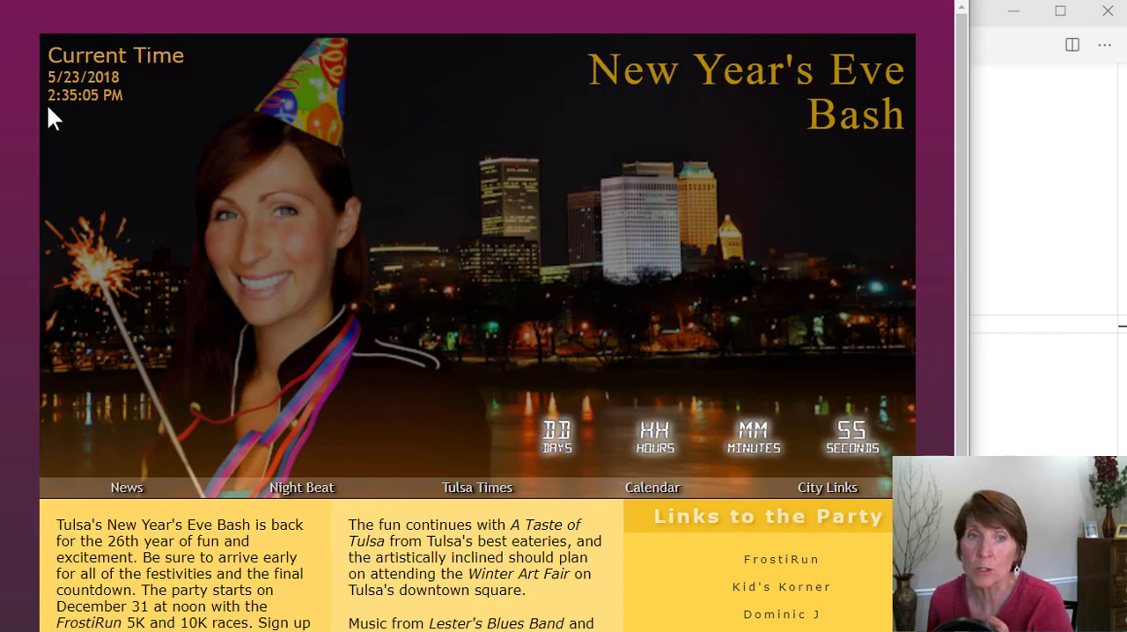
pyautogui.moveTo(117, 101)
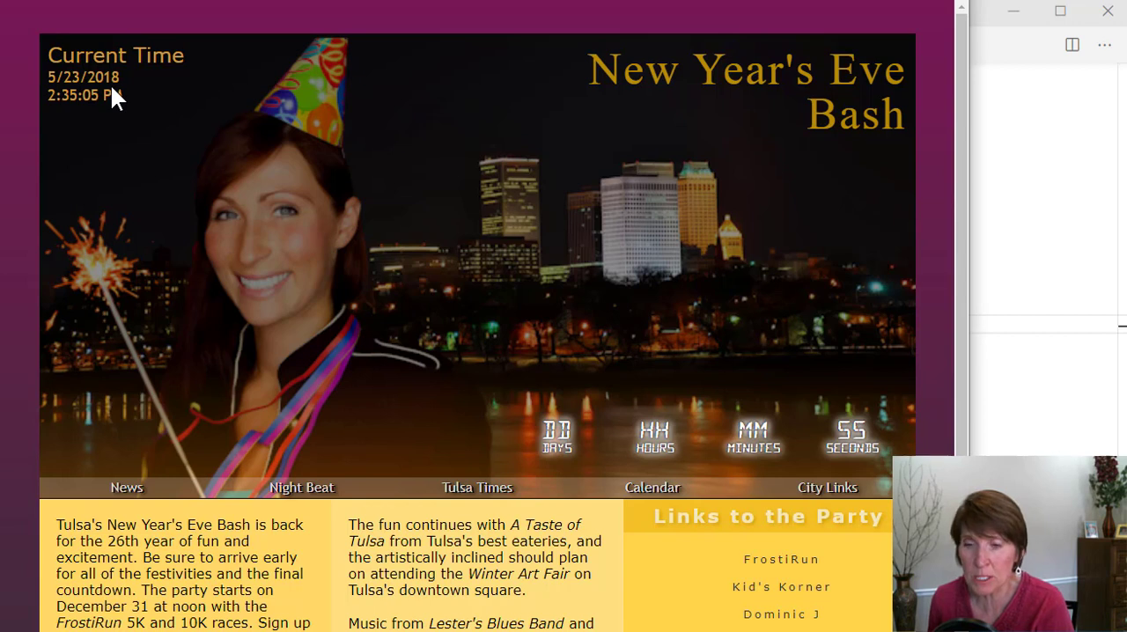
pyautogui.moveTo(565, 425)
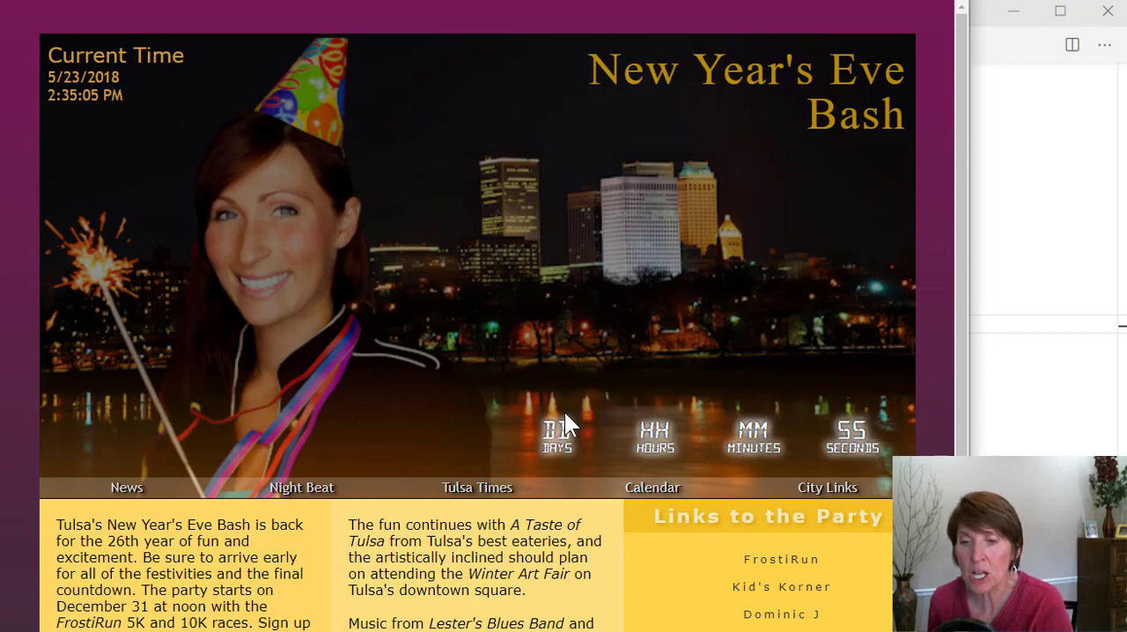
pyautogui.moveTo(543, 444)
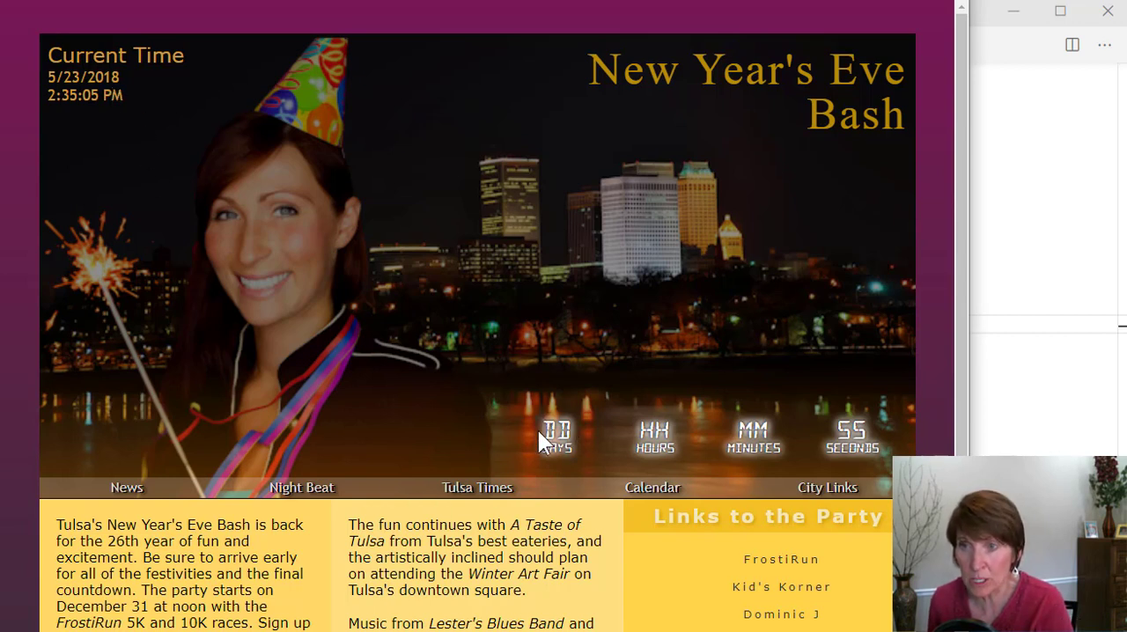
pyautogui.moveTo(616, 483)
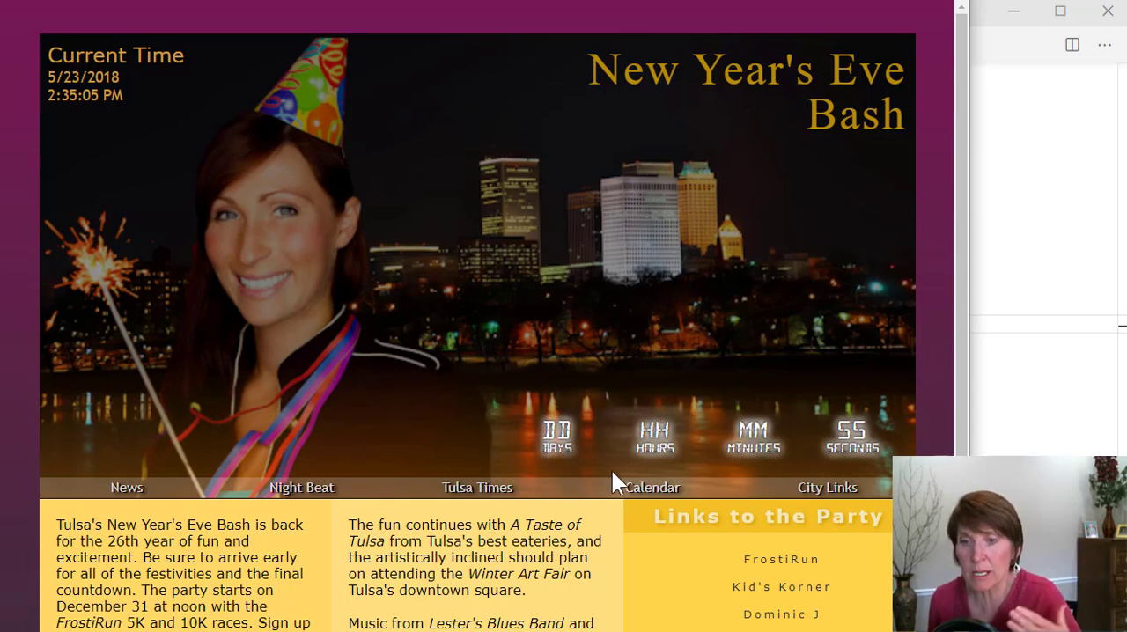
pyautogui.moveTo(713, 430)
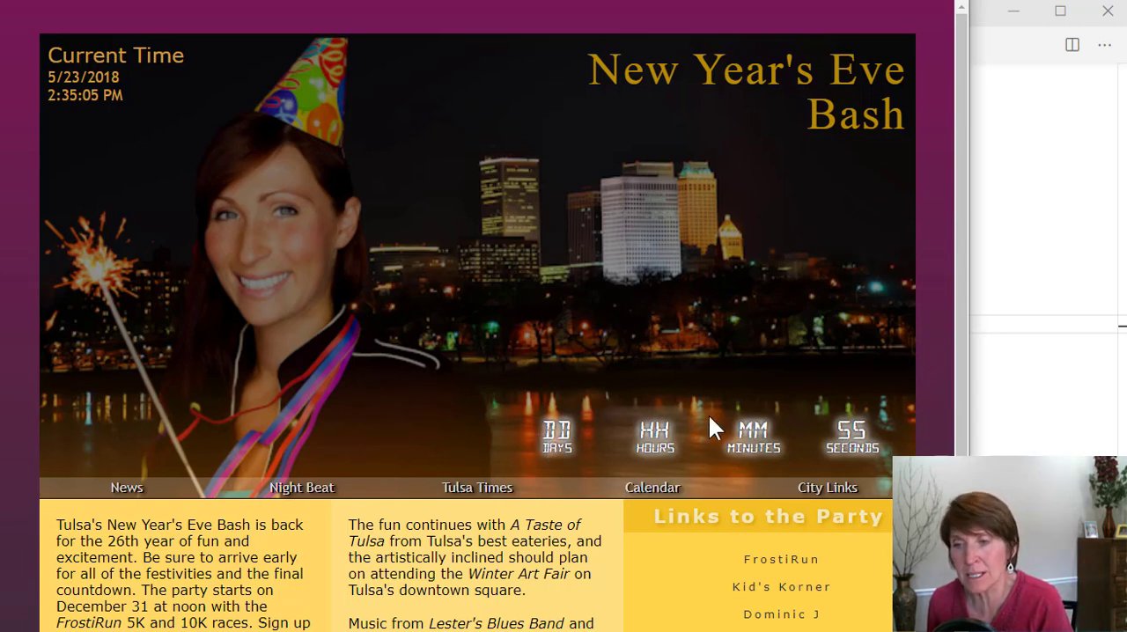
pyautogui.moveTo(486, 444)
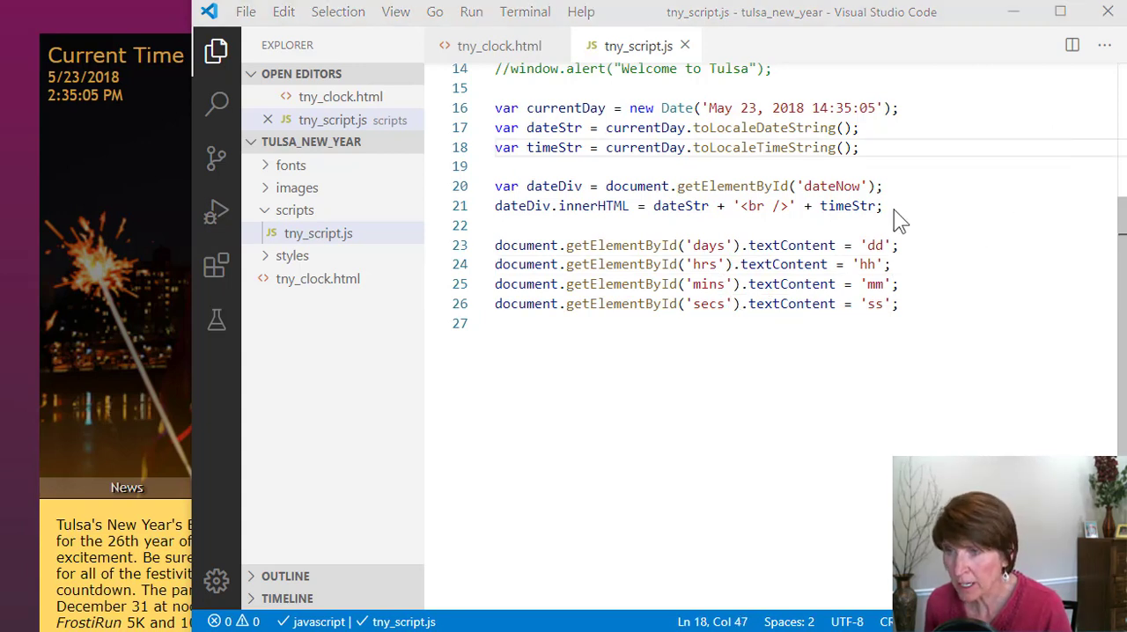
# Add a new line declaring var newYear = new Date("January 1, 2018"); below the dateDiv line
pyautogui.click(880, 205)
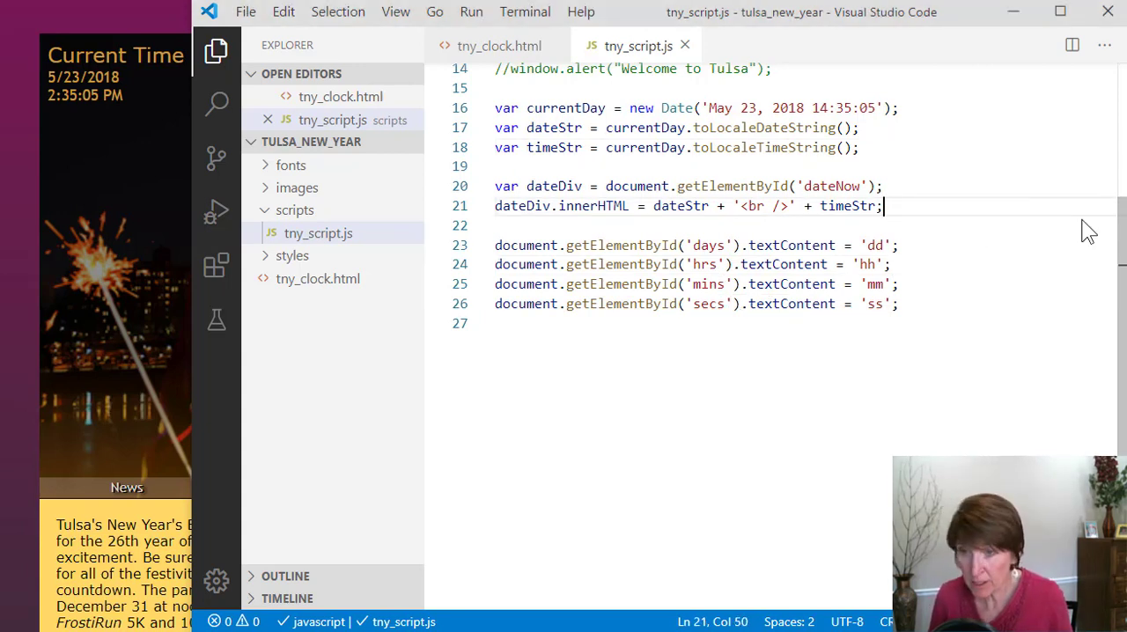
pyautogui.press('Enter')
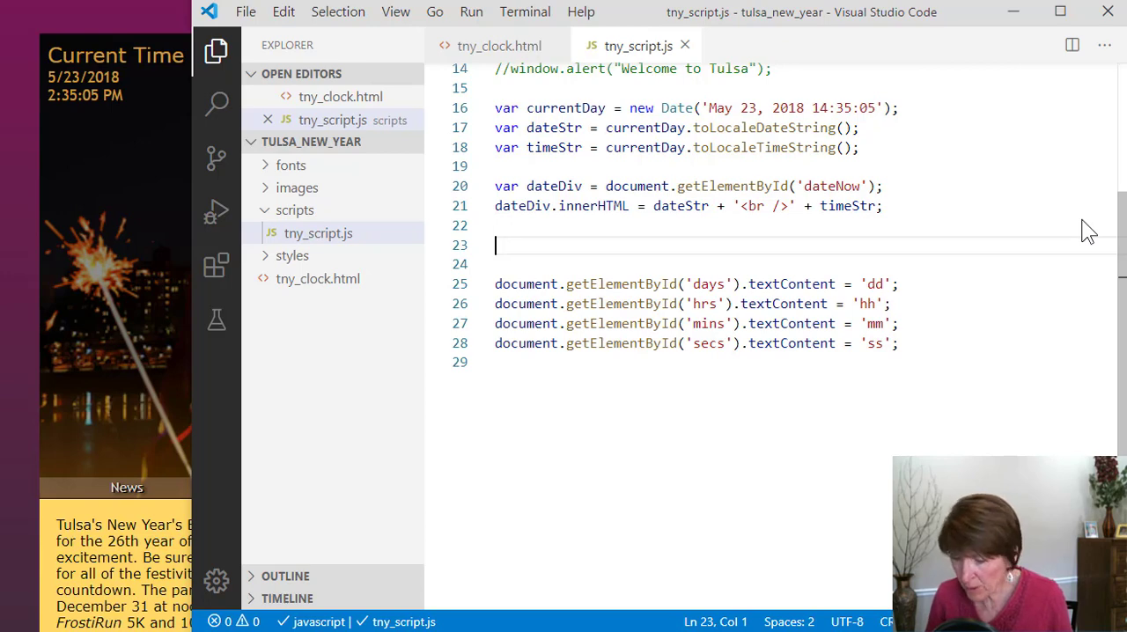
pyautogui.write('var')
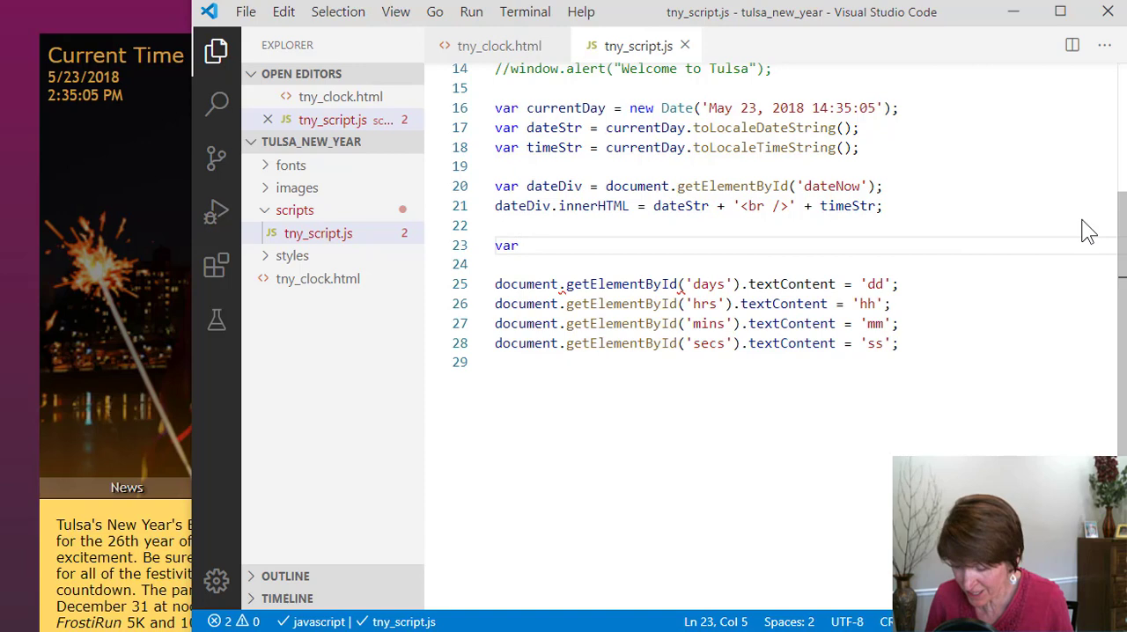
pyautogui.write('n')
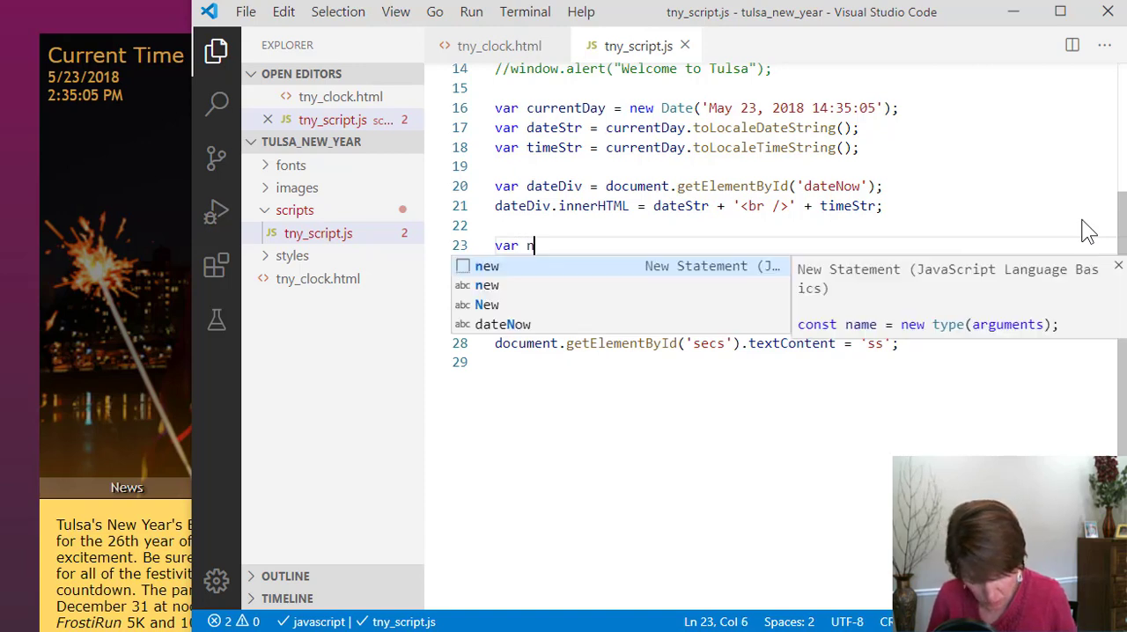
pyautogui.write('ewYear =')
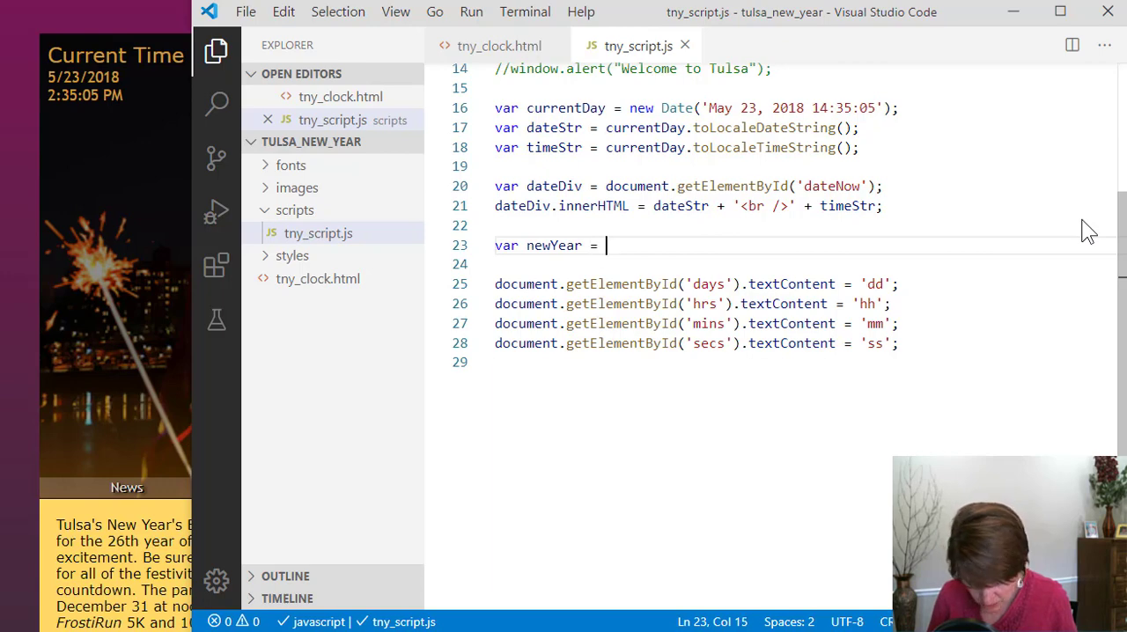
pyautogui.write('new')
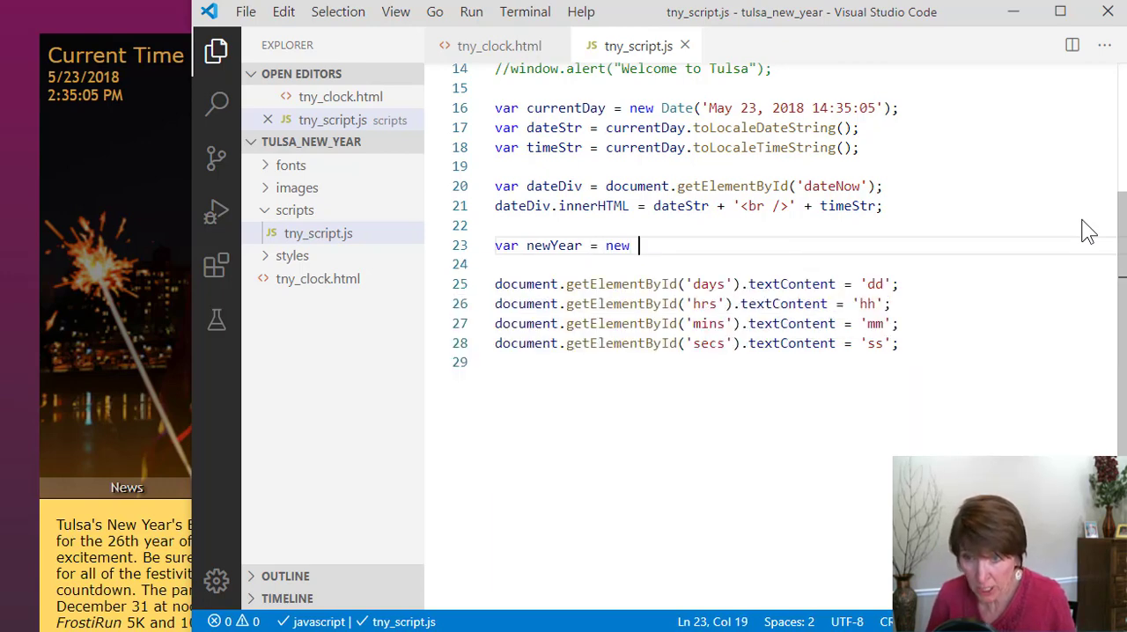
pyautogui.write('Date')
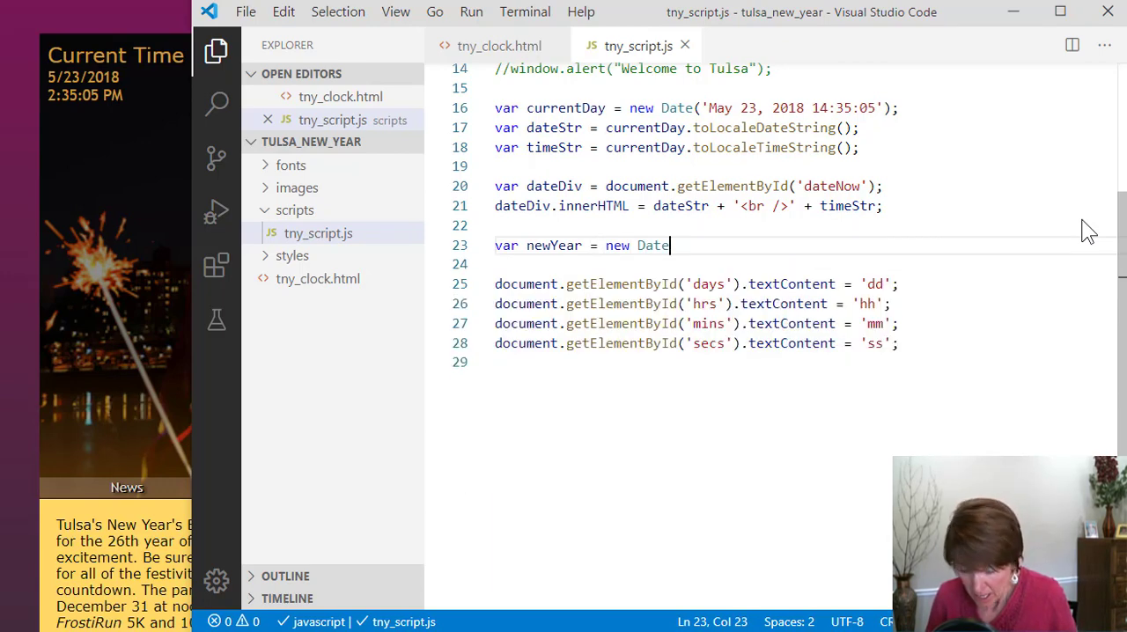
pyautogui.write('()')
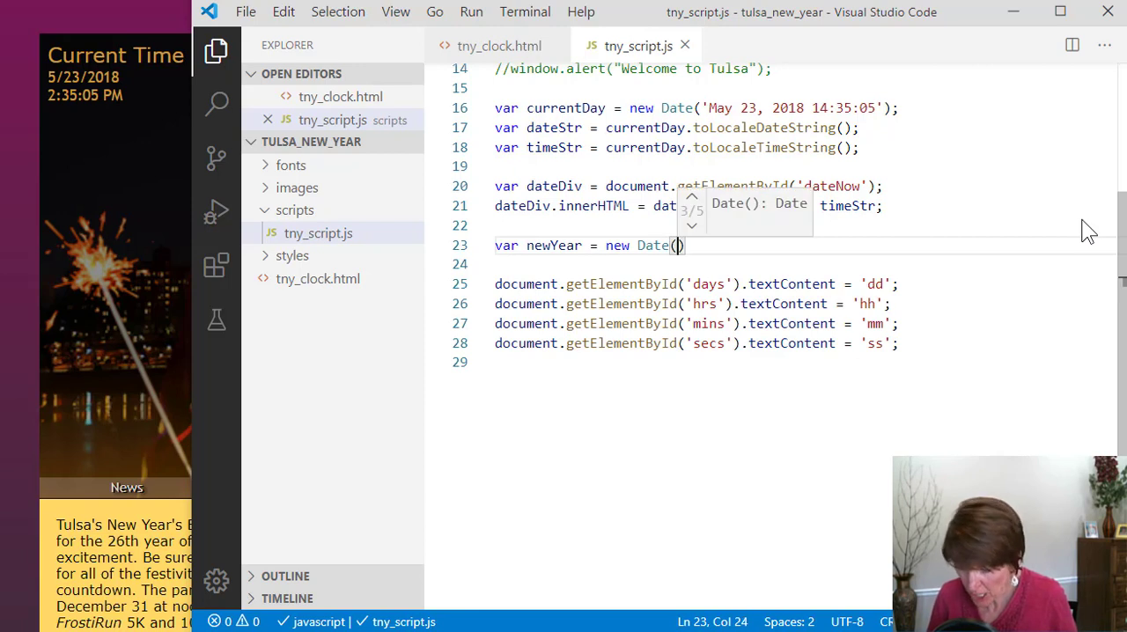
pyautogui.write('"')
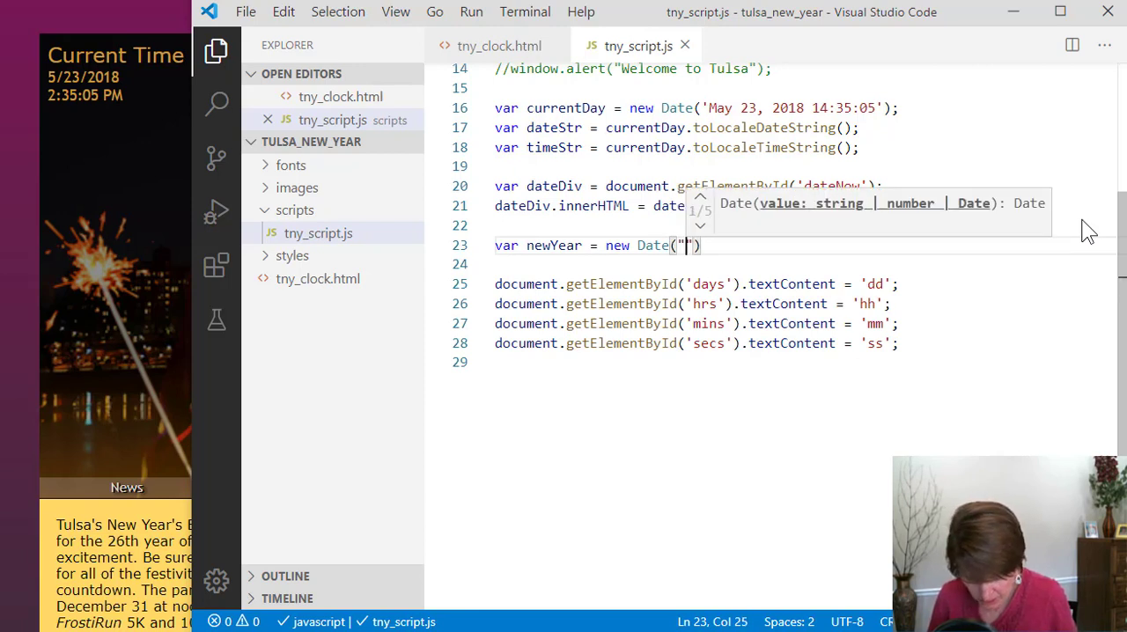
pyautogui.write('Januray')
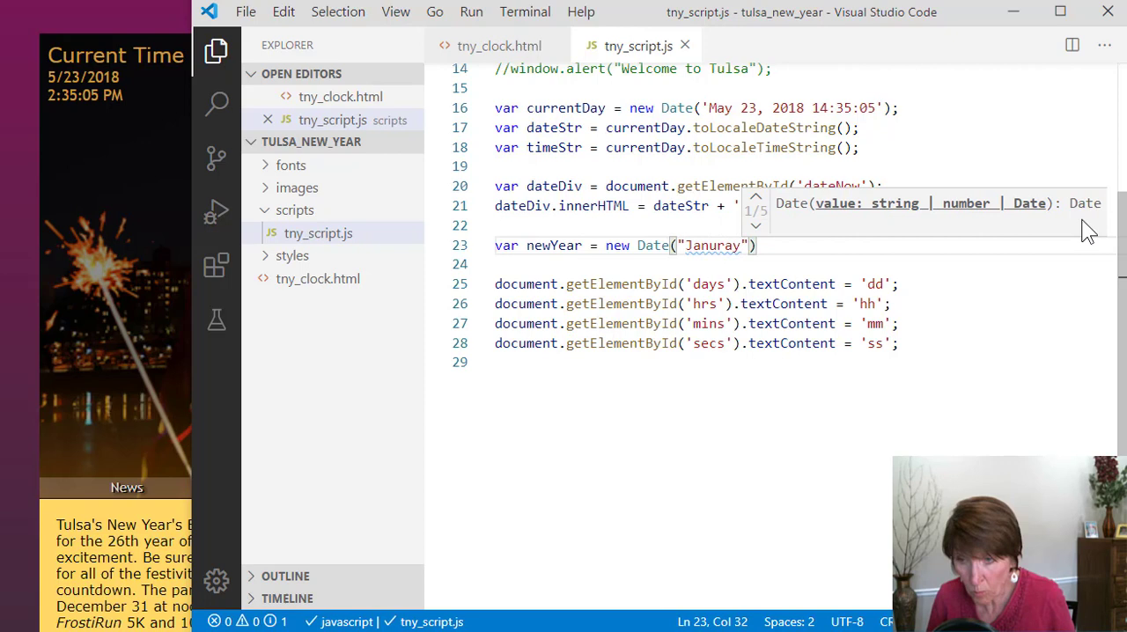
pyautogui.write(', 2')
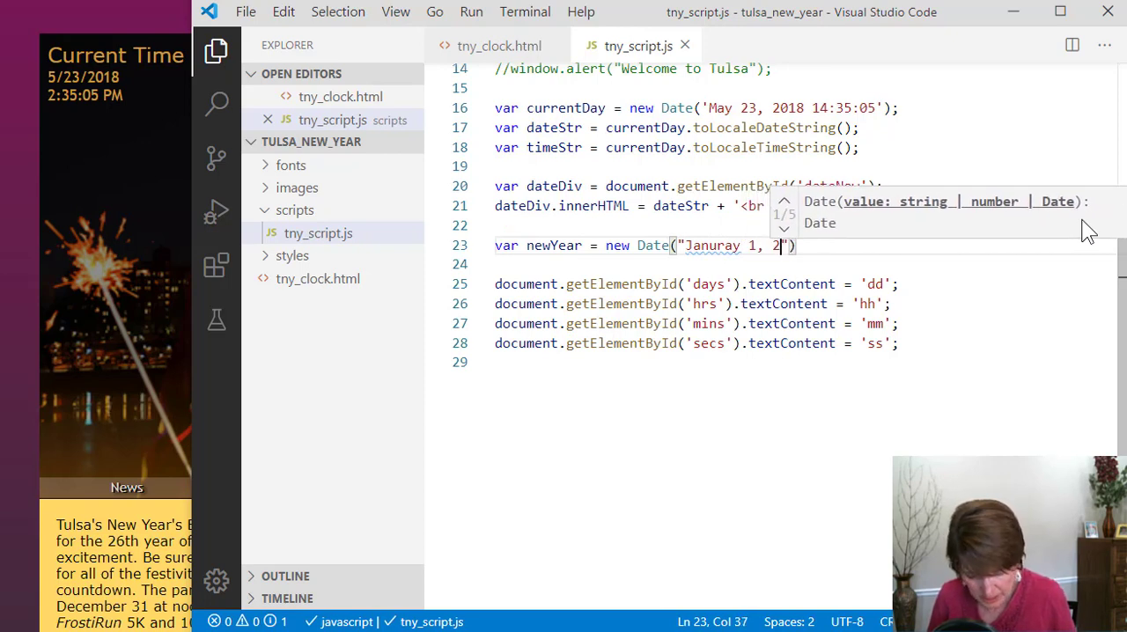
pyautogui.write('018')
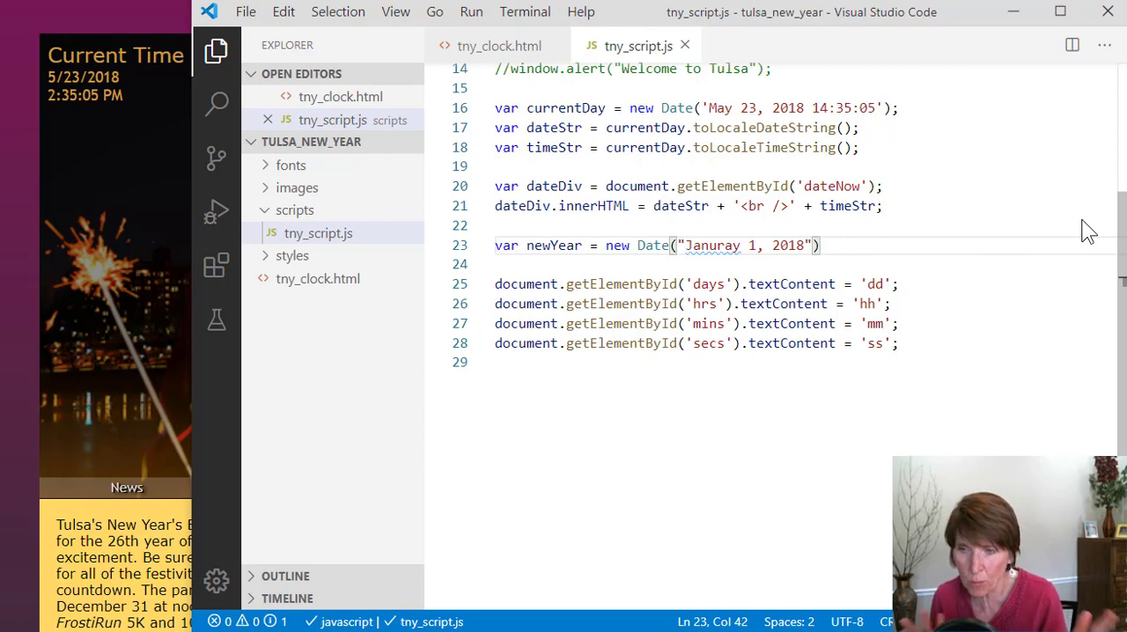
pyautogui.write(';')
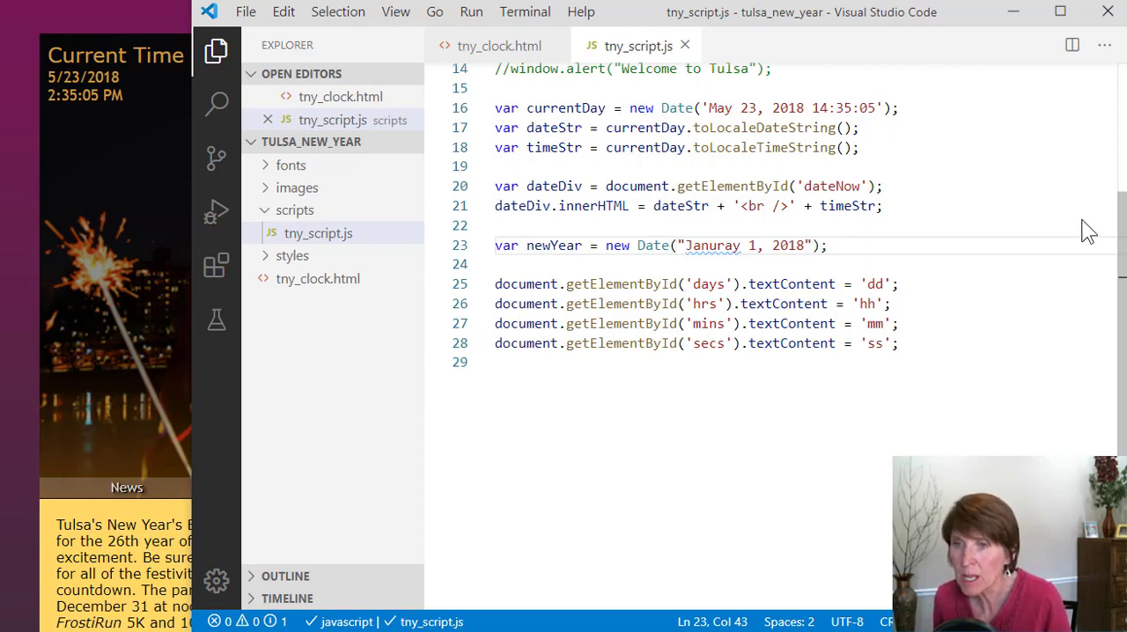
pyautogui.moveTo(711, 247)
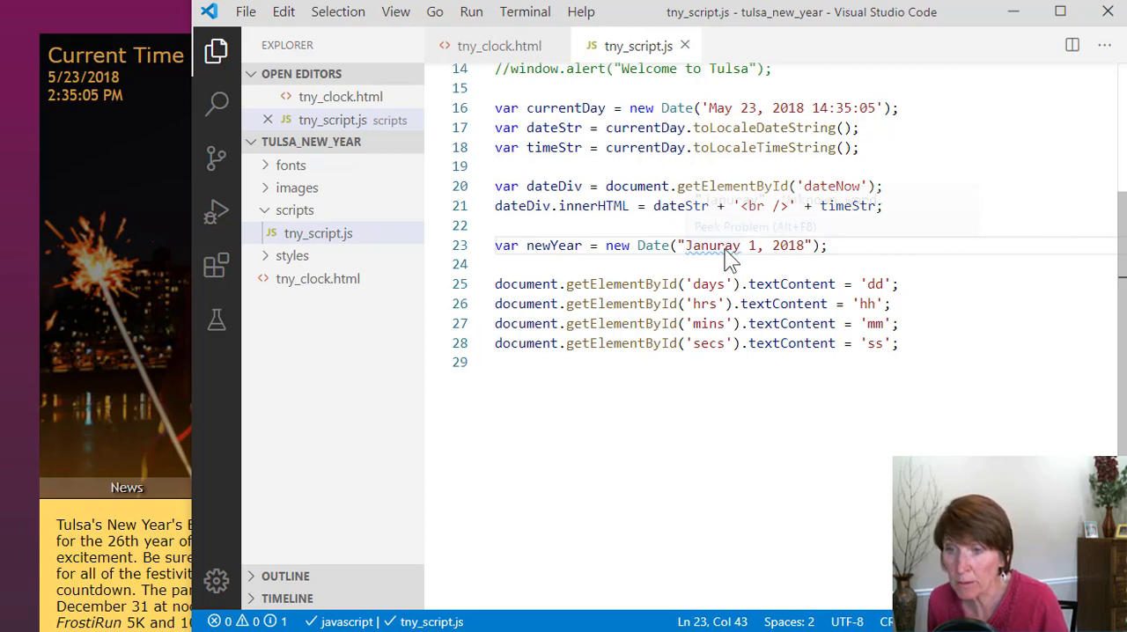
# Correct the misspelled month name 'Januray' to 'January' in the newYear date string
pyautogui.doubleClick(709, 247)
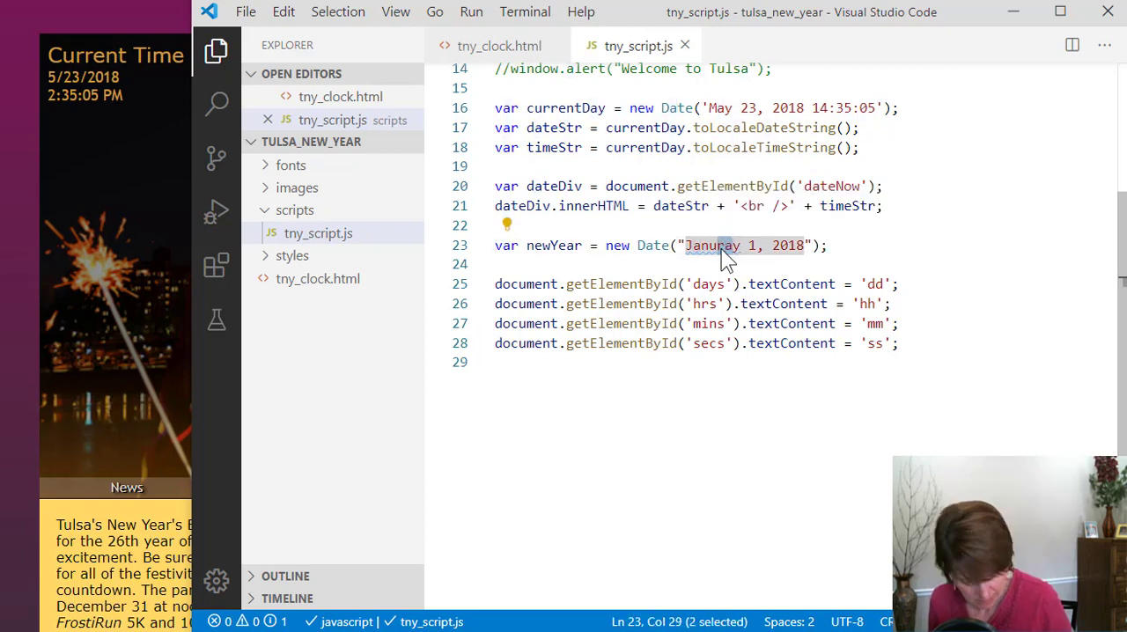
pyautogui.click(736, 245)
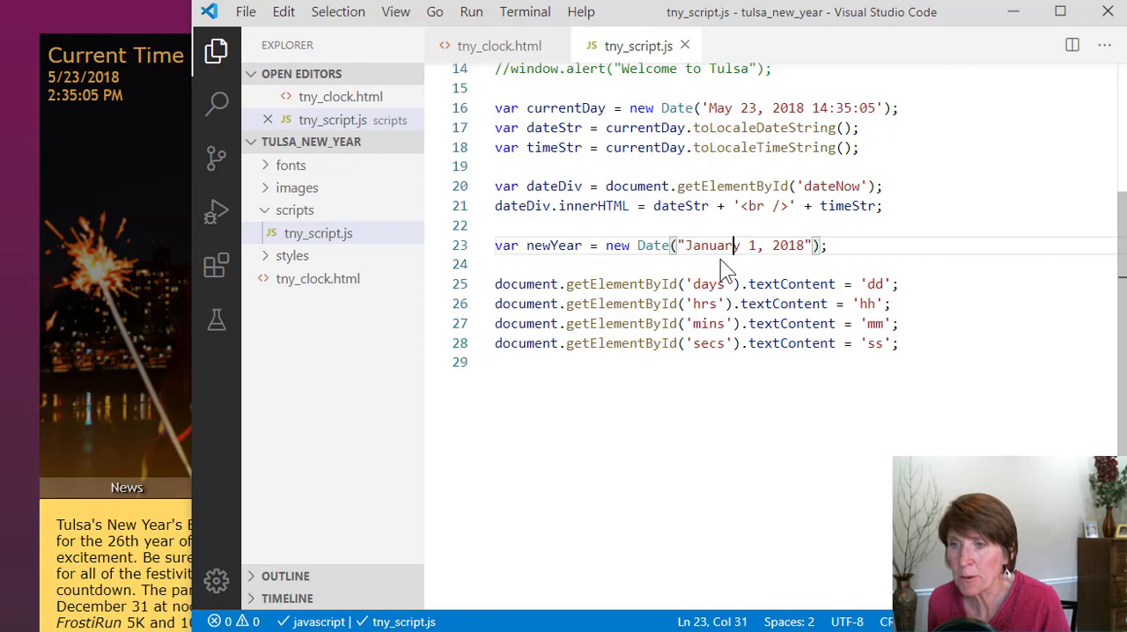
pyautogui.click(824, 245)
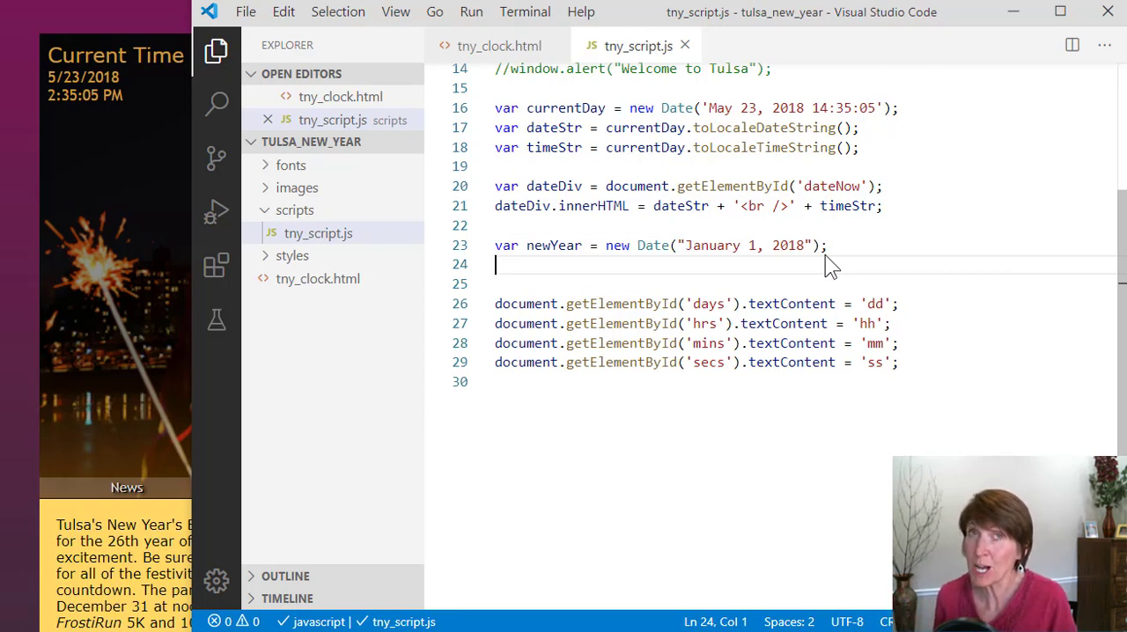
pyautogui.moveTo(820, 267)
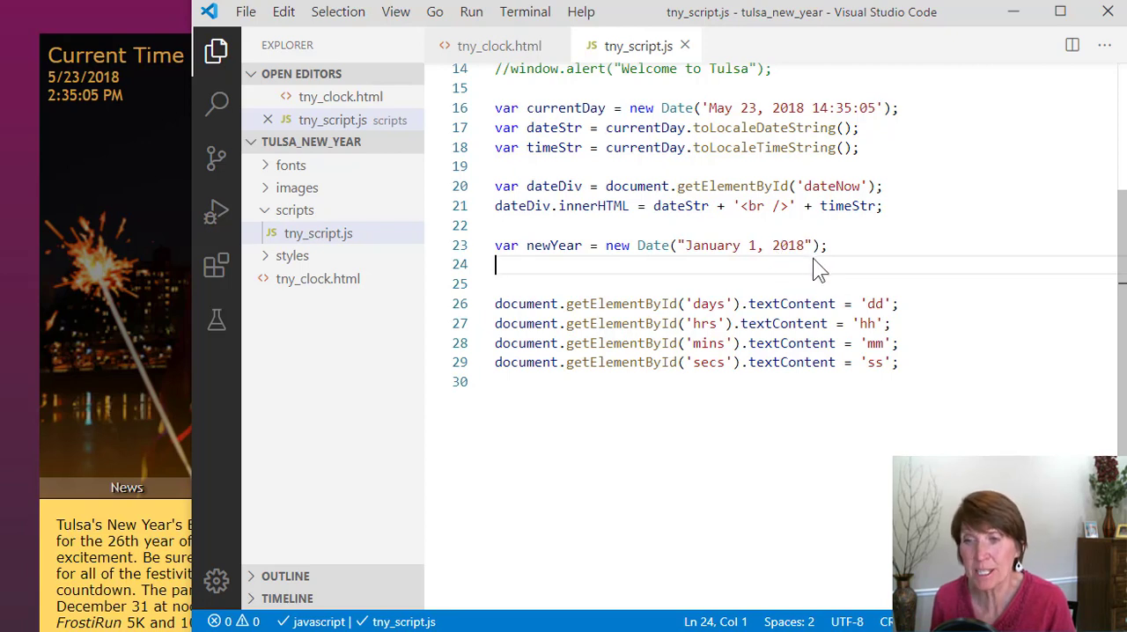
pyautogui.moveTo(779, 246)
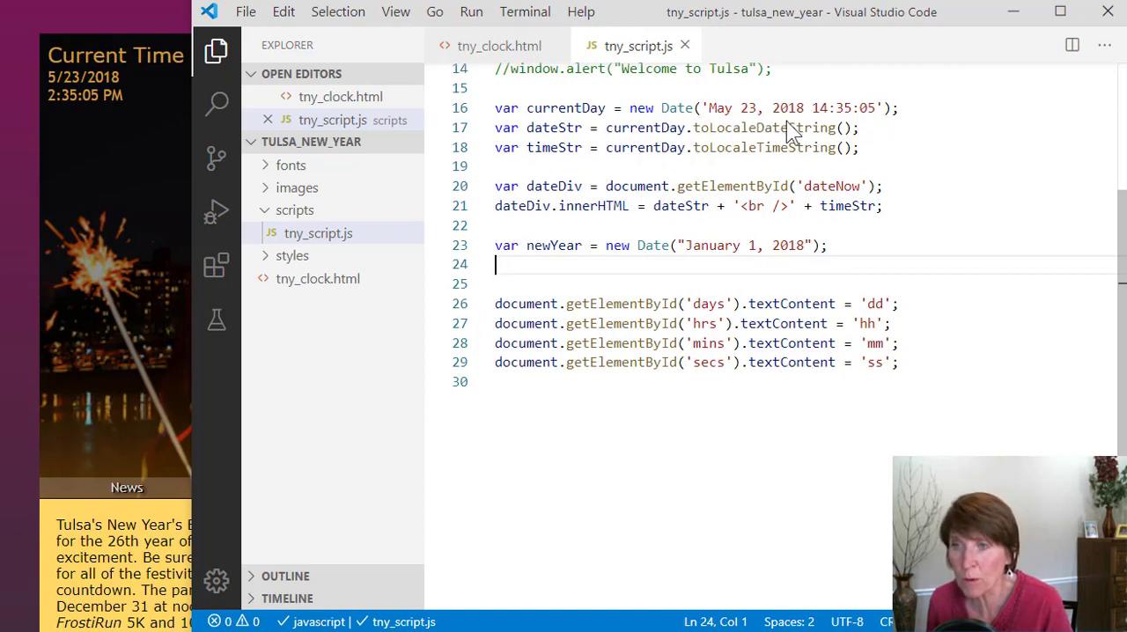
pyautogui.moveTo(789, 126)
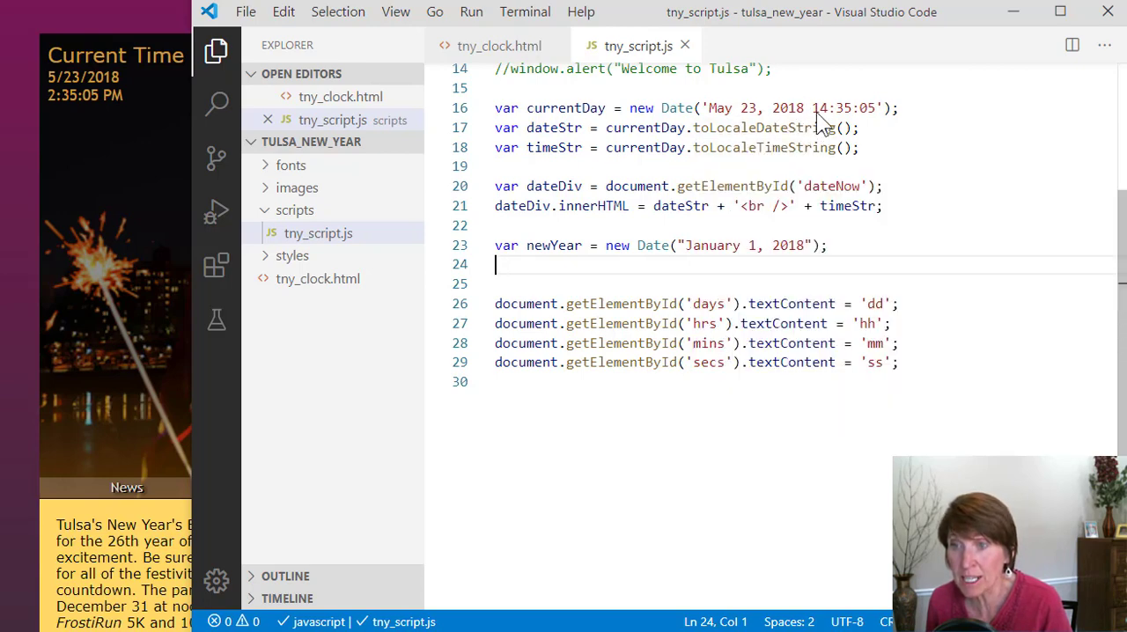
pyautogui.moveTo(784, 127)
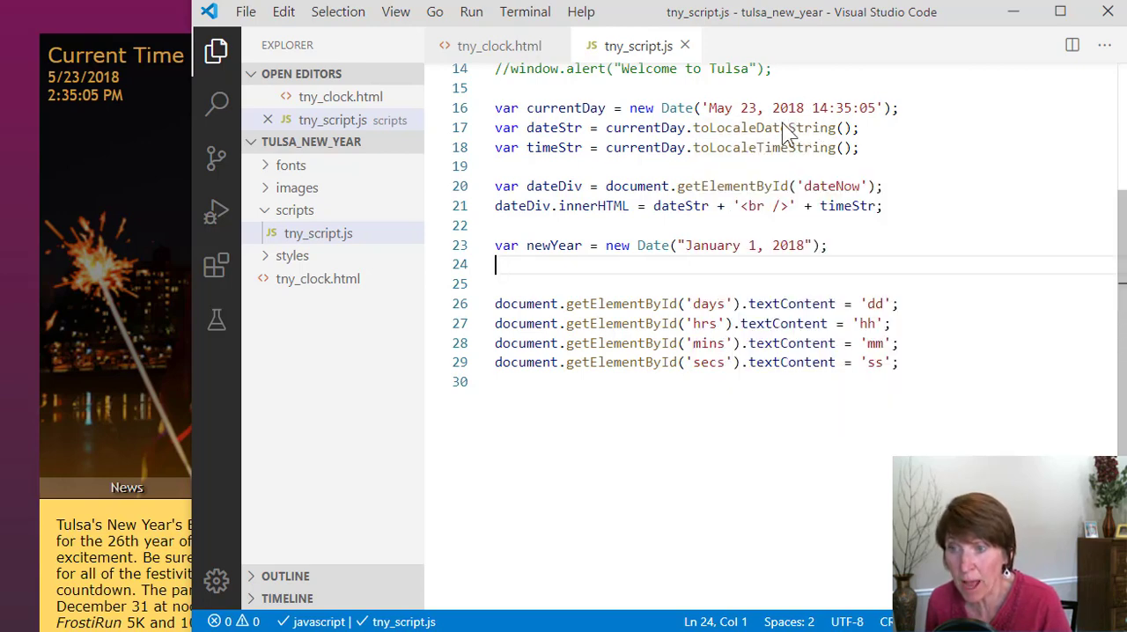
pyautogui.moveTo(771, 255)
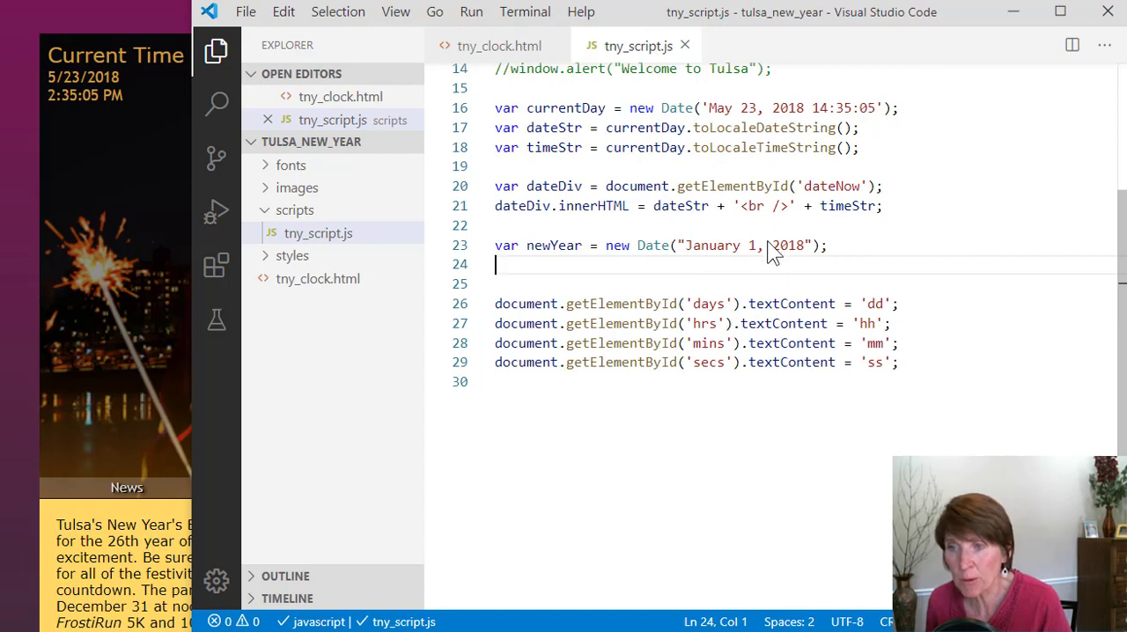
pyautogui.moveTo(942, 293)
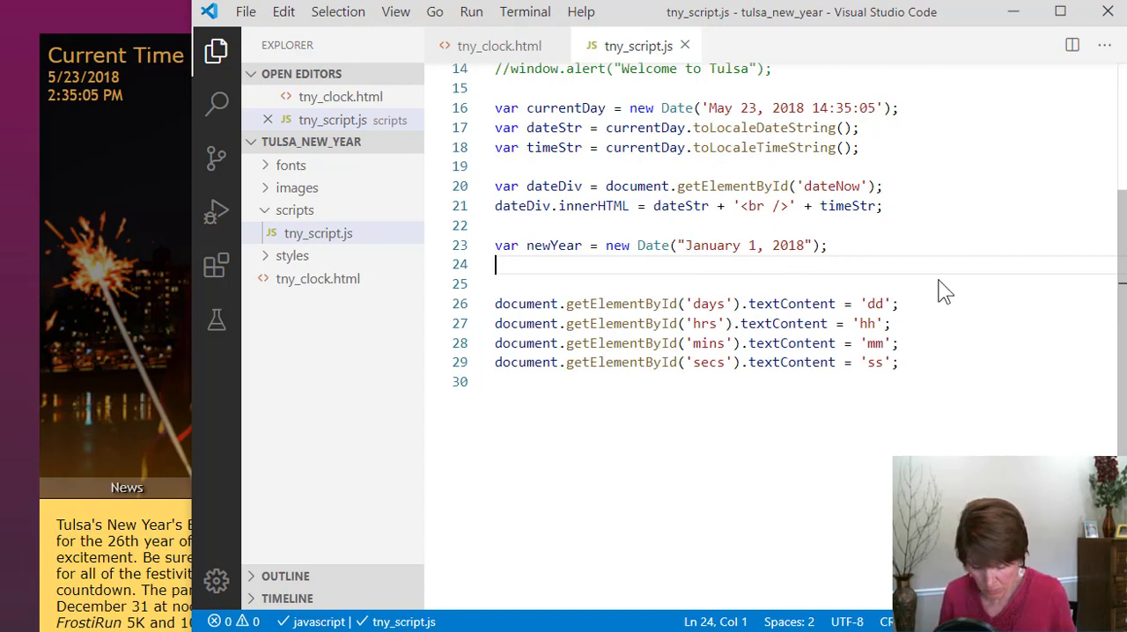
# Declare var nextYear = currentDay.getFullYear() + 1; on line 24
pyautogui.write('var')
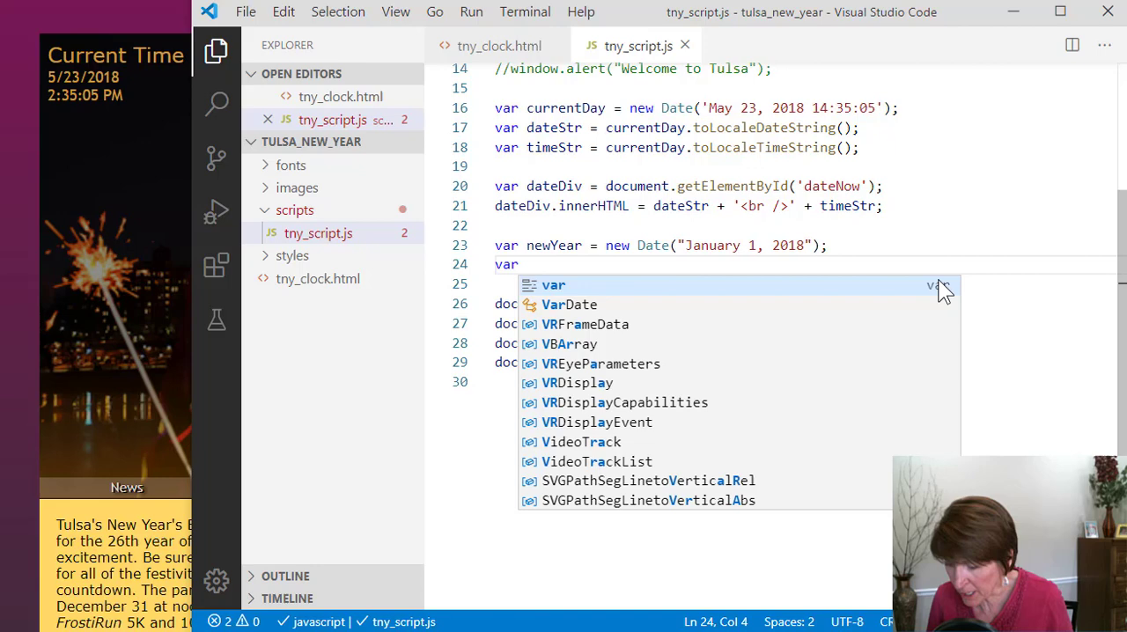
pyautogui.write('next')
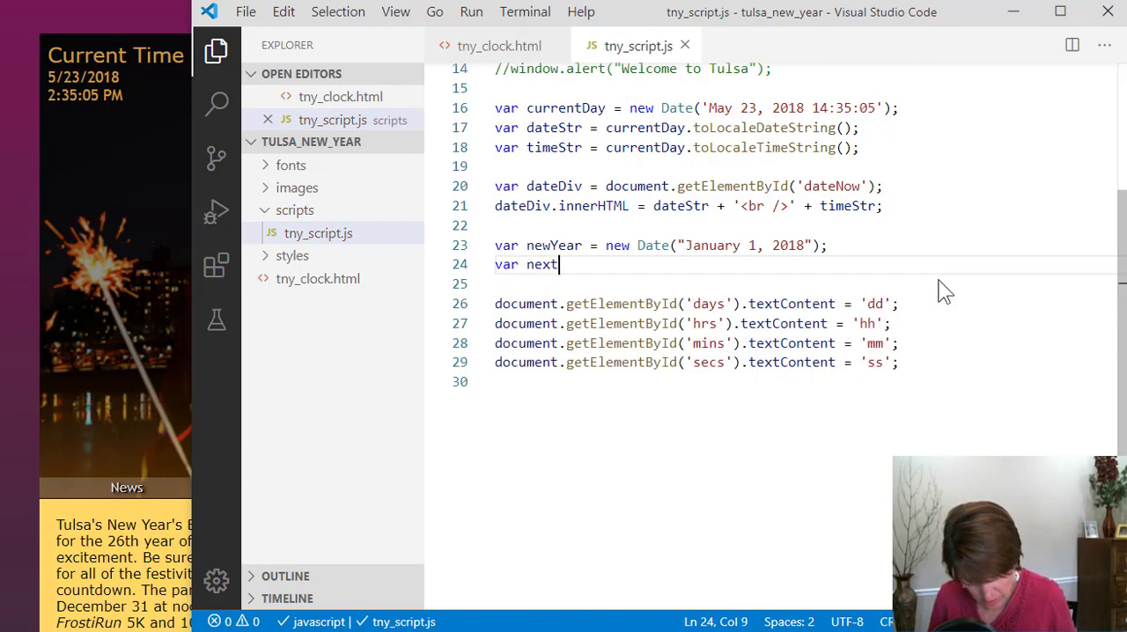
pyautogui.write('Year =')
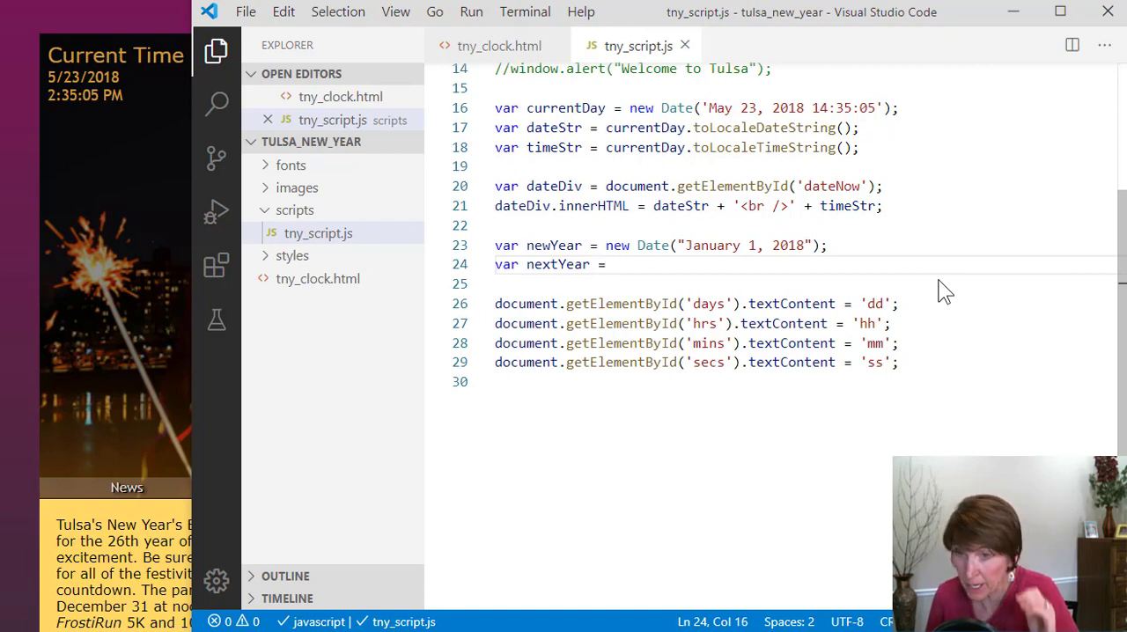
pyautogui.moveTo(625, 132)
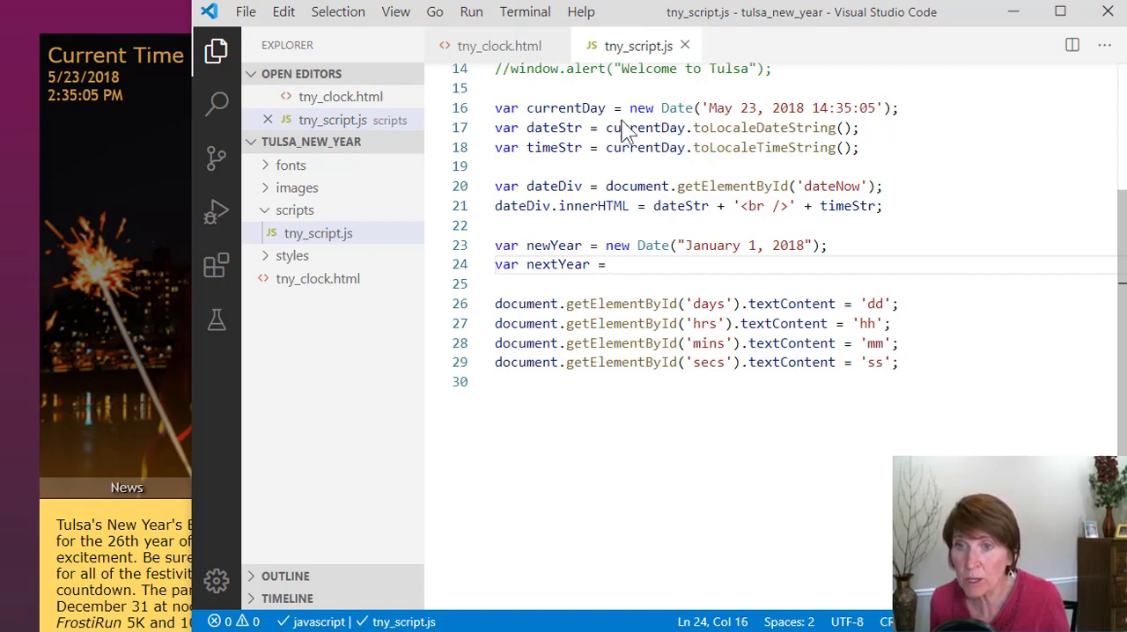
pyautogui.doubleClick(565, 108)
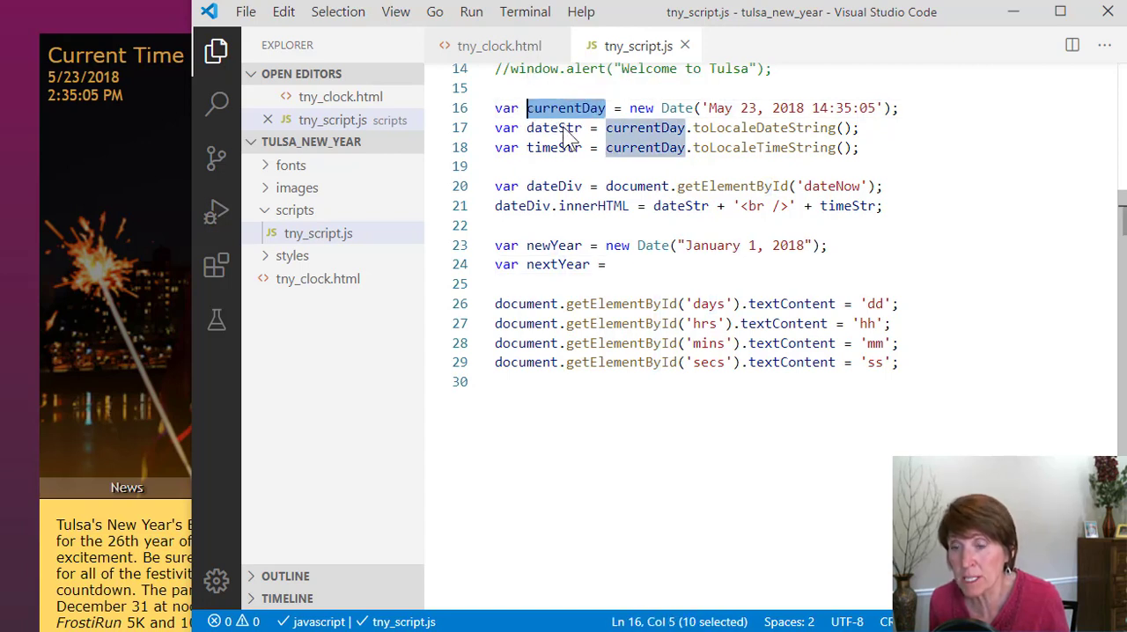
pyautogui.click(615, 265)
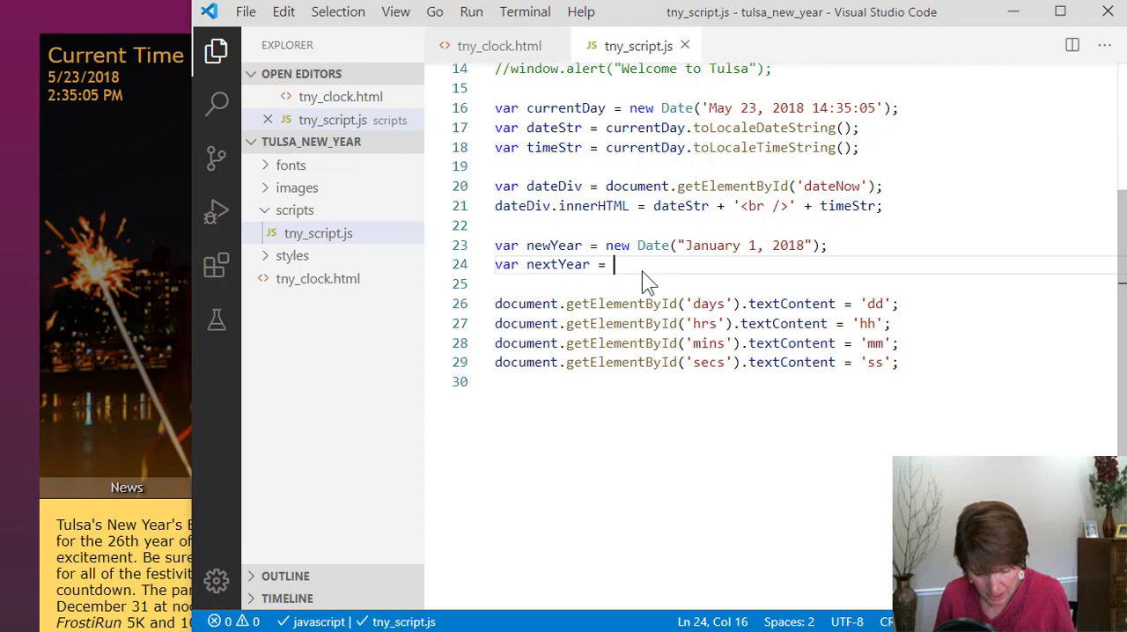
pyautogui.write('currentDay.')
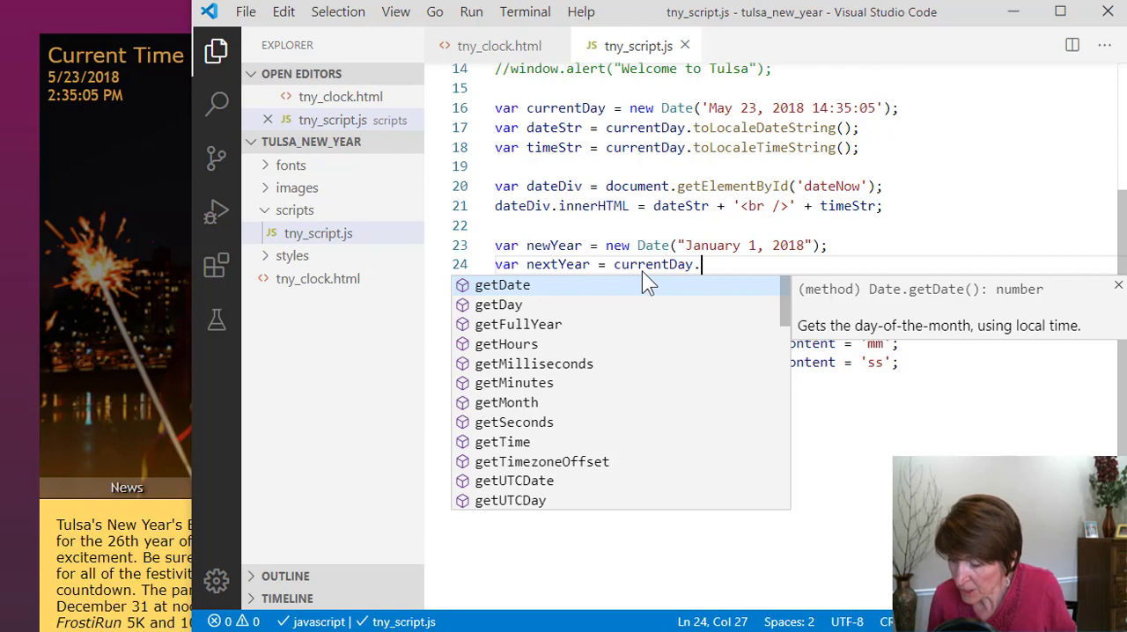
pyautogui.write('getFullYear')
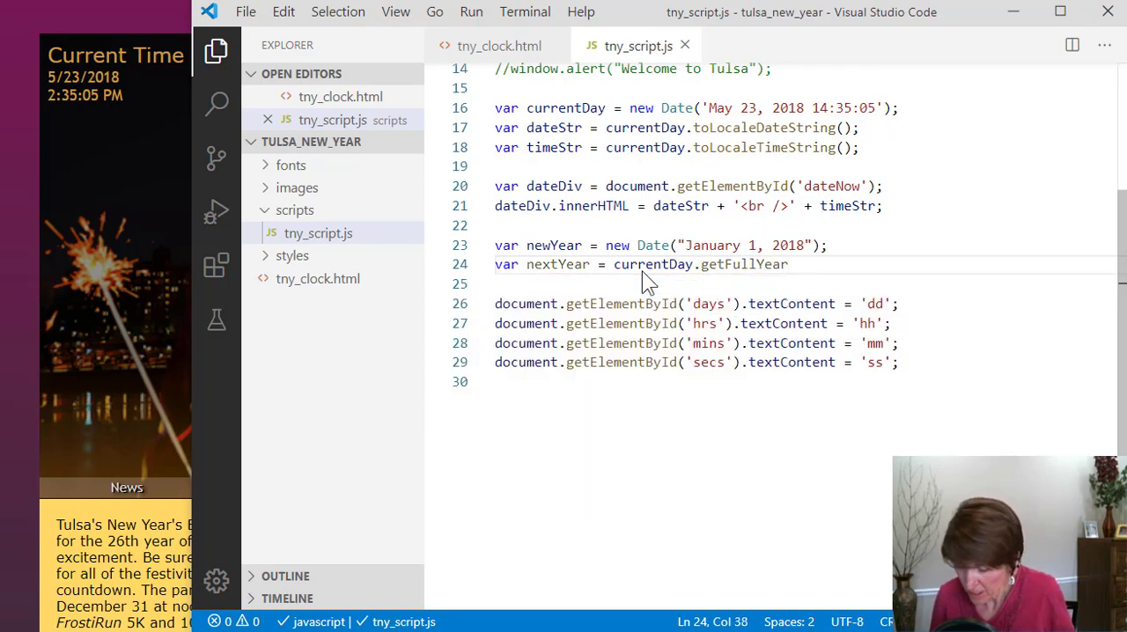
pyautogui.write('()')
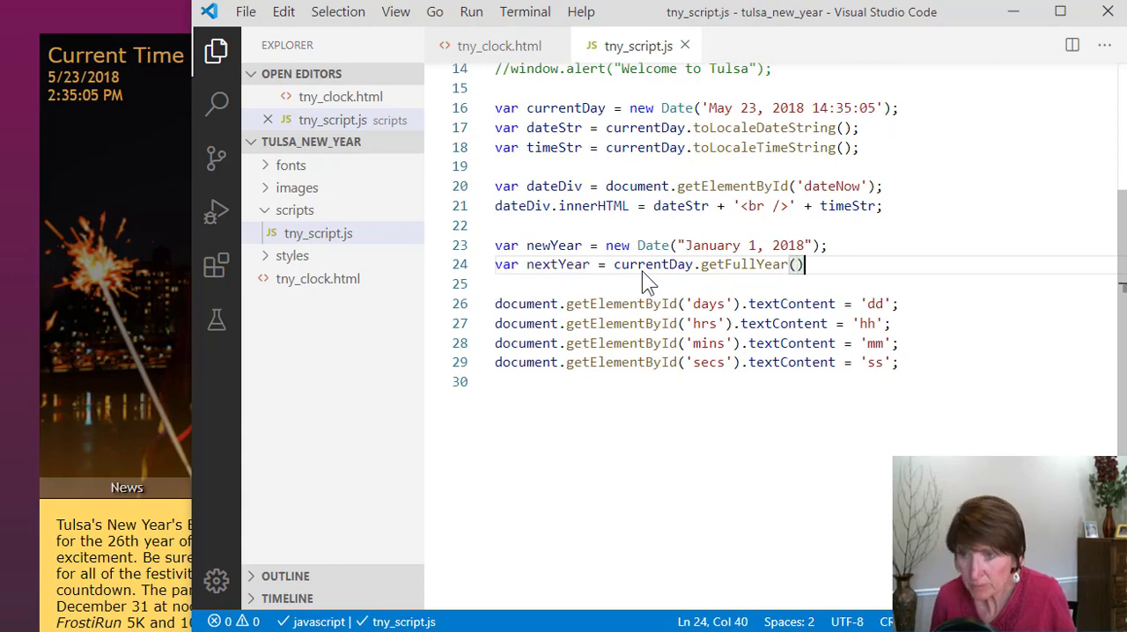
pyautogui.moveTo(790, 120)
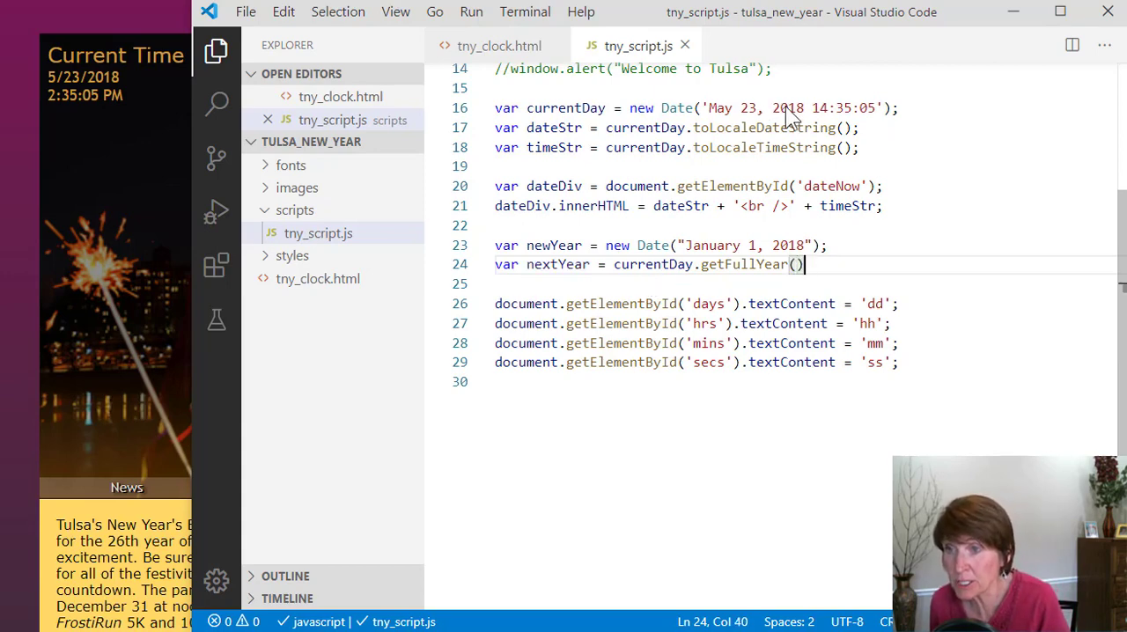
pyautogui.moveTo(560, 107)
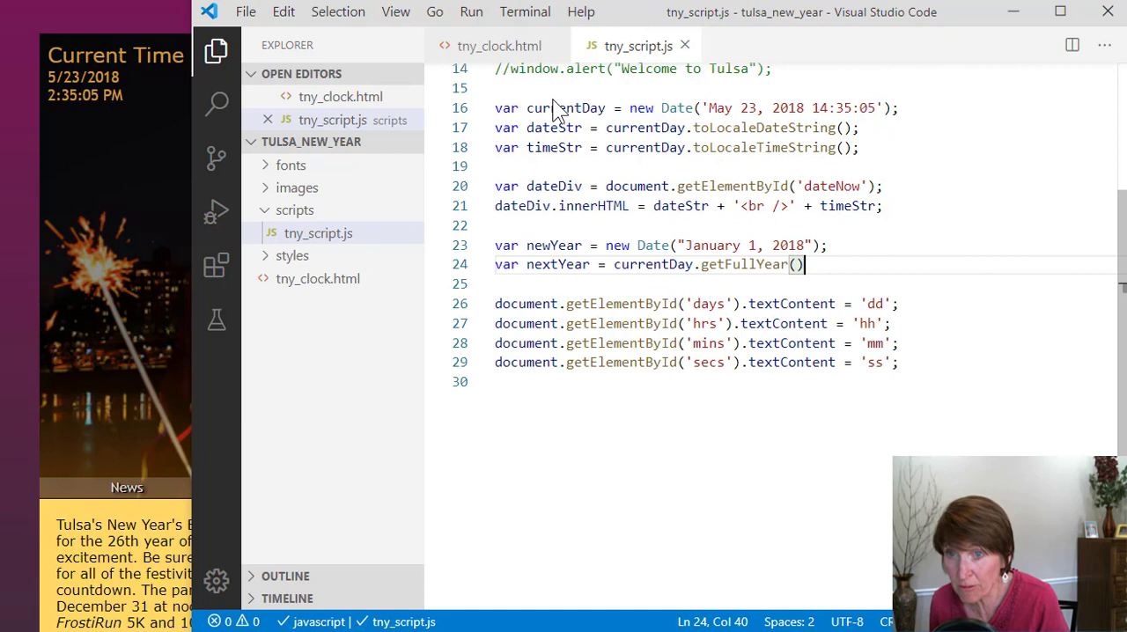
pyautogui.moveTo(739, 331)
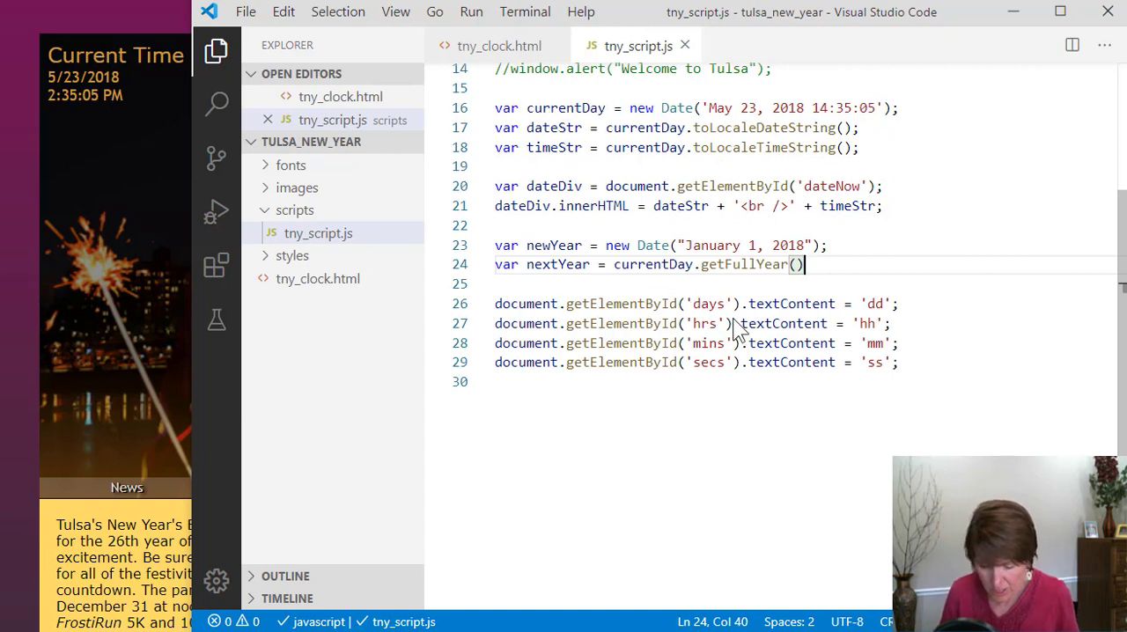
pyautogui.write('+')
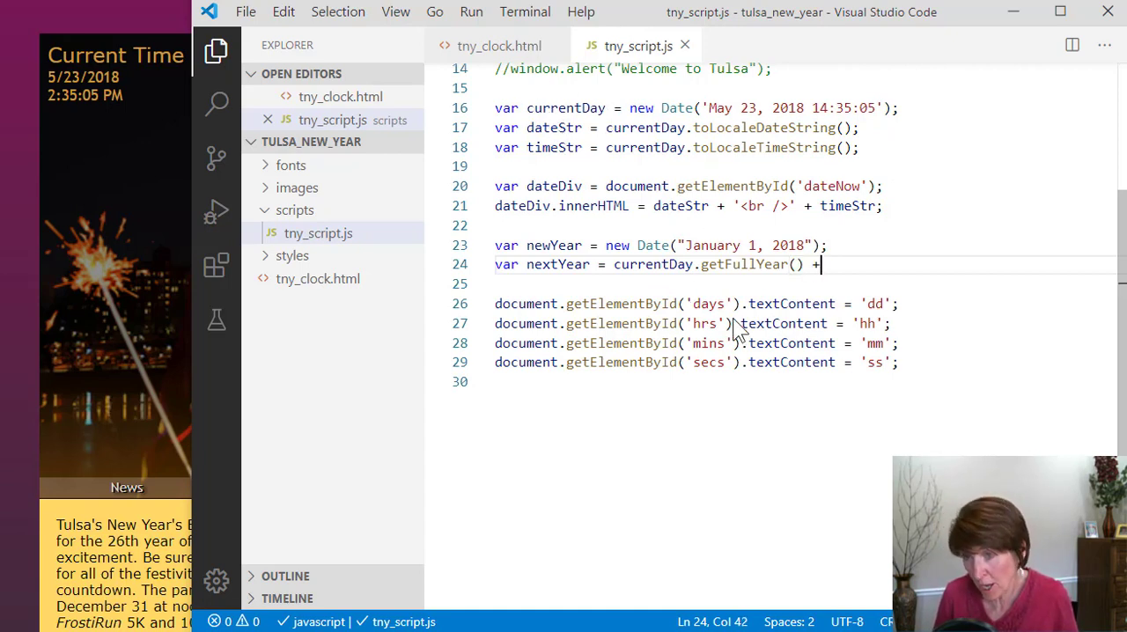
pyautogui.write('1;')
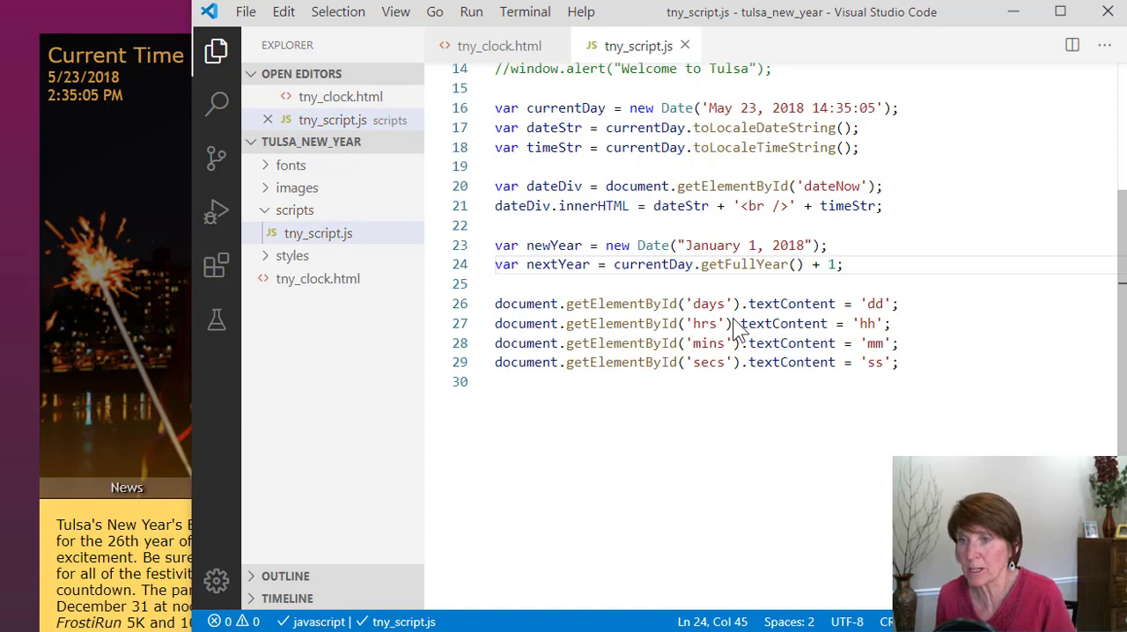
pyautogui.moveTo(588, 250)
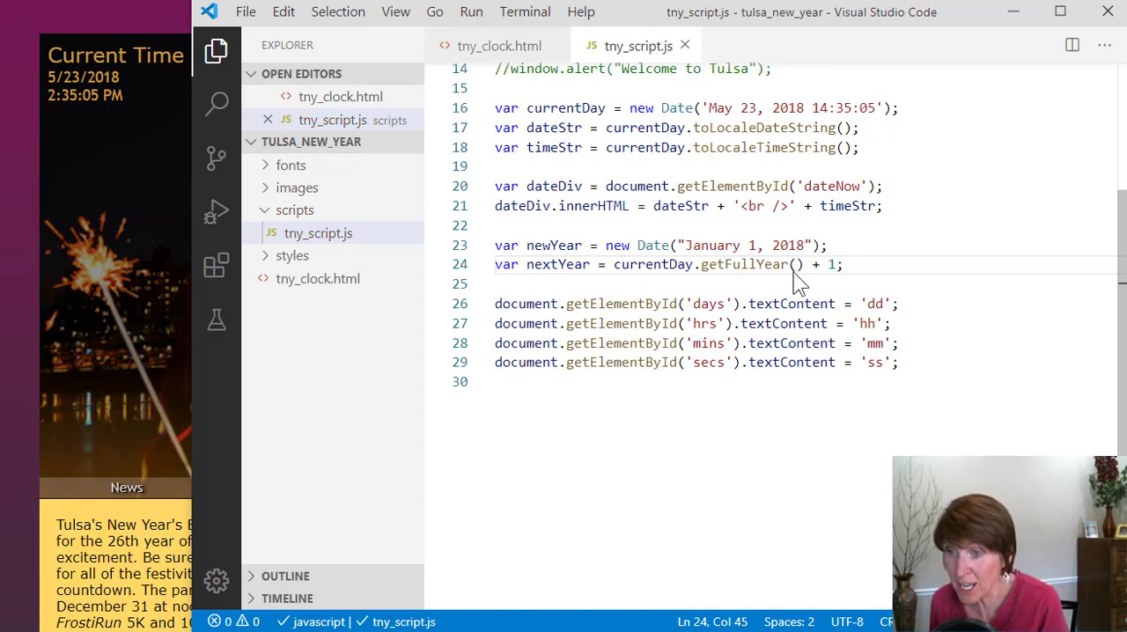
pyautogui.moveTo(637, 282)
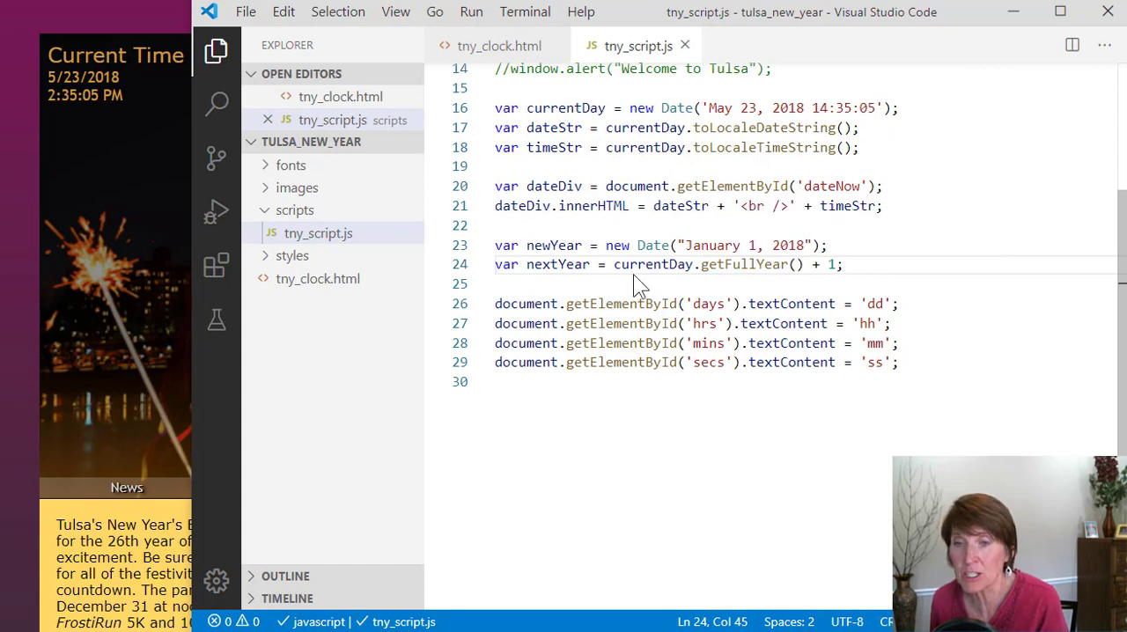
# Select the 'dd' placeholder in the days display line for replacement
pyautogui.doubleClick(557, 264)
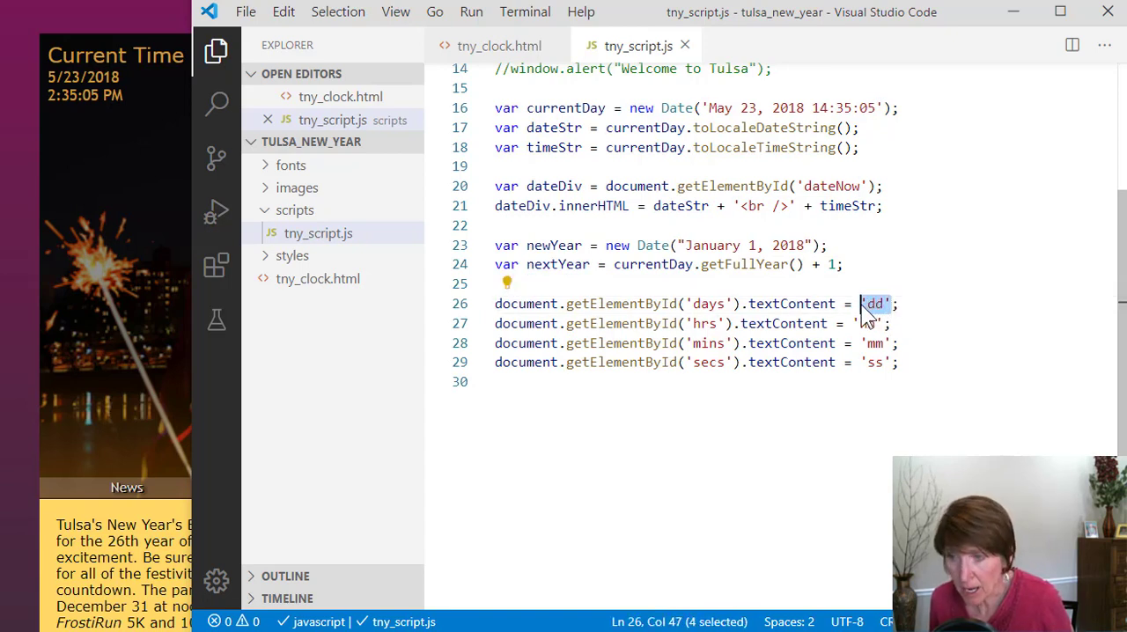
# Replace the 'dd' placeholder with nextYear in the days element's textContent
pyautogui.write('nextYear')
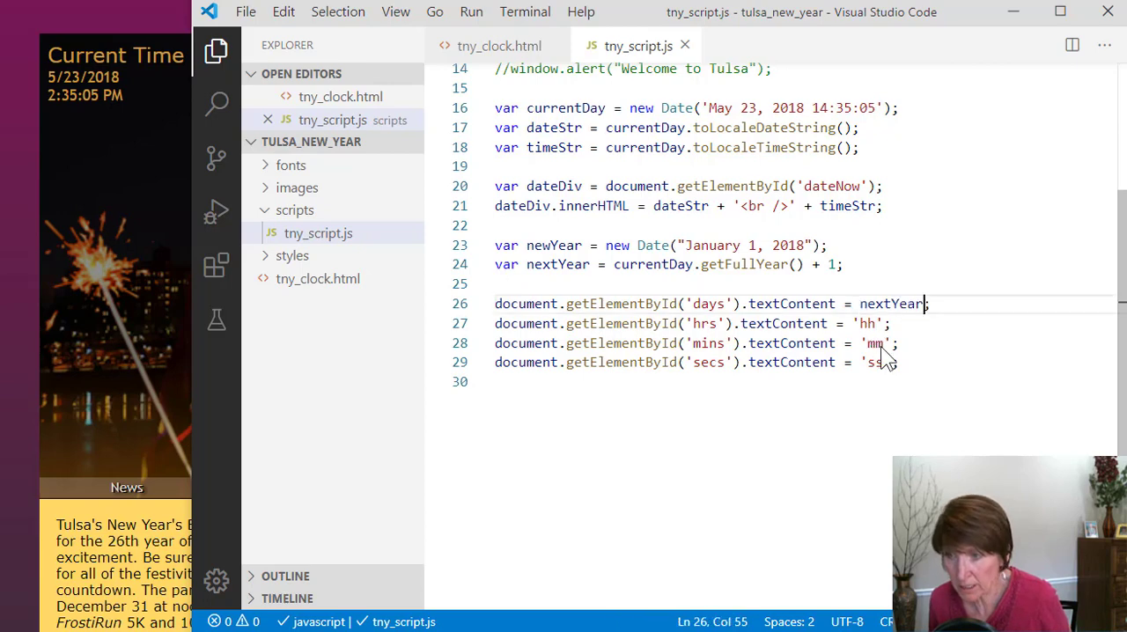
pyautogui.moveTo(678, 289)
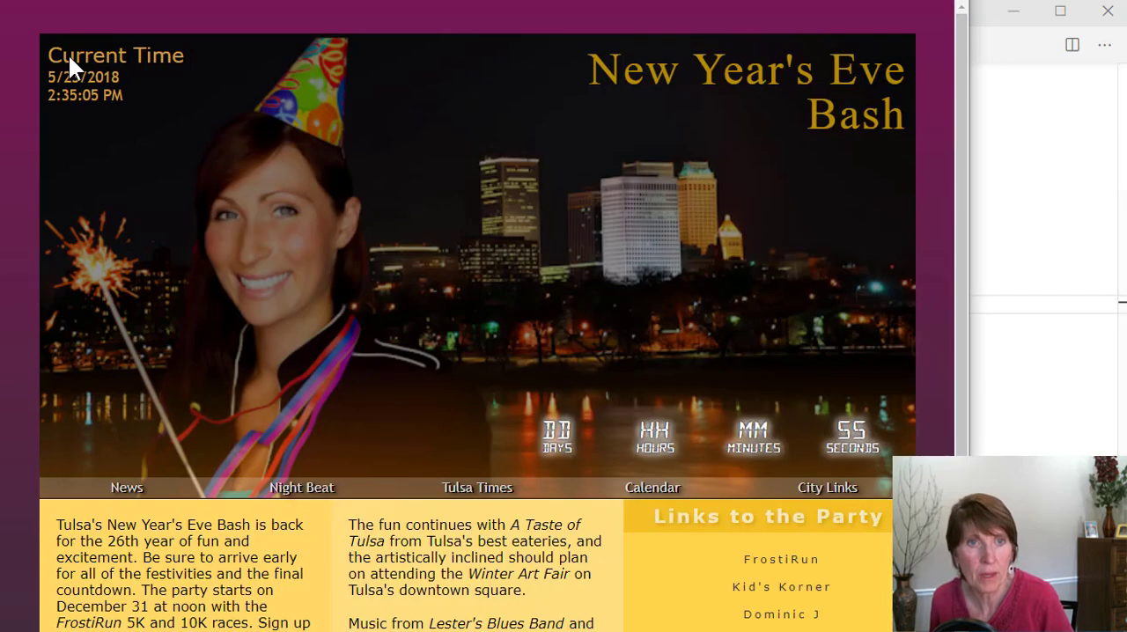
pyautogui.moveTo(255, 366)
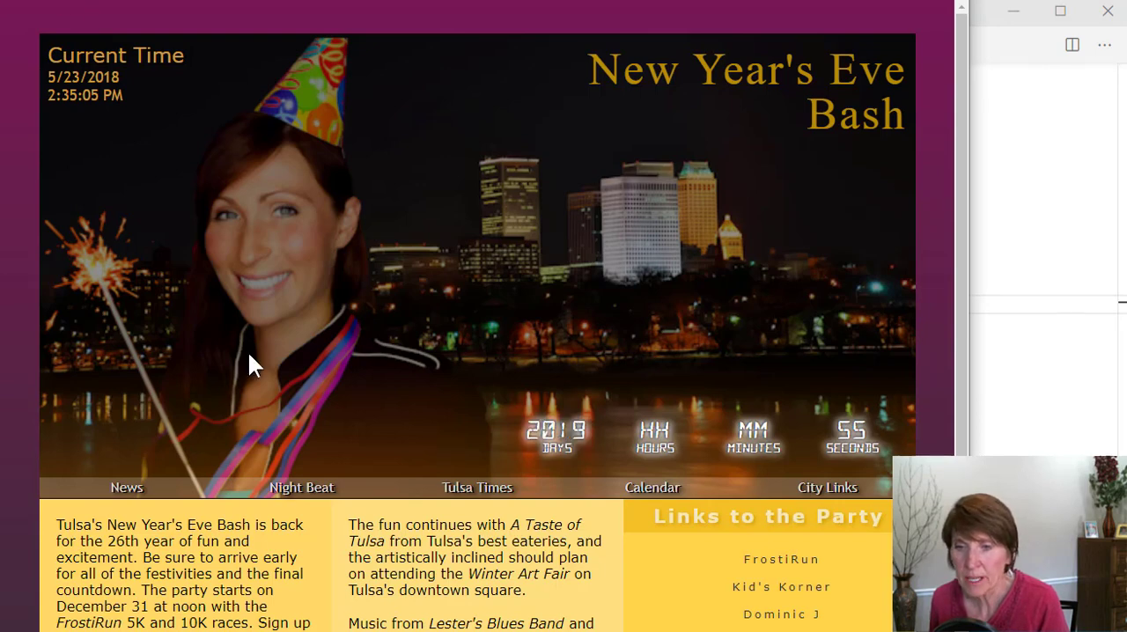
pyautogui.moveTo(514, 440)
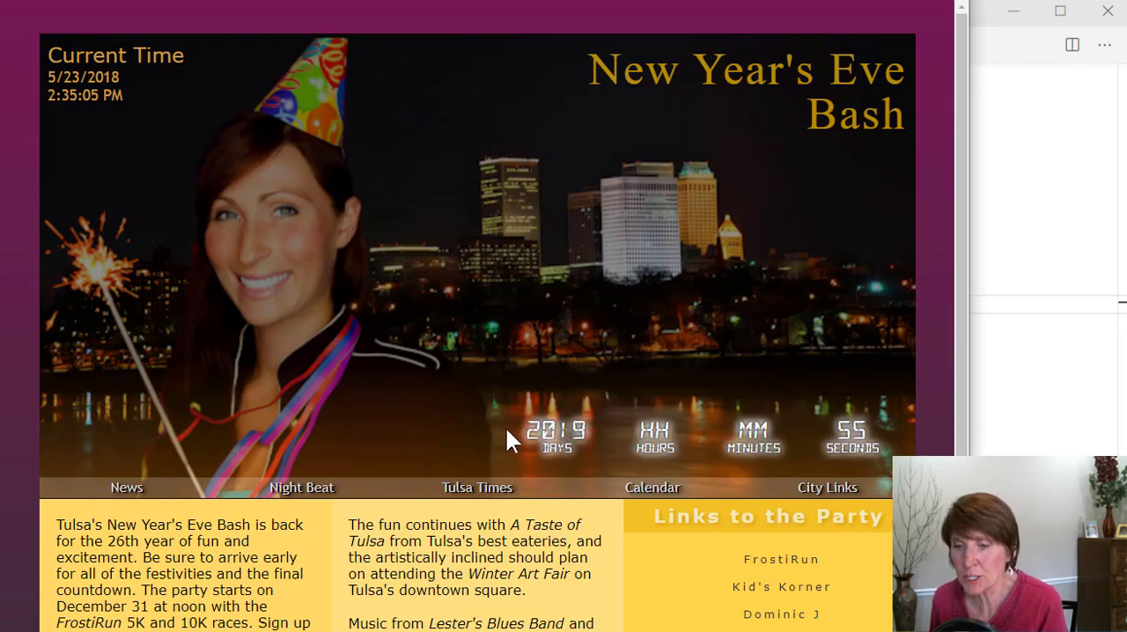
pyautogui.moveTo(589, 475)
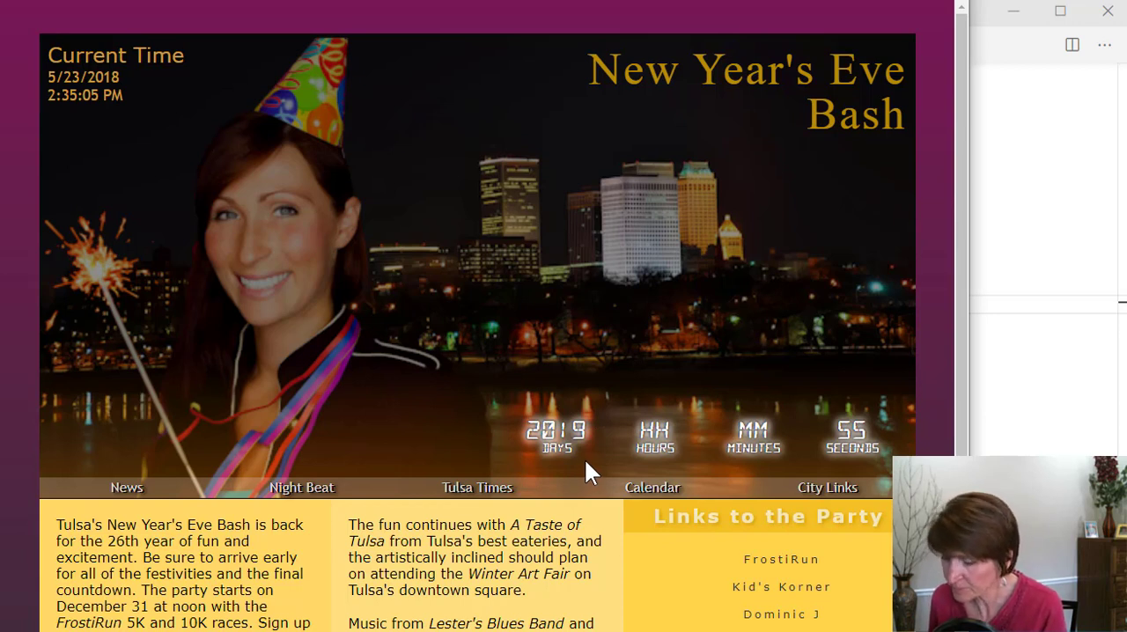
pyautogui.moveTo(990, 185)
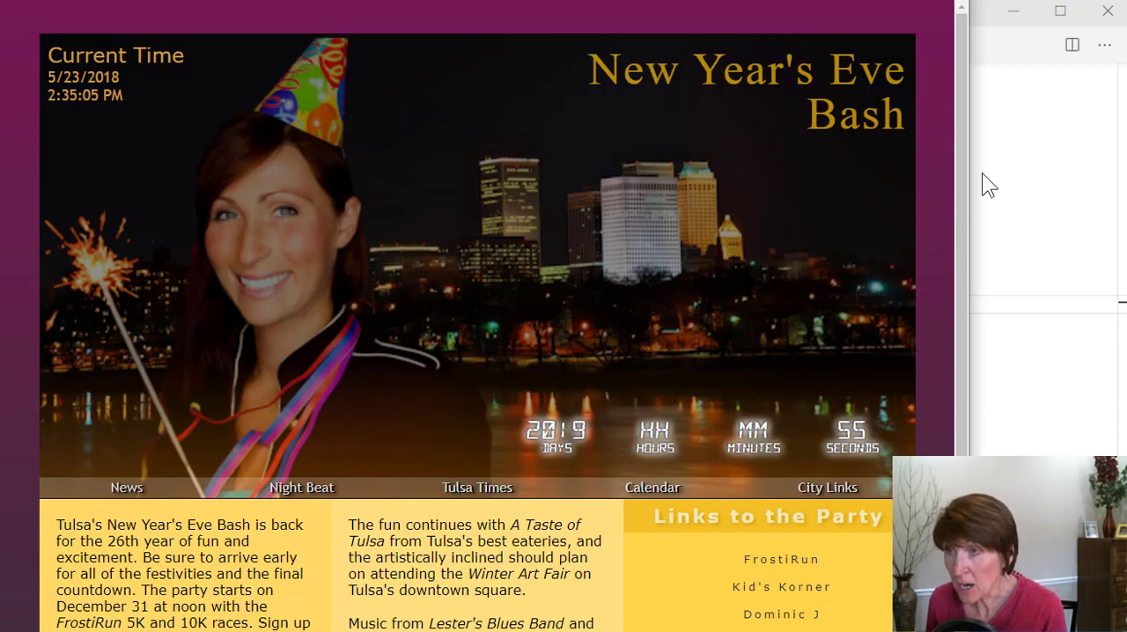
pyautogui.moveTo(1018, 266)
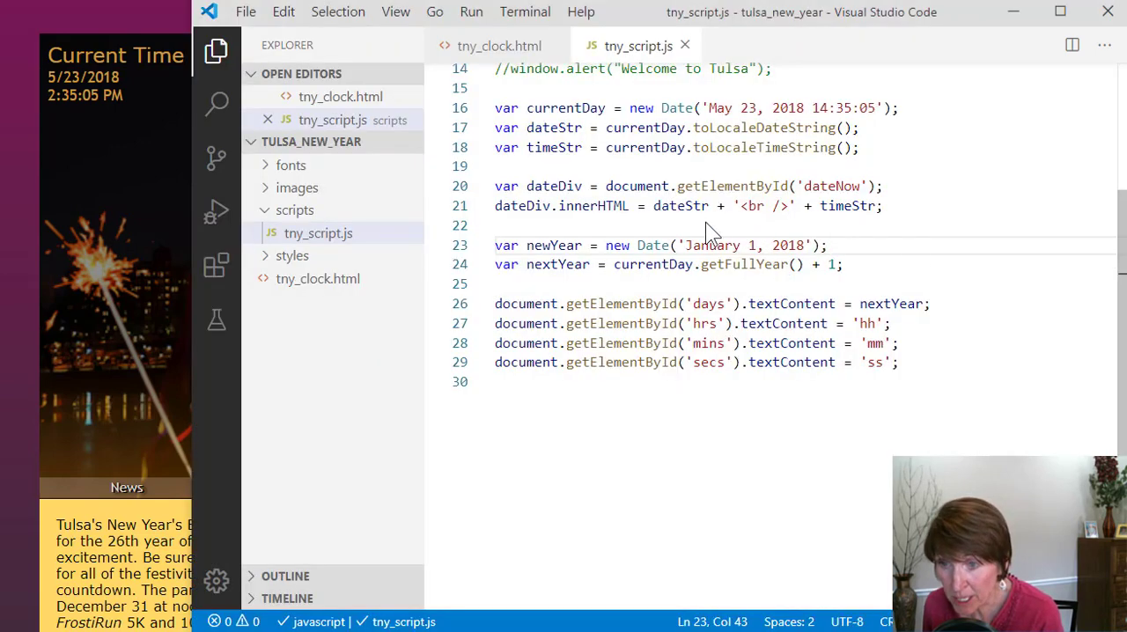
pyautogui.moveTo(800, 266)
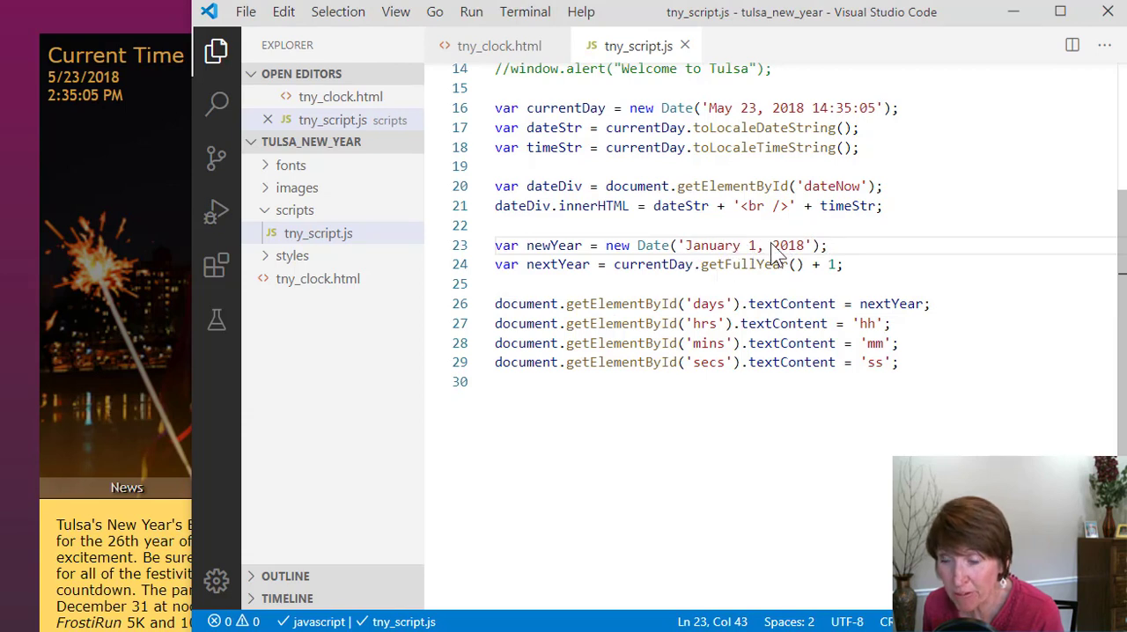
pyautogui.moveTo(564, 284)
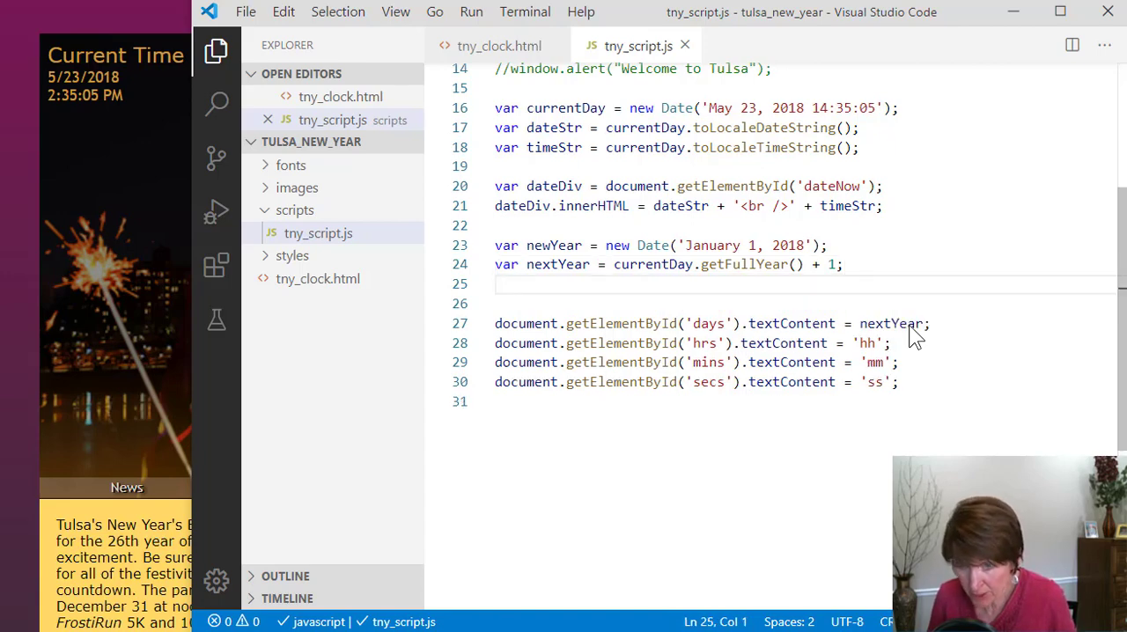
# Add the statement newYear.setFullYear(nextYear); on line 25
pyautogui.write('newYear')
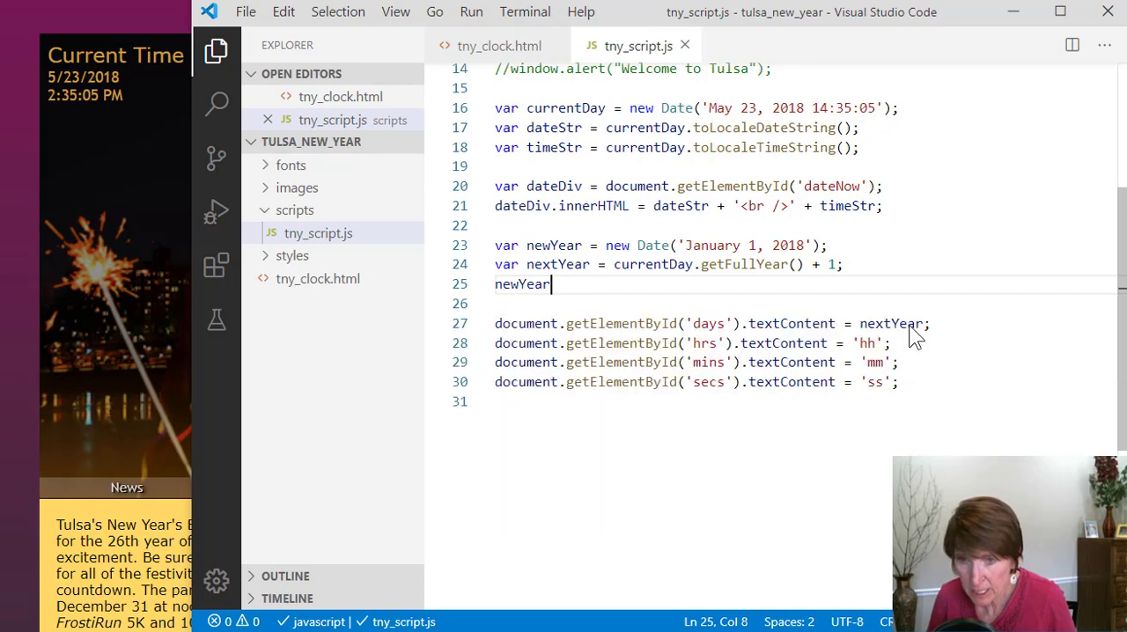
pyautogui.write('.')
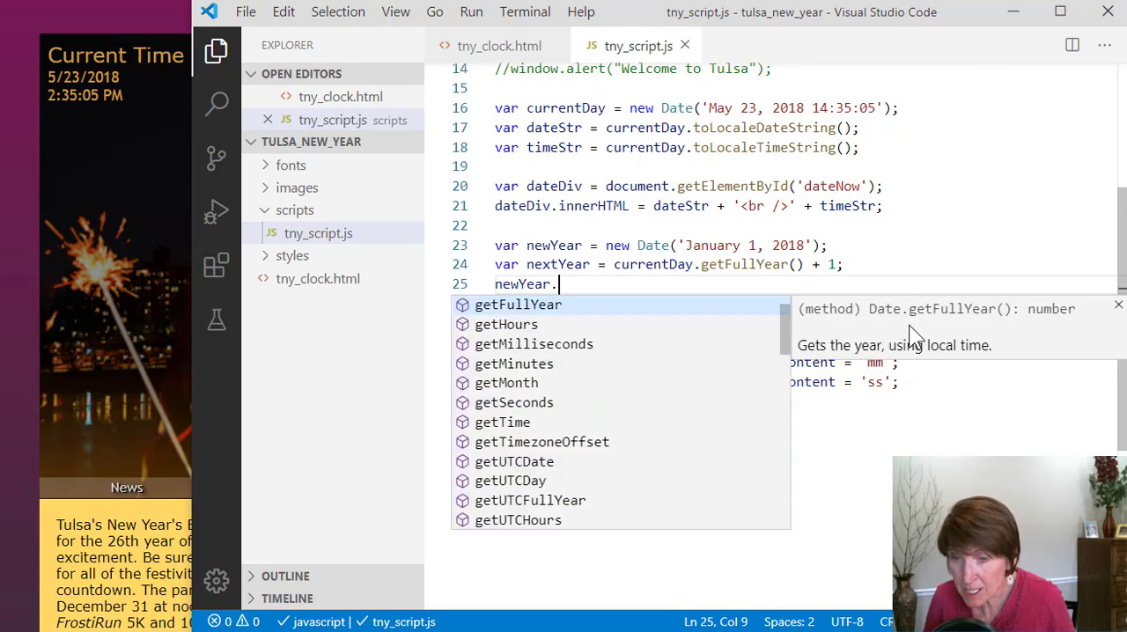
pyautogui.write('setFullYear')
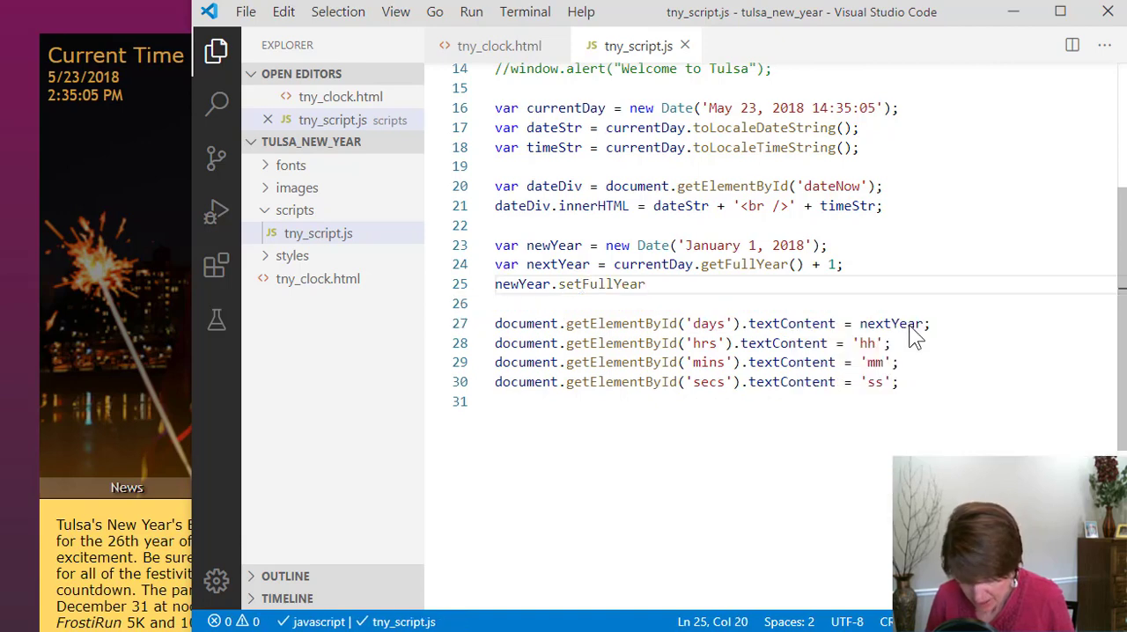
pyautogui.write('(')
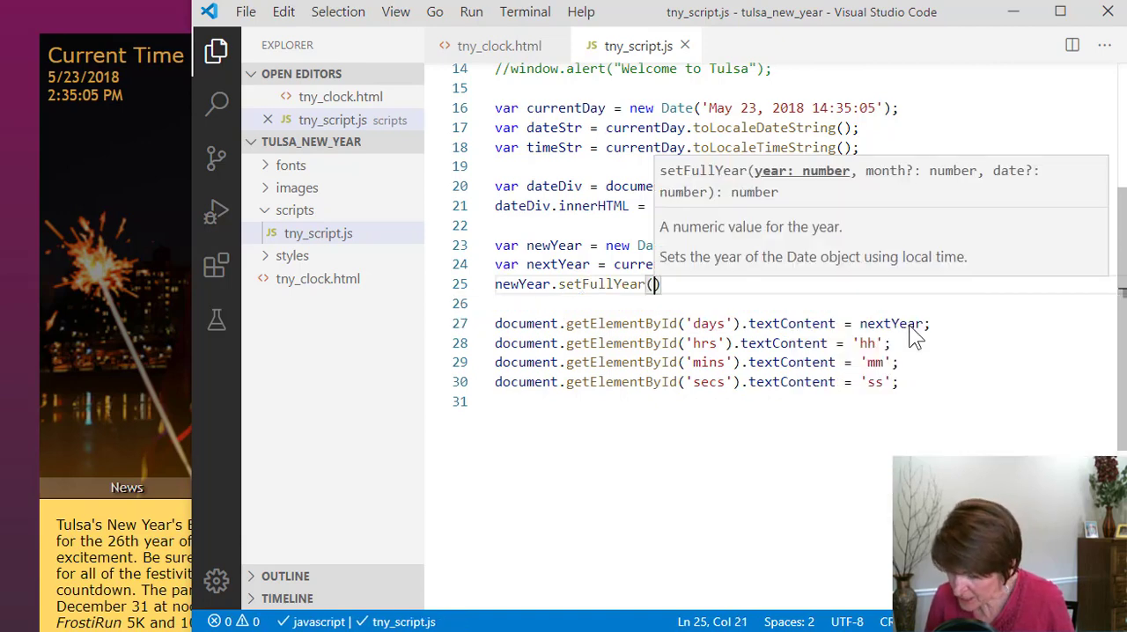
pyautogui.write('nextYear')
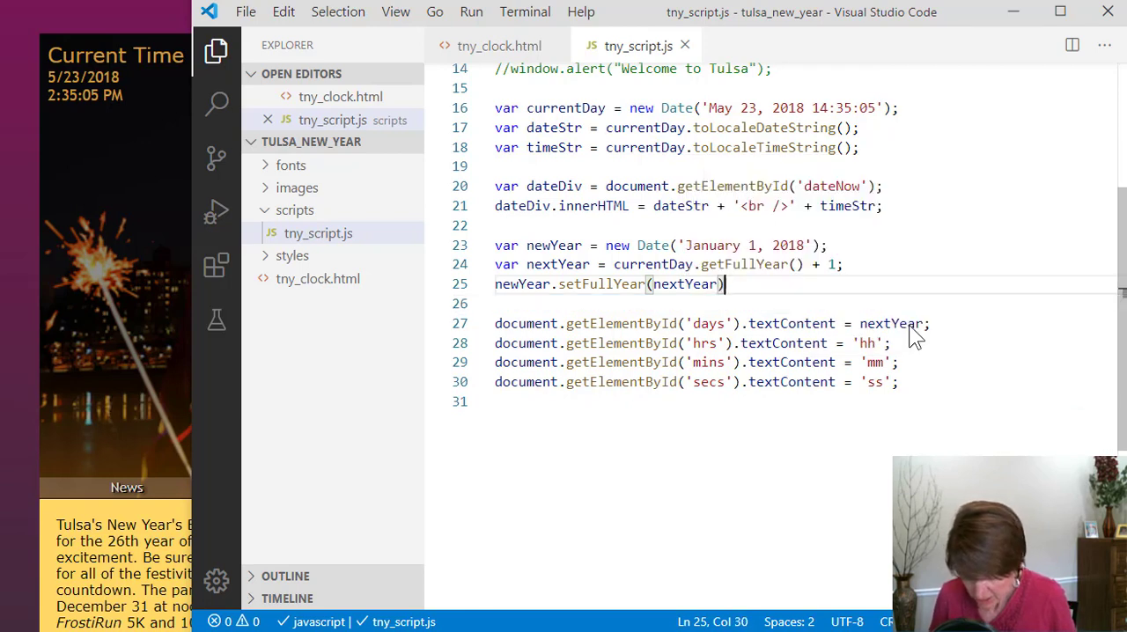
pyautogui.write(';')
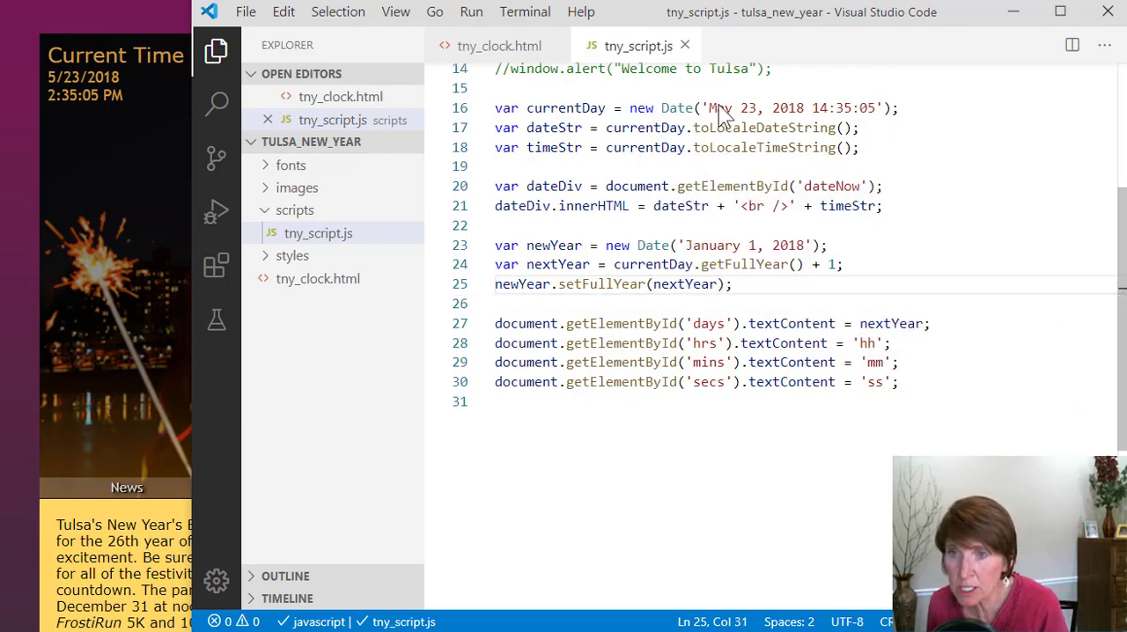
pyautogui.moveTo(608, 123)
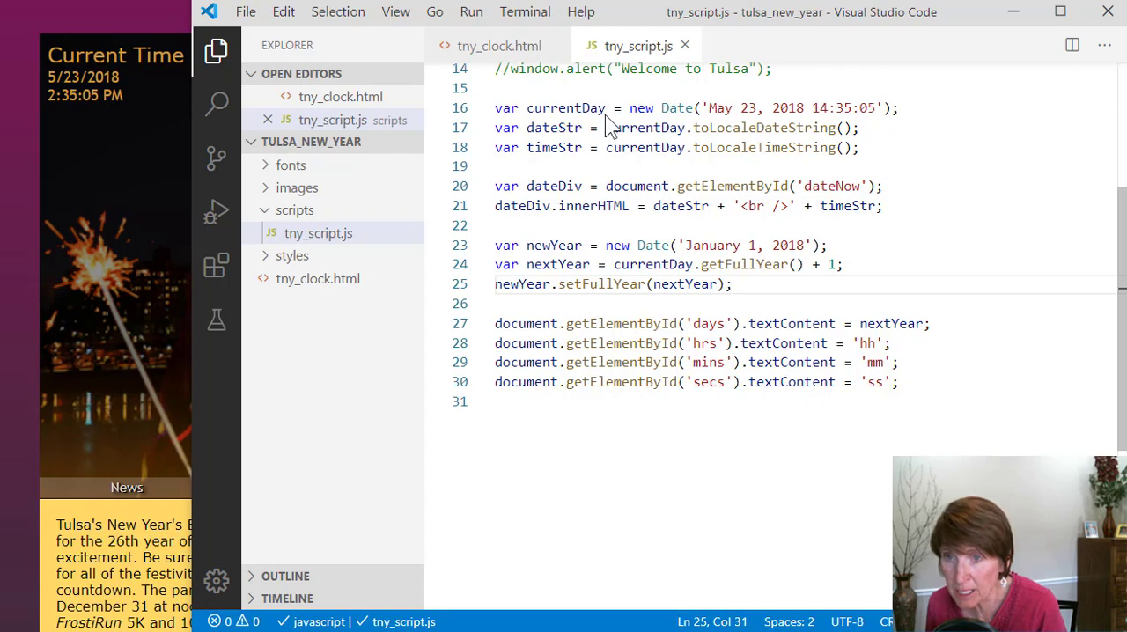
pyautogui.moveTo(597, 291)
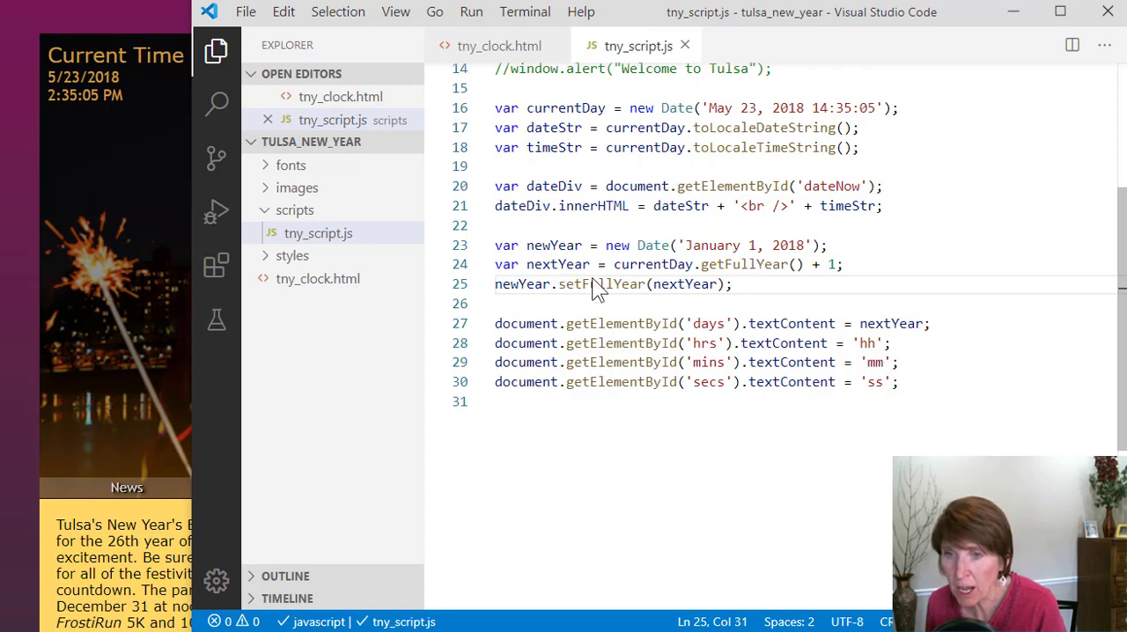
pyautogui.moveTo(572, 256)
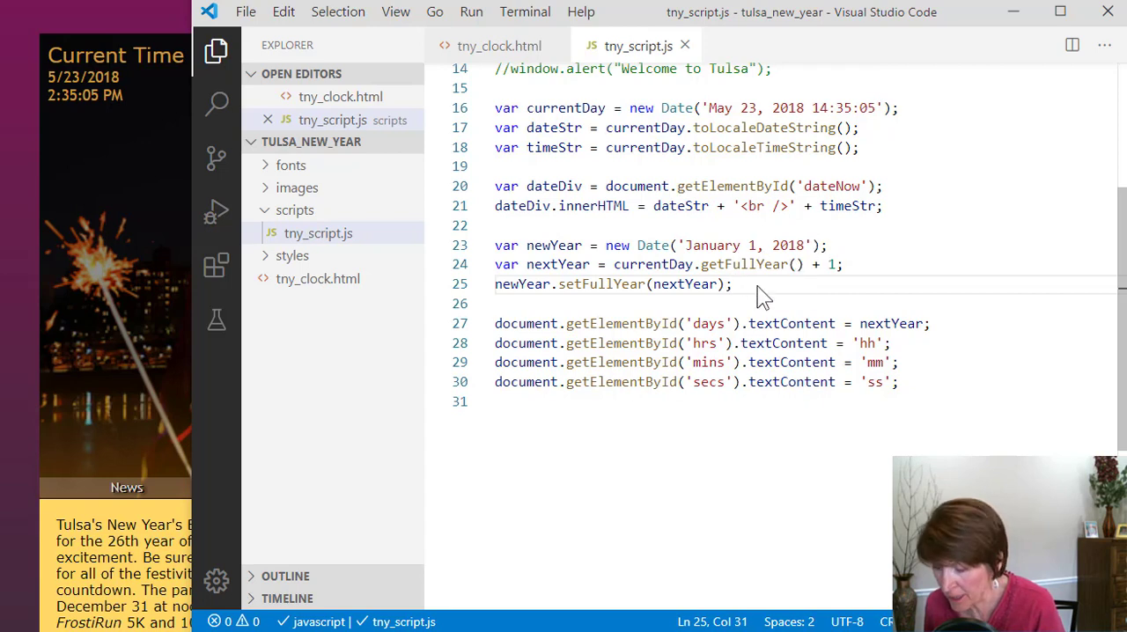
pyautogui.moveTo(754, 264)
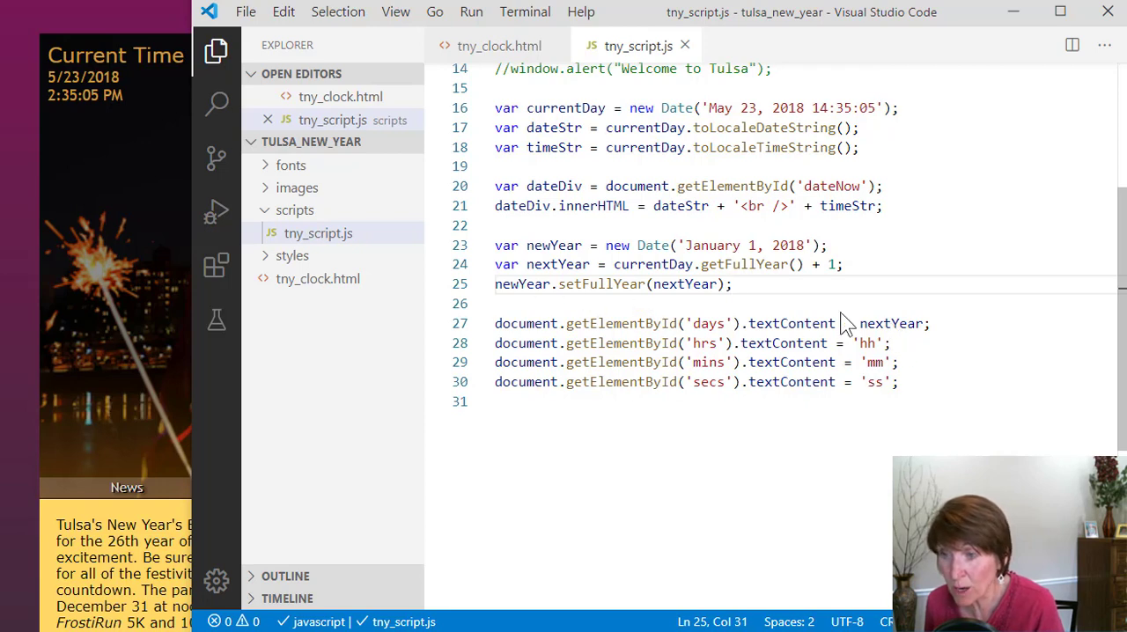
pyautogui.moveTo(562, 303)
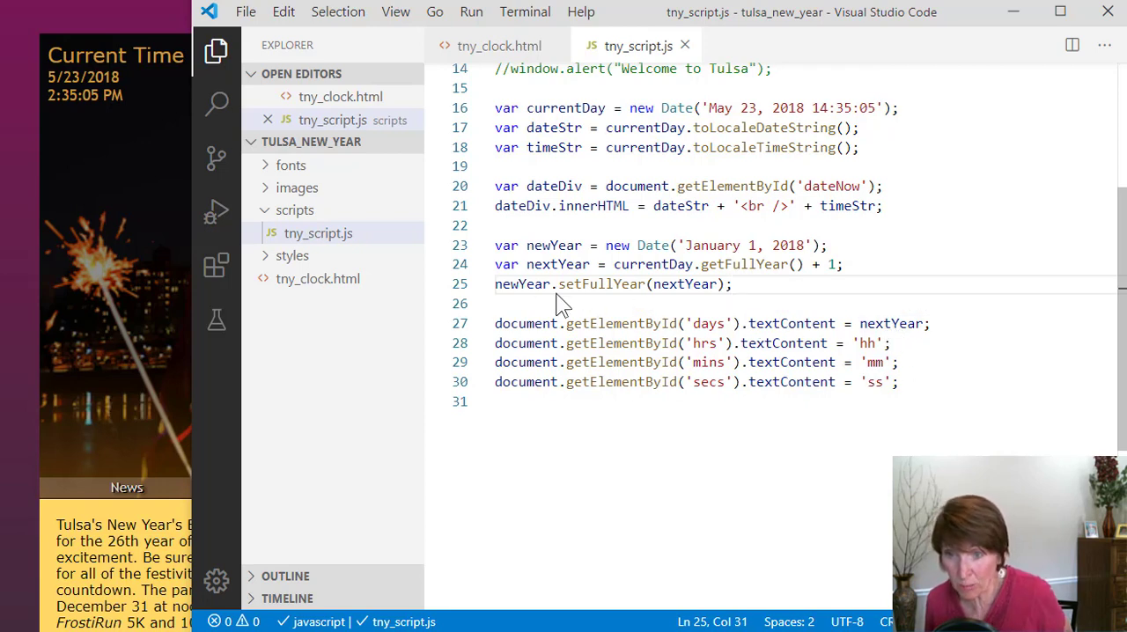
pyautogui.moveTo(891, 342)
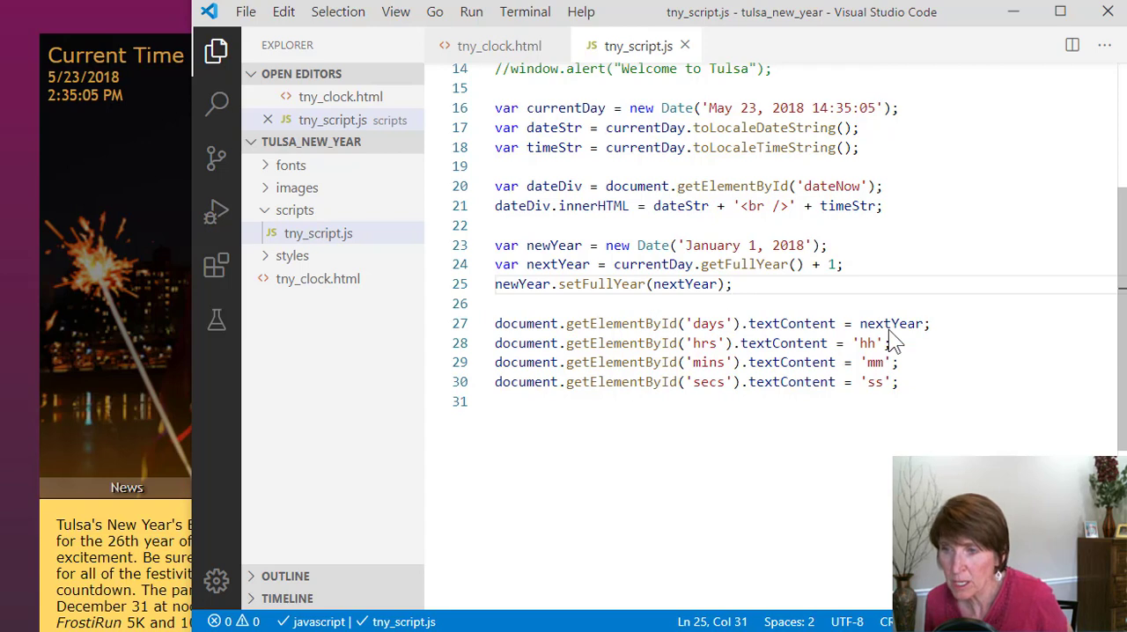
# Select the newYear variable name to reuse in the days display line
pyautogui.click(529, 284)
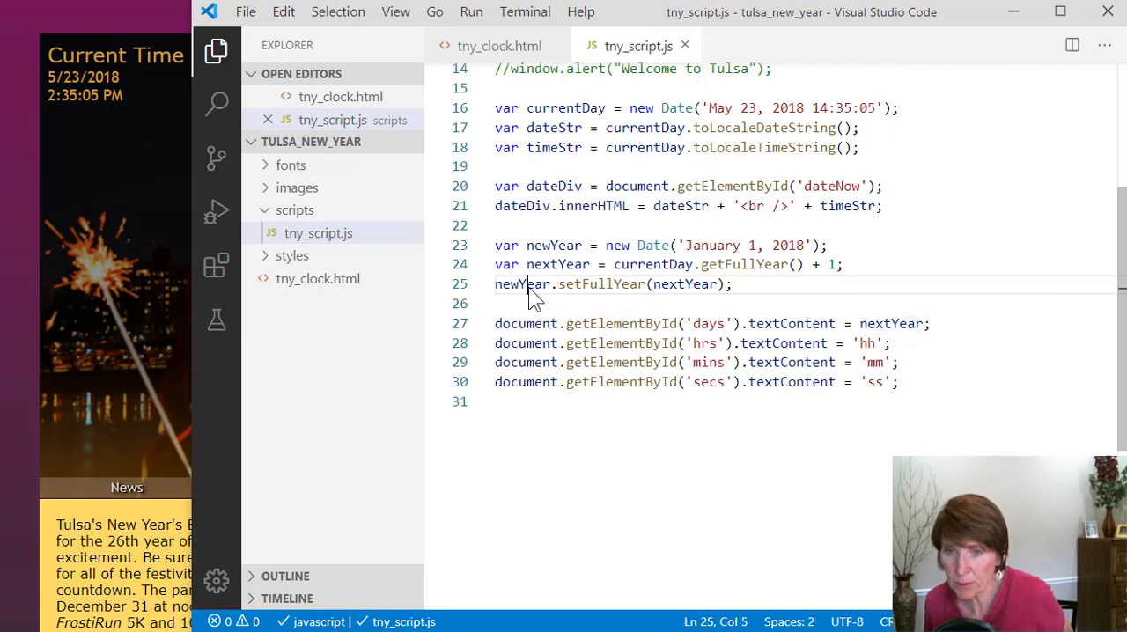
pyautogui.doubleClick(521, 284)
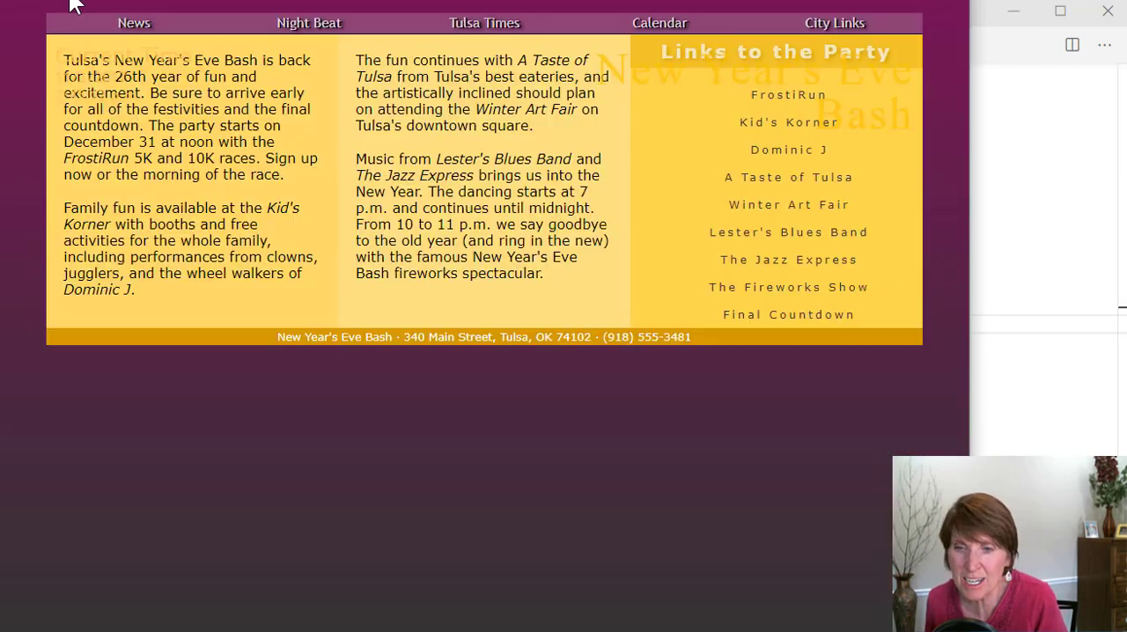
# View the Tulsa page's days counter showing the full Tue Jan 01 2019 date text
pyautogui.scroll(3)
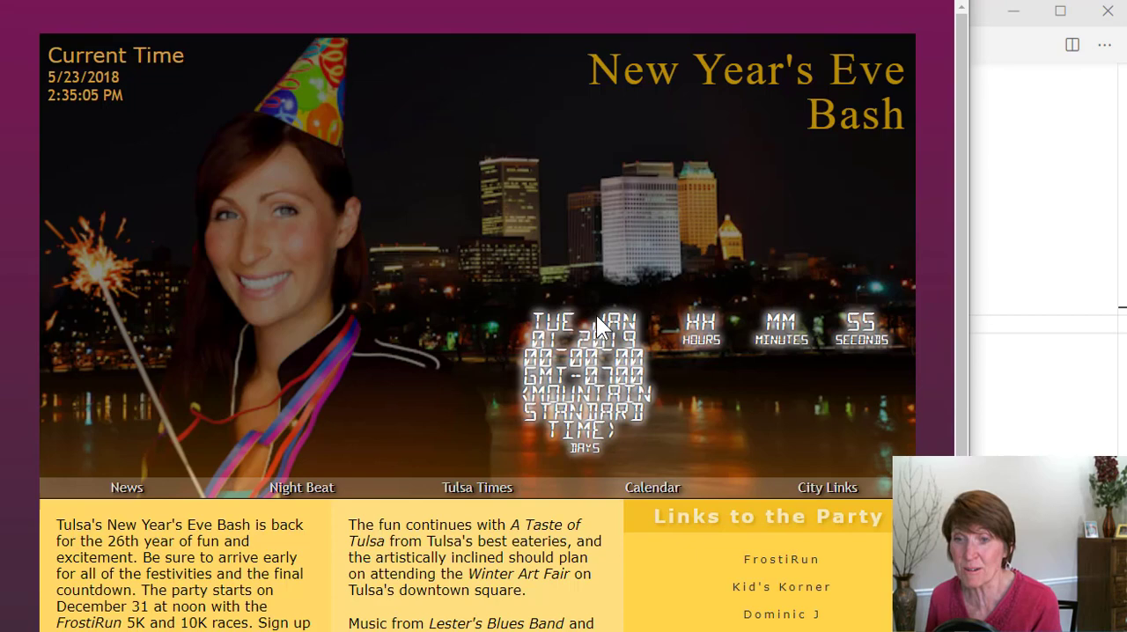
pyautogui.moveTo(563, 352)
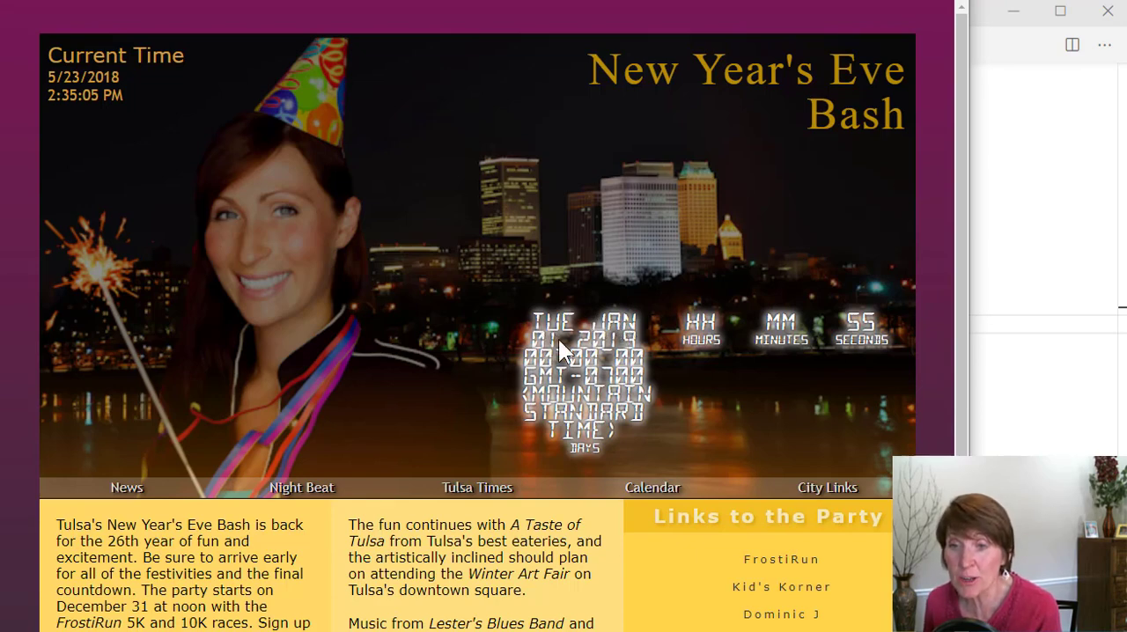
pyautogui.moveTo(610, 382)
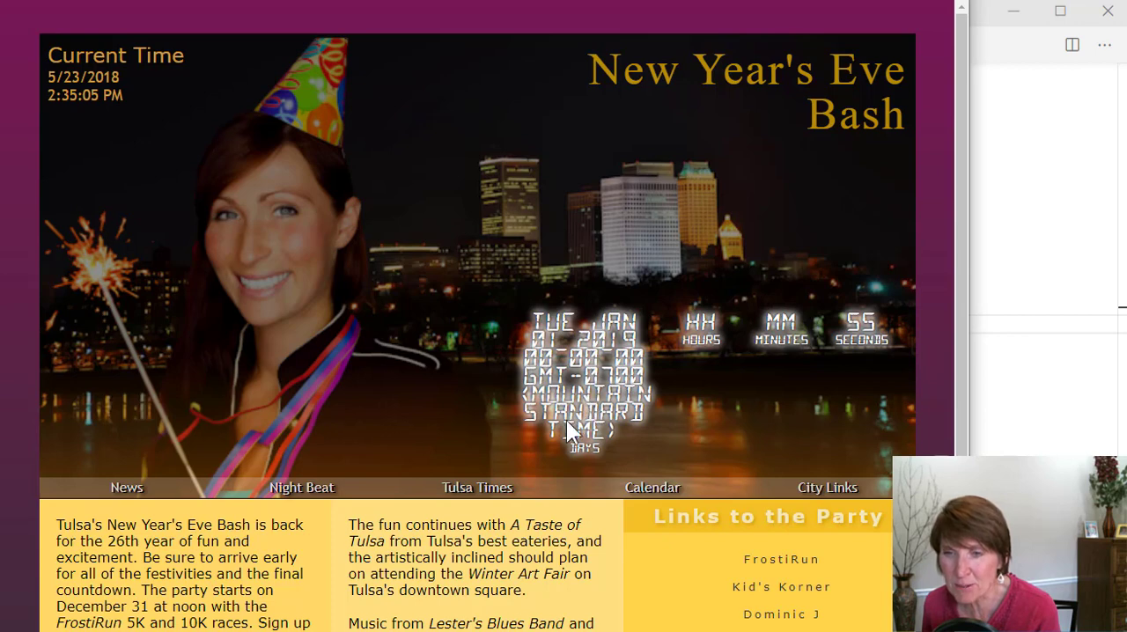
pyautogui.moveTo(581, 335)
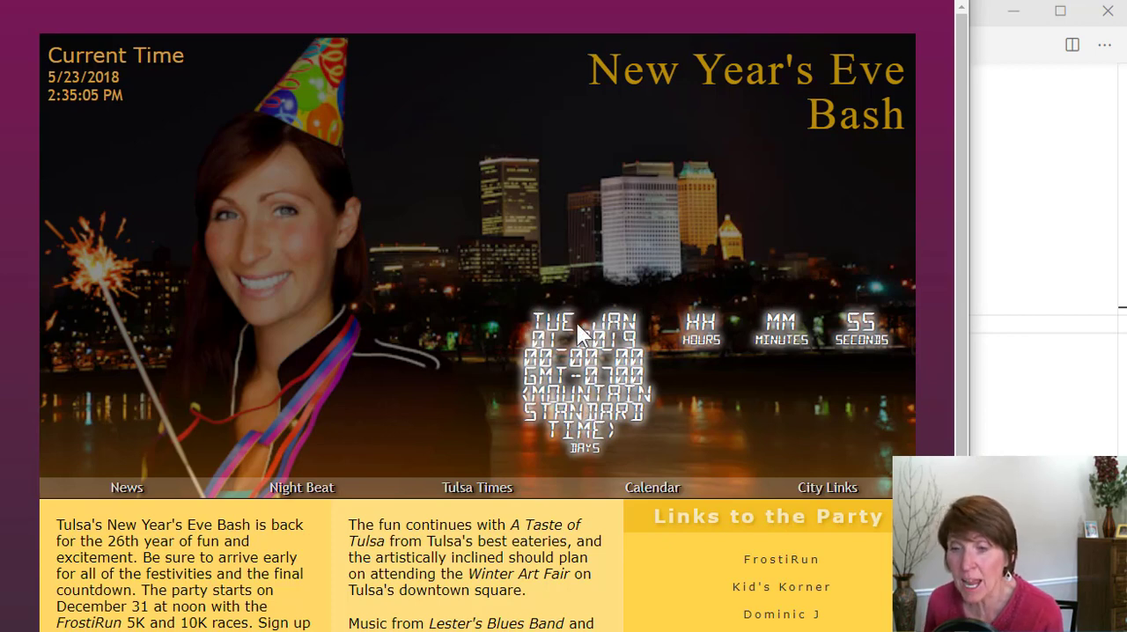
pyautogui.moveTo(625, 356)
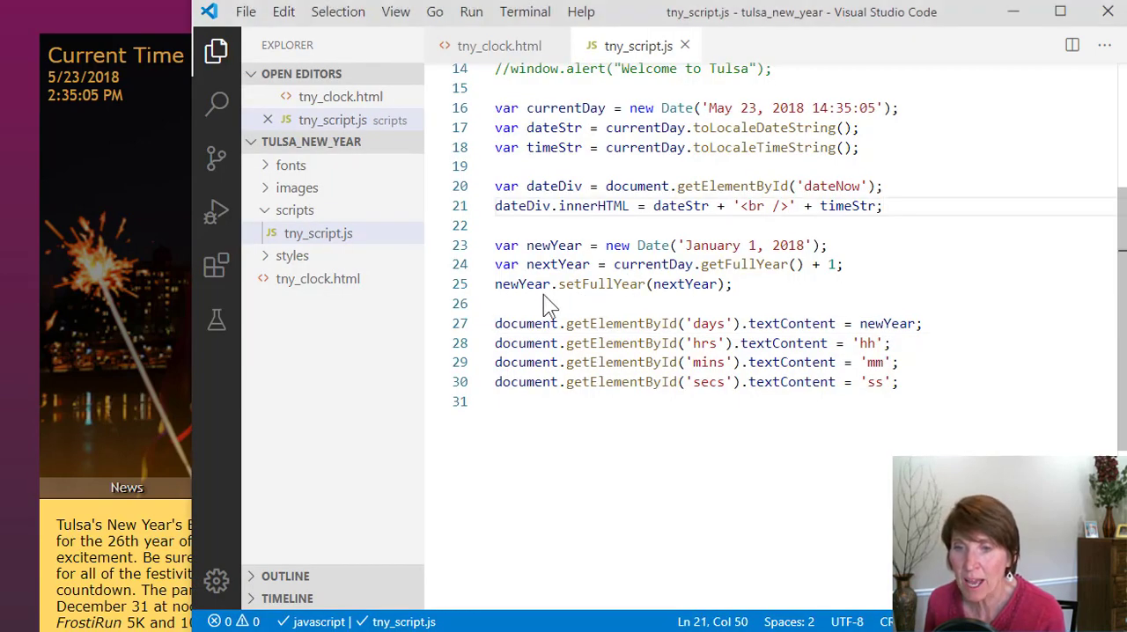
pyautogui.moveTo(515, 307)
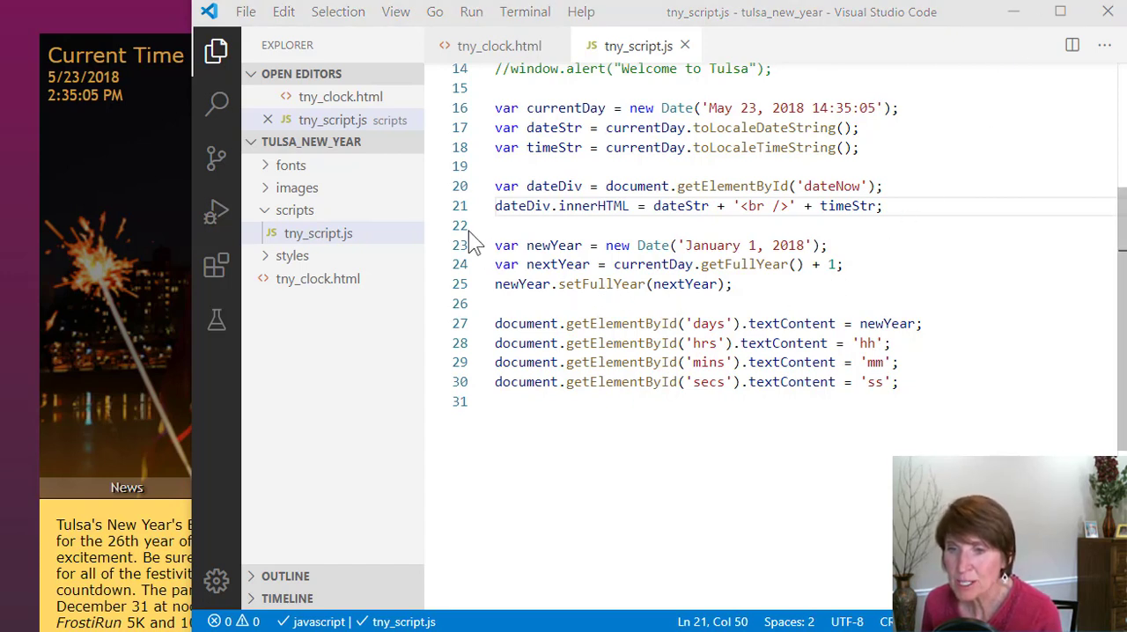
pyautogui.moveTo(643, 97)
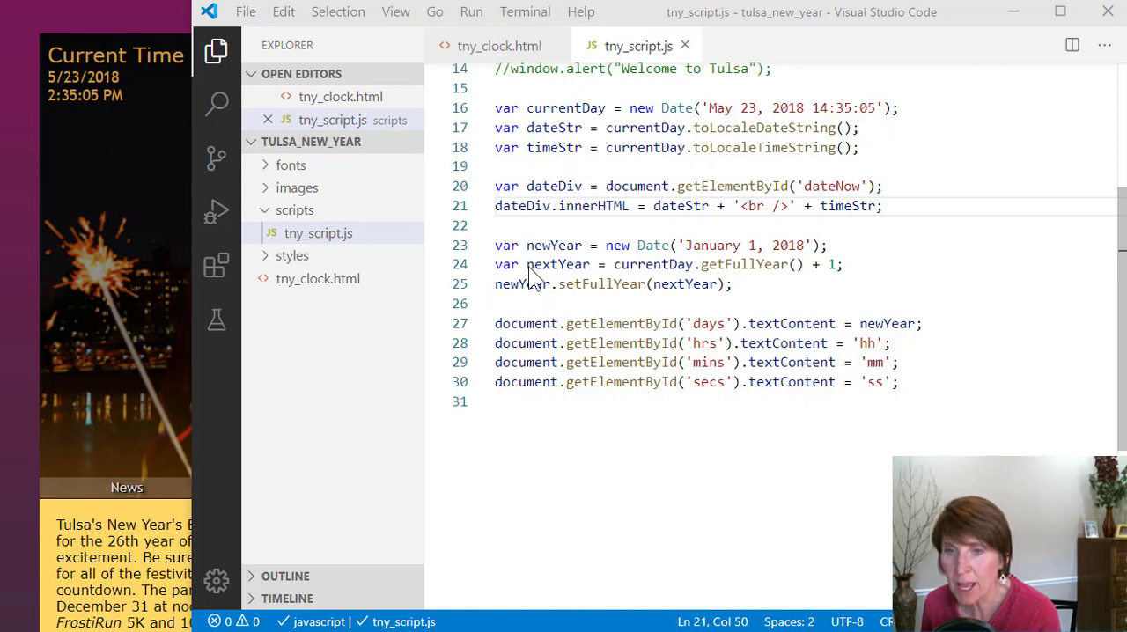
pyautogui.moveTo(757, 291)
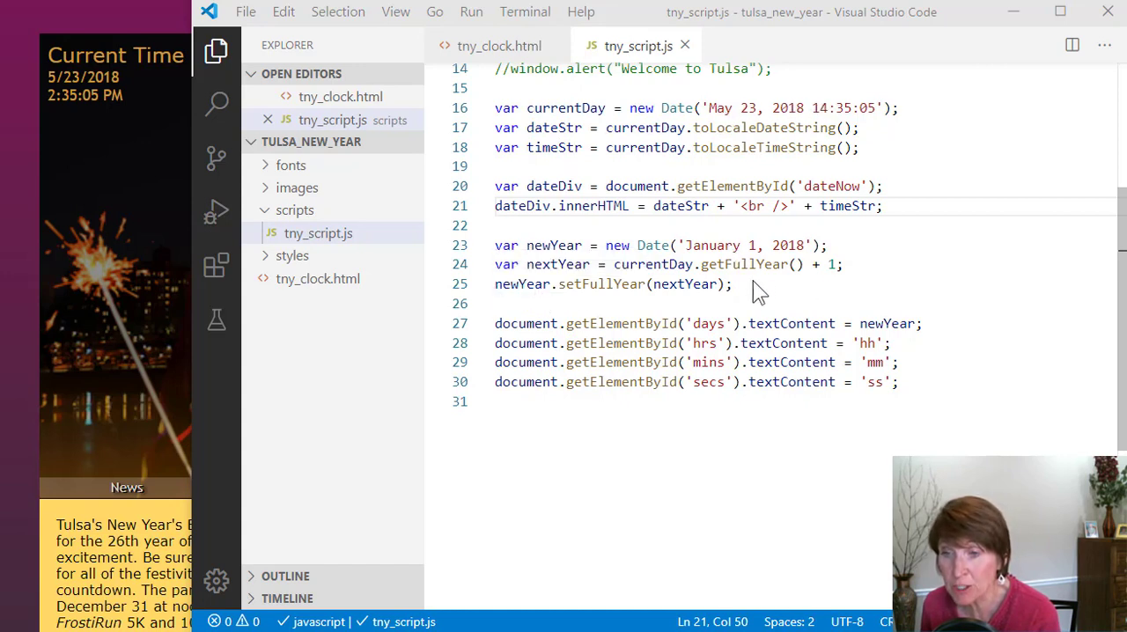
# Add line 26 declaring var daysLeft = newYear - currentDay;
pyautogui.click(733, 284)
pyautogui.write('v')
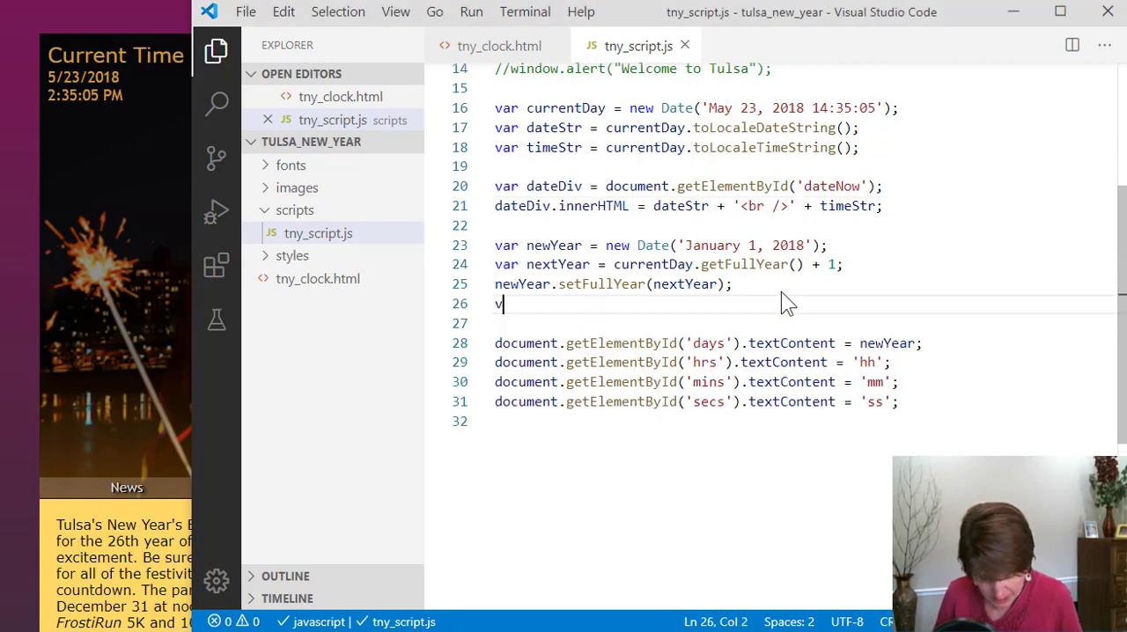
pyautogui.write('ar days')
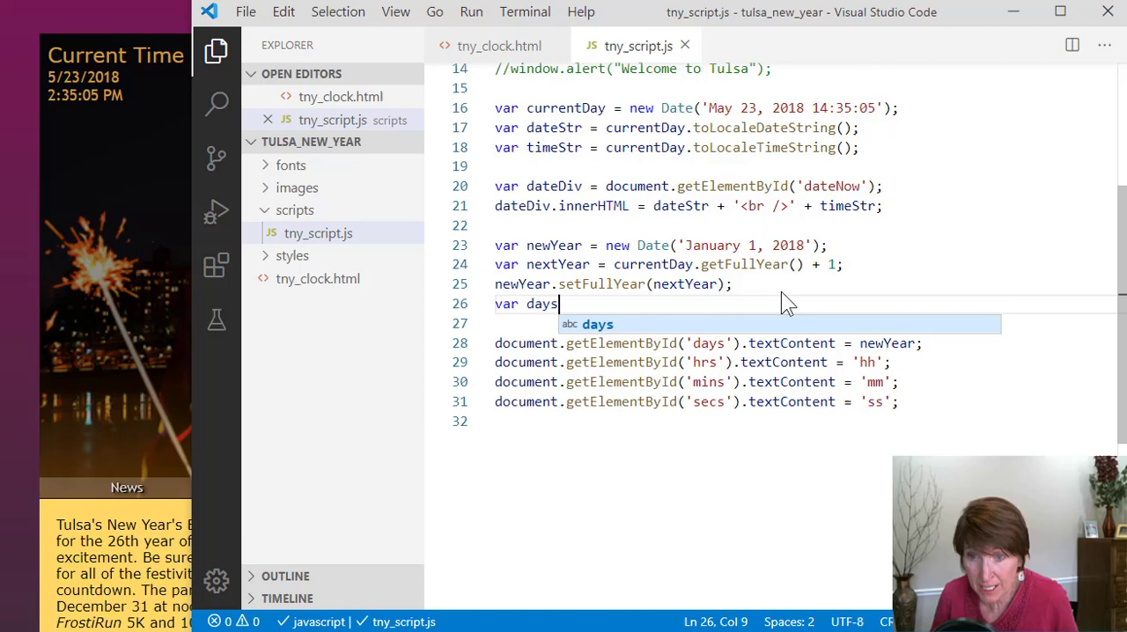
pyautogui.write('Le')
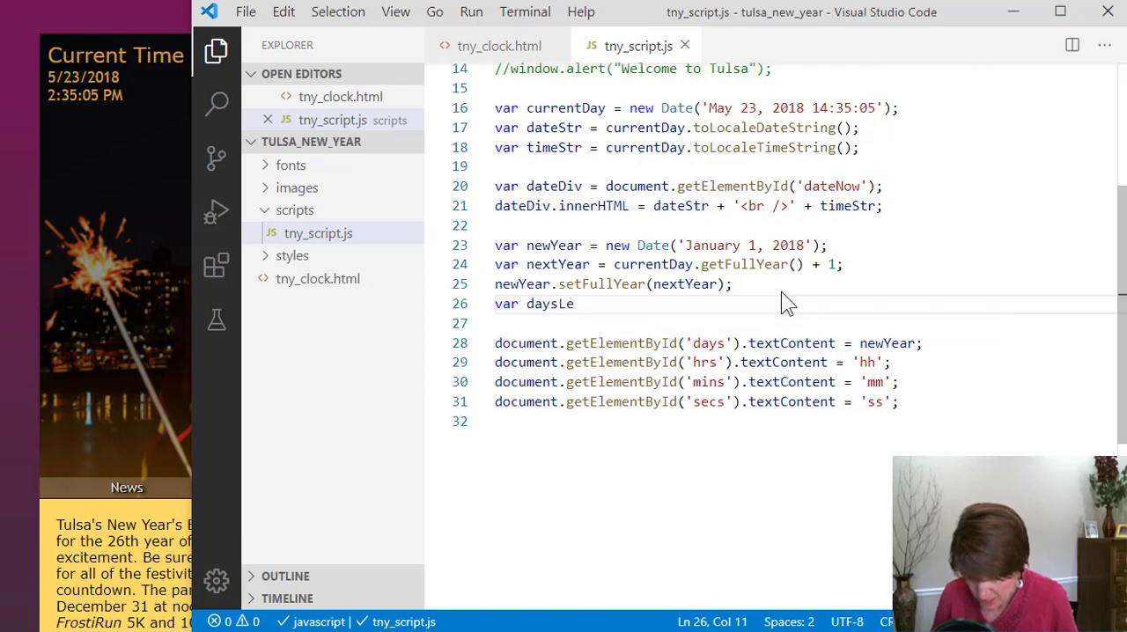
pyautogui.write('ft')
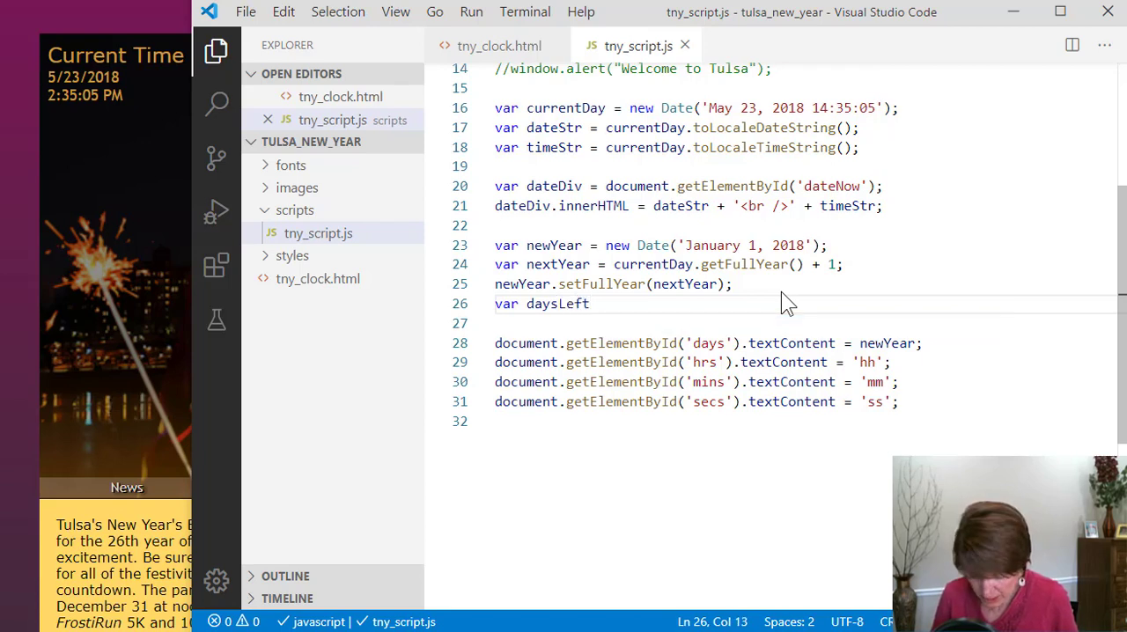
pyautogui.write('+')
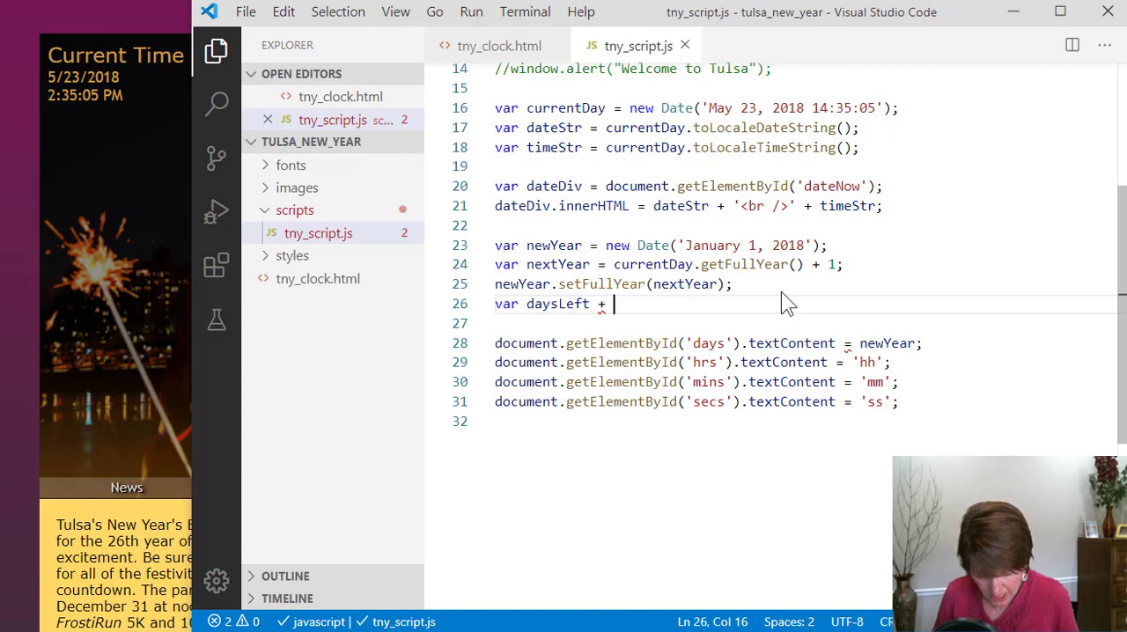
pyautogui.write('newYear')
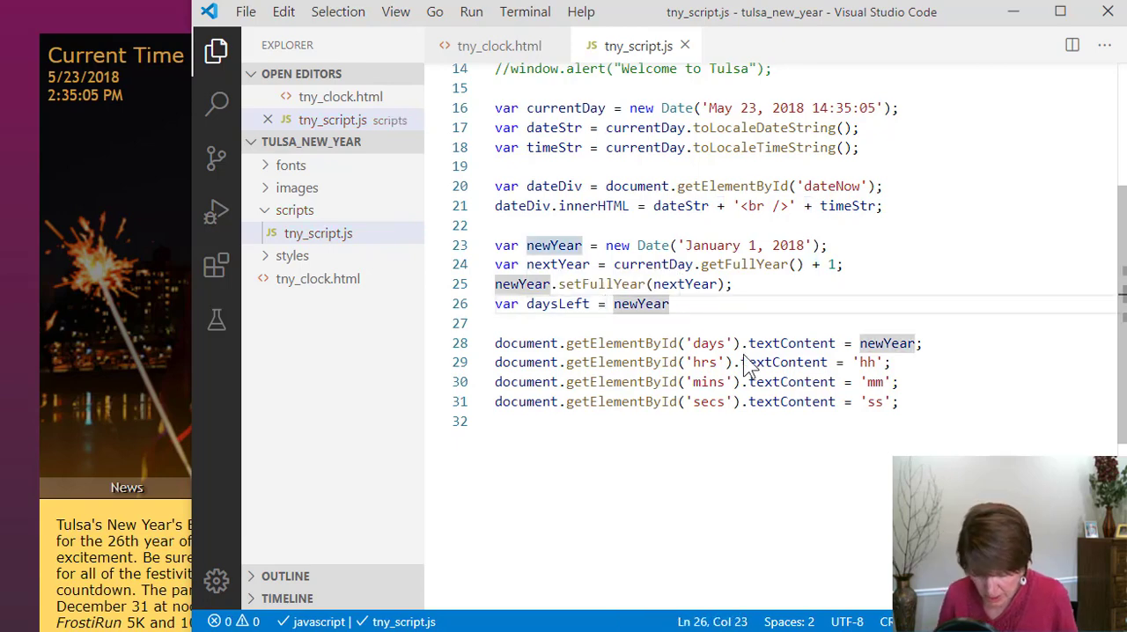
pyautogui.write('- currentDay')
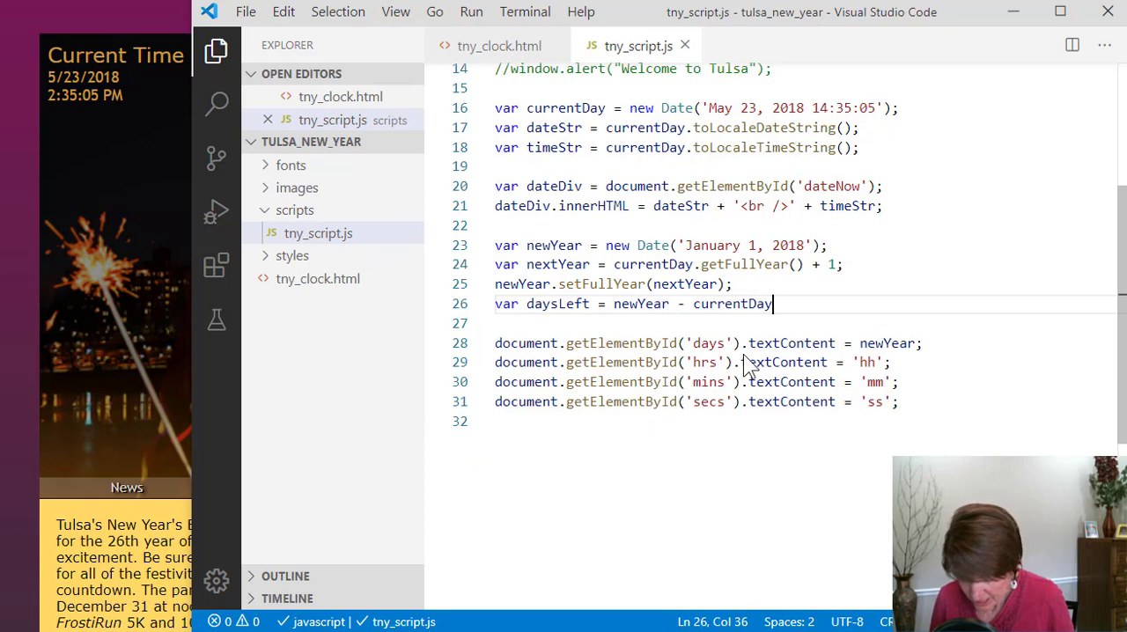
pyautogui.write(';')
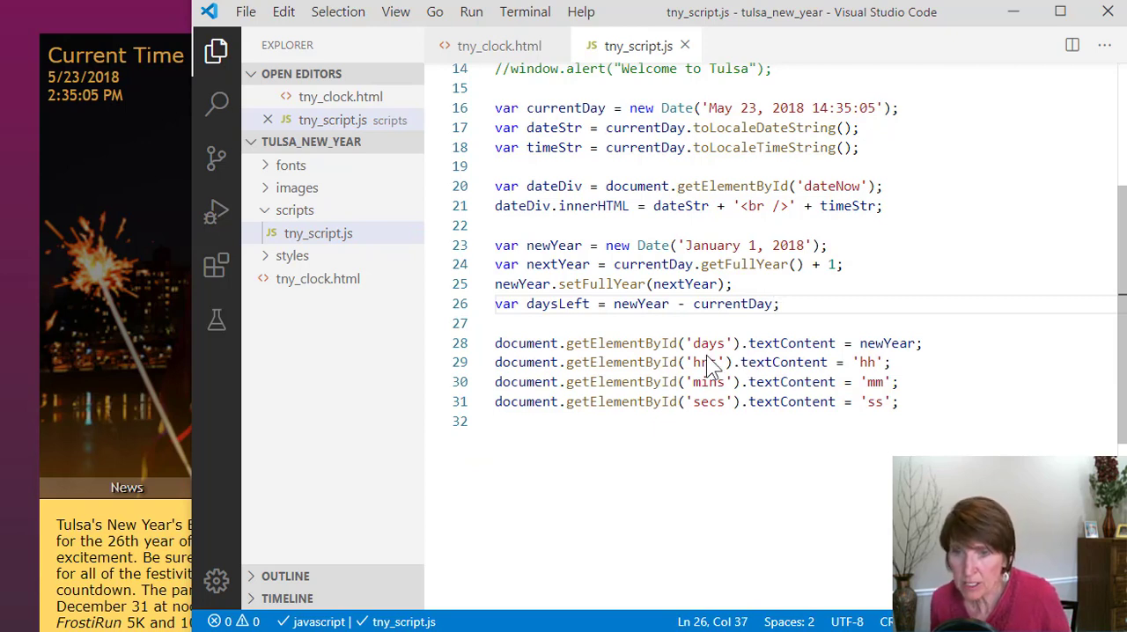
# Feed daysLeft instead of newYear into the days display line
pyautogui.doubleClick(559, 303)
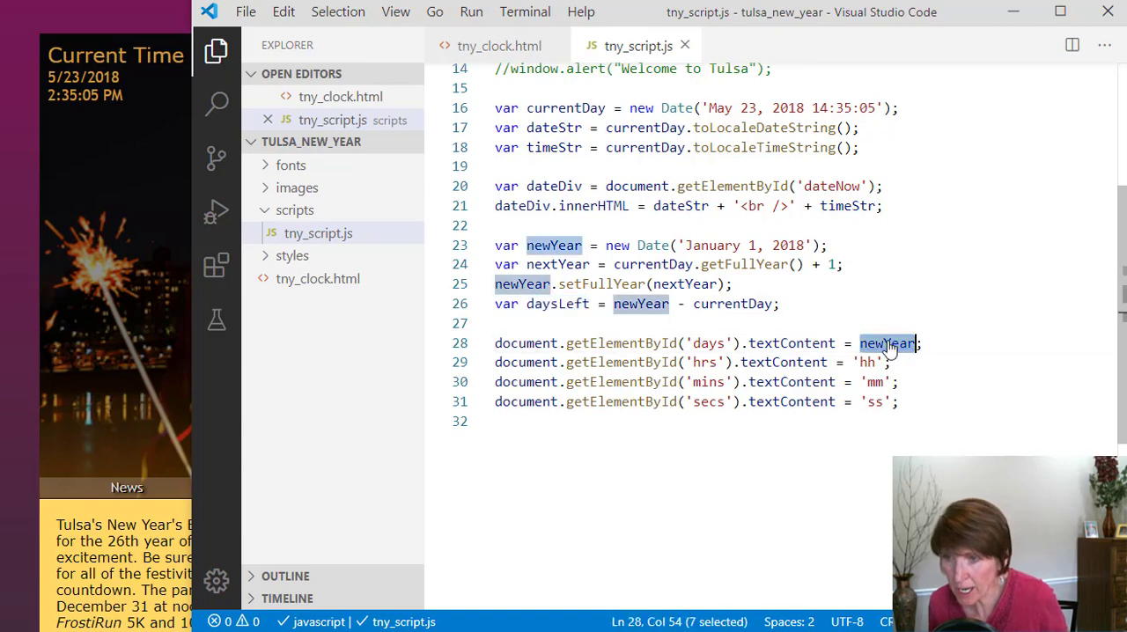
pyautogui.write('daysLeft')
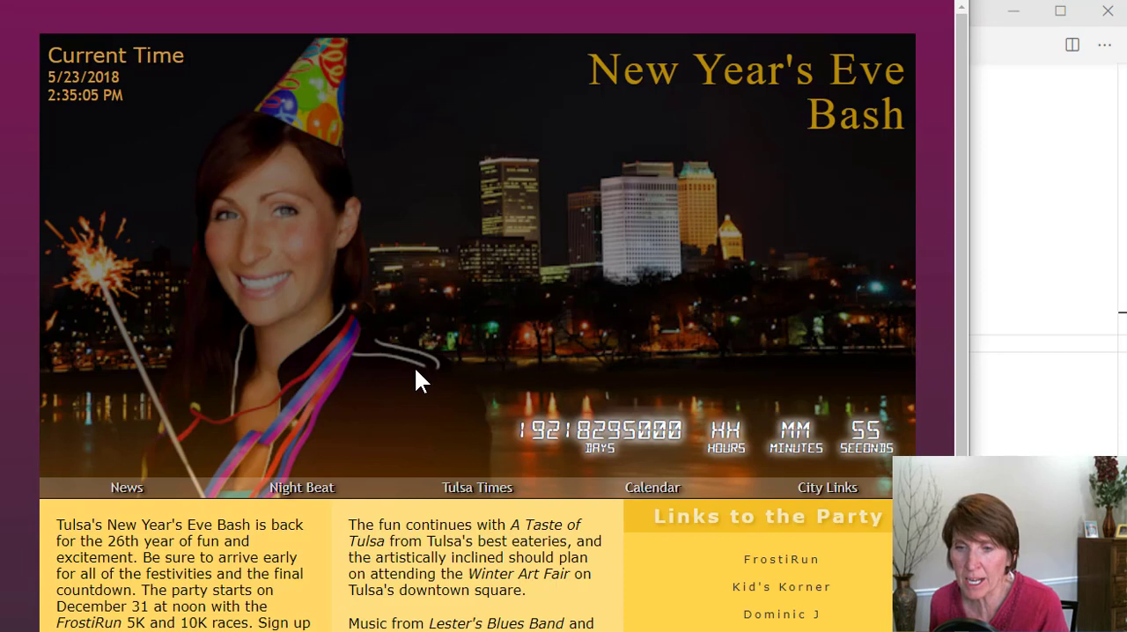
pyautogui.moveTo(487, 439)
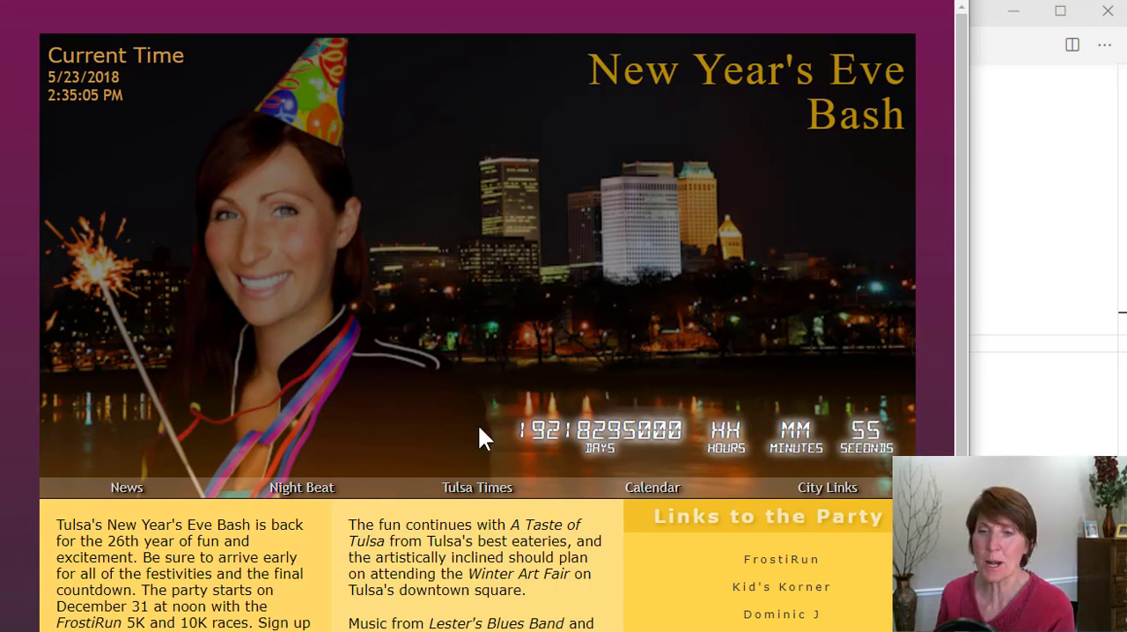
pyautogui.moveTo(526, 433)
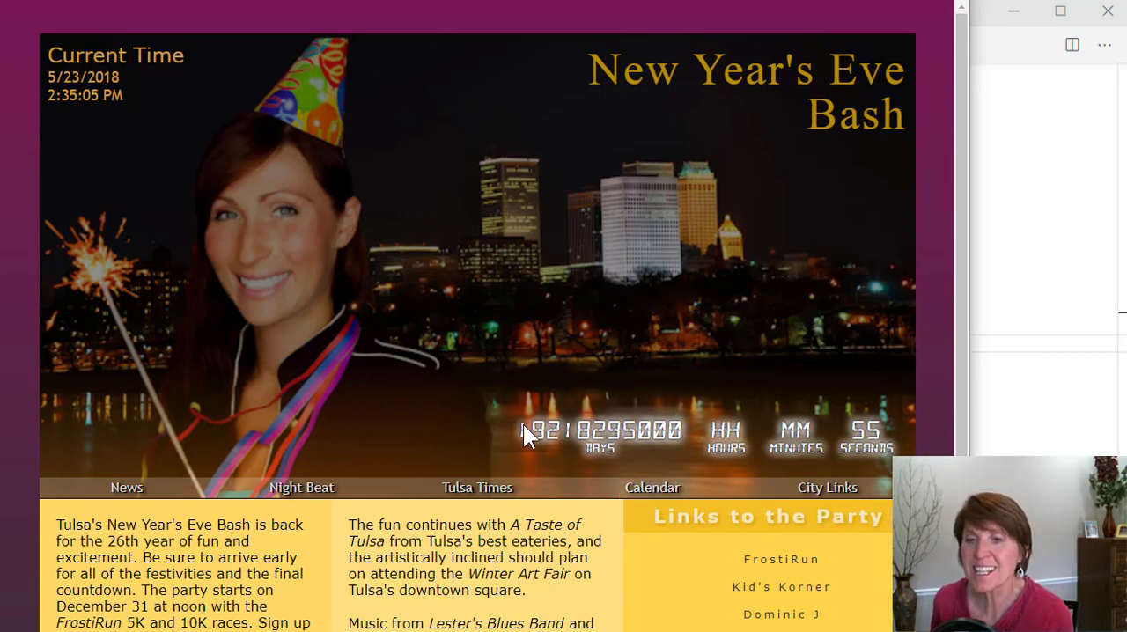
pyautogui.moveTo(528, 455)
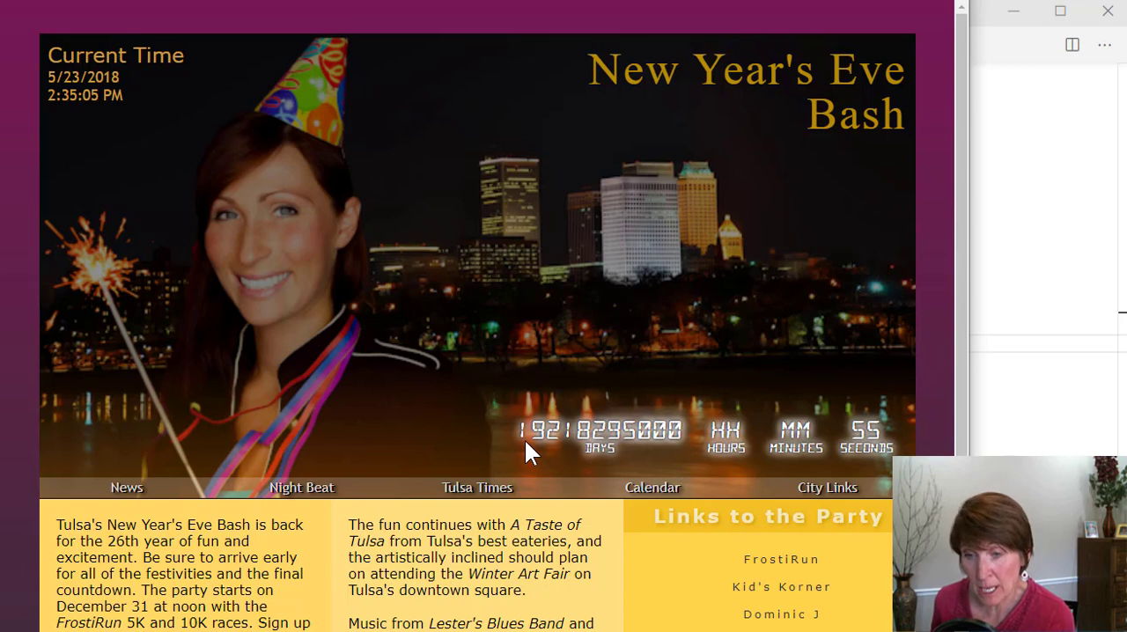
pyautogui.moveTo(599, 458)
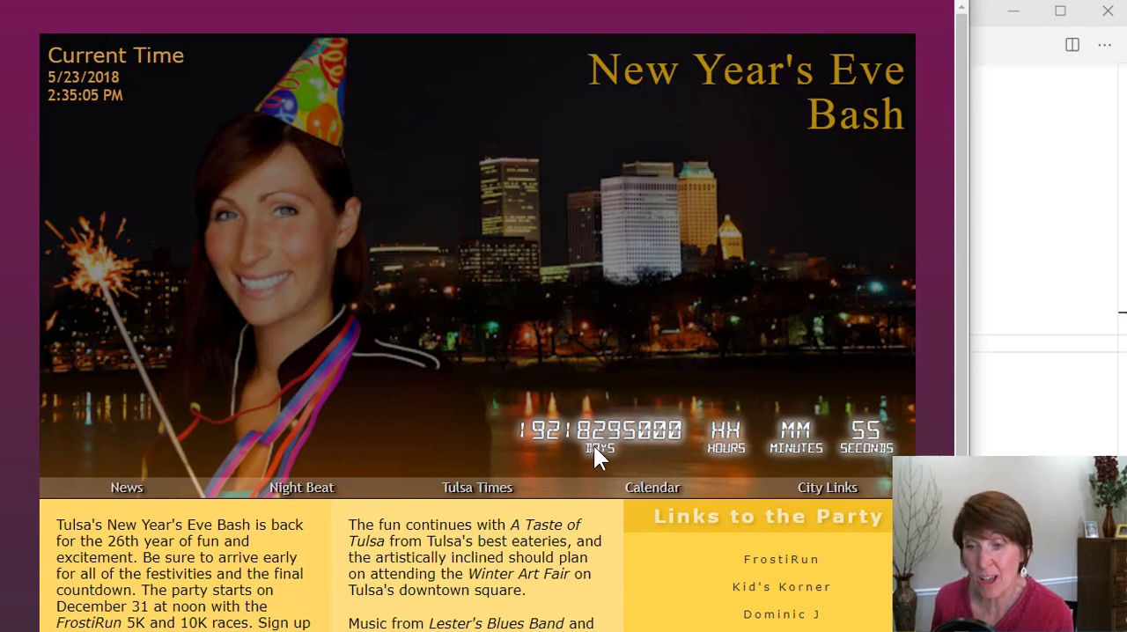
pyautogui.moveTo(663, 421)
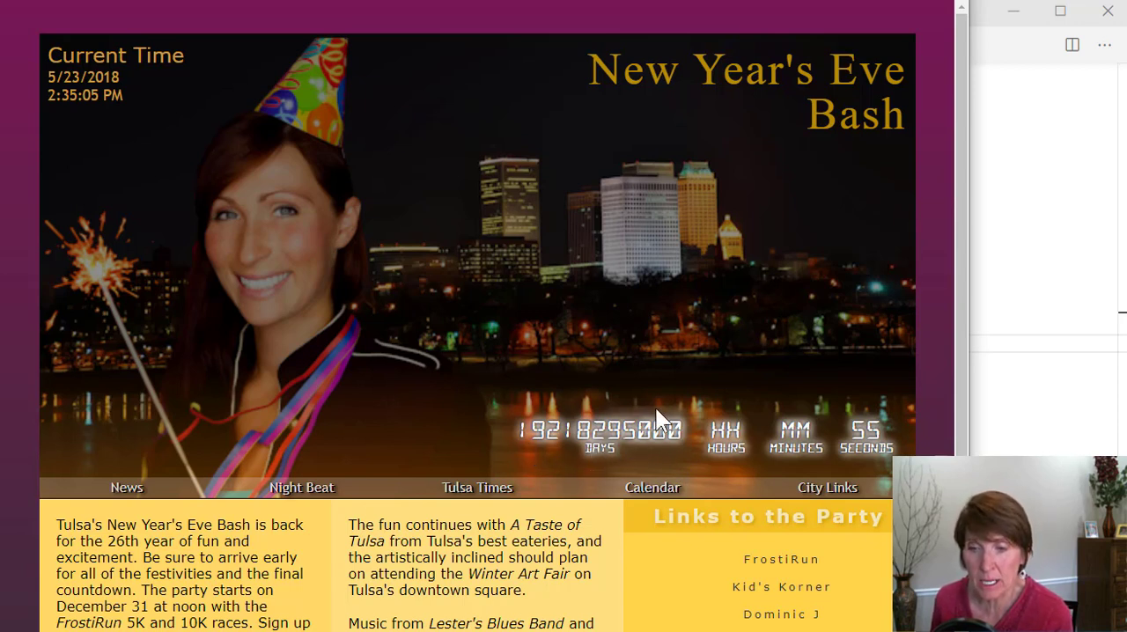
pyautogui.moveTo(942, 423)
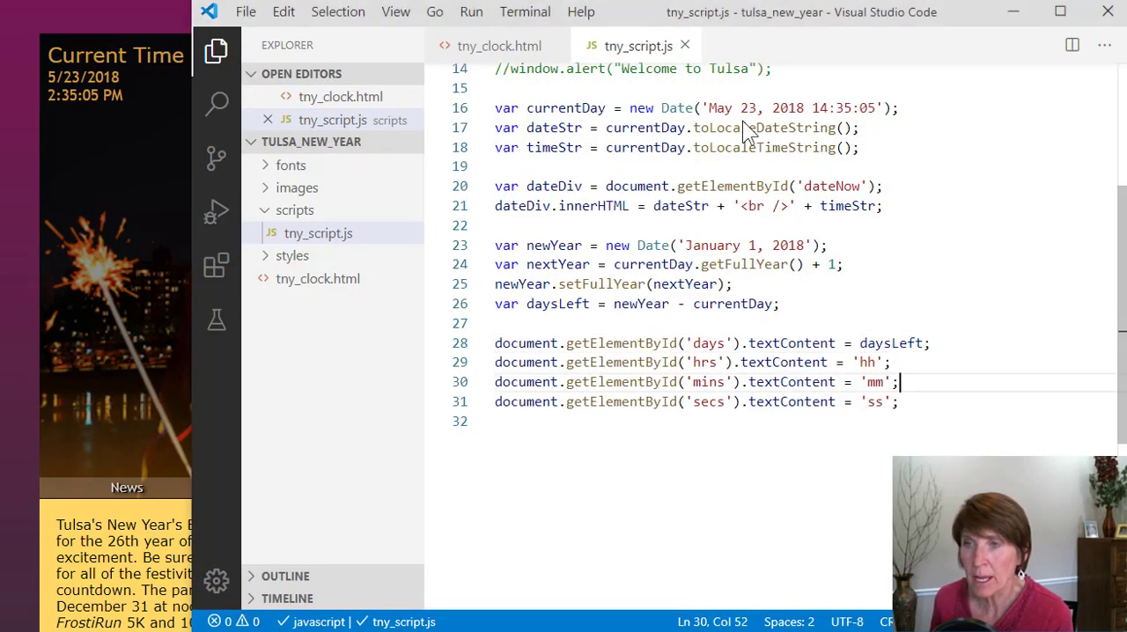
pyautogui.moveTo(789, 108)
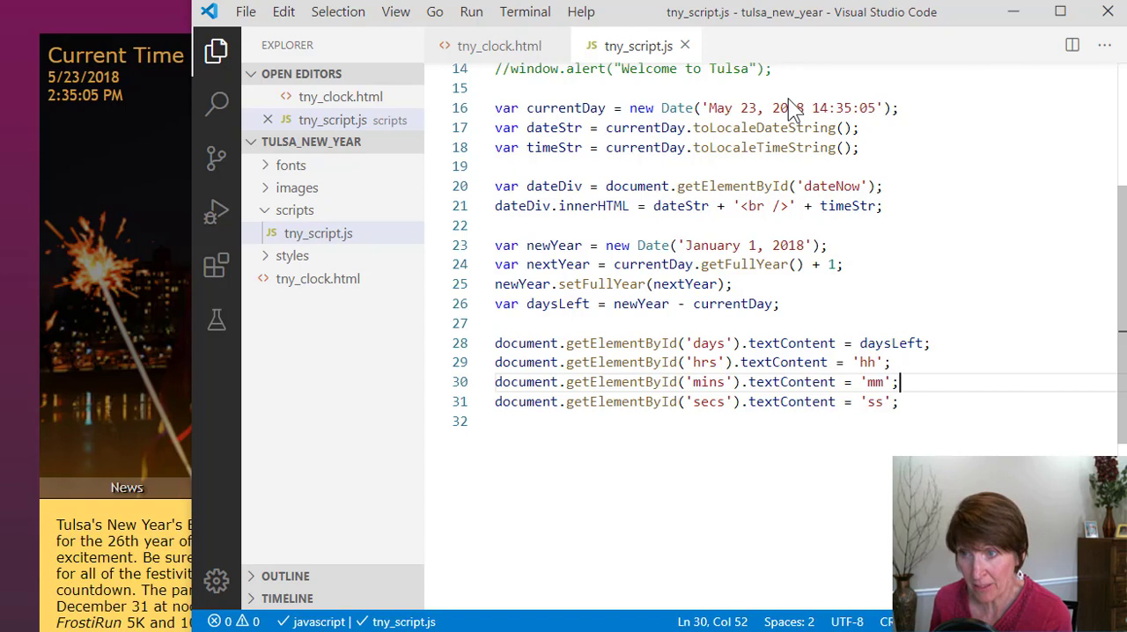
pyautogui.moveTo(673, 279)
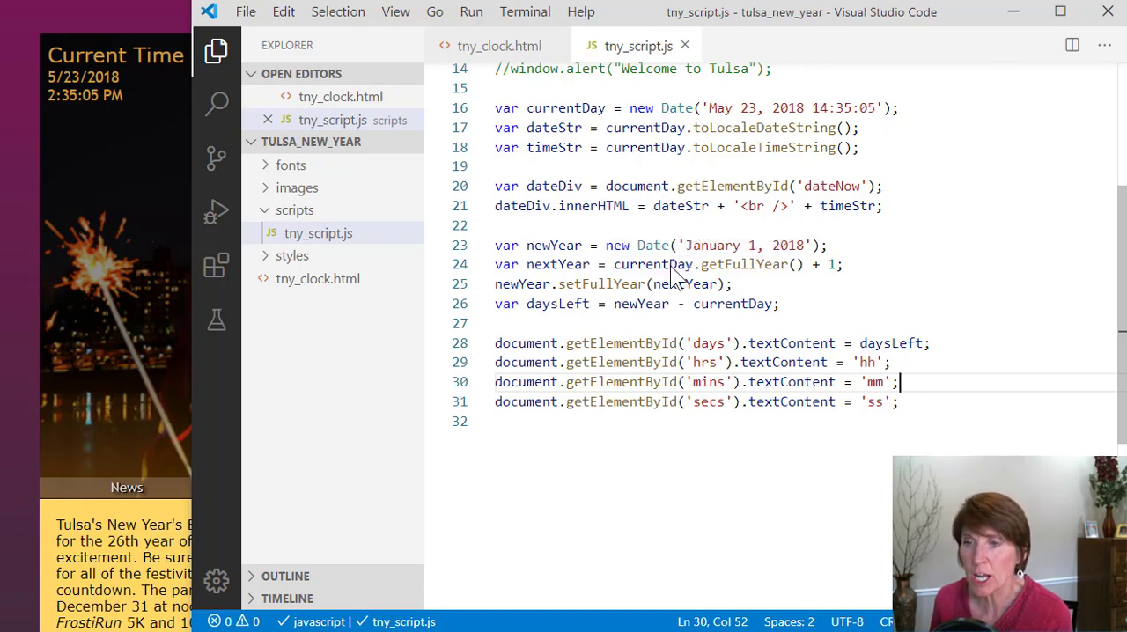
pyautogui.moveTo(661, 356)
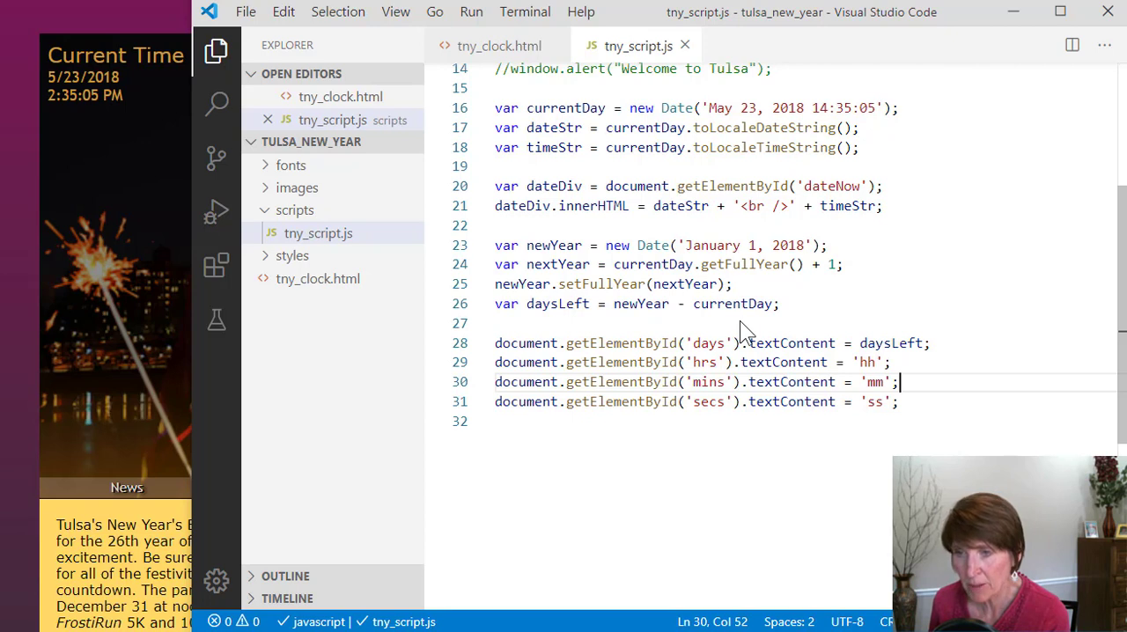
pyautogui.moveTo(731, 331)
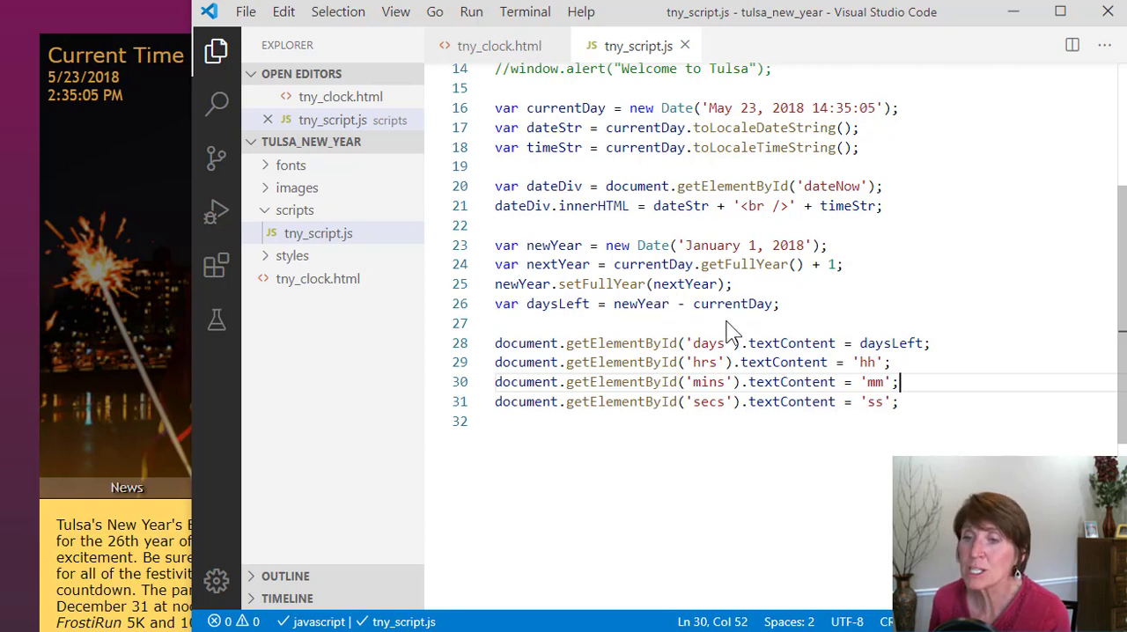
pyautogui.moveTo(623, 303)
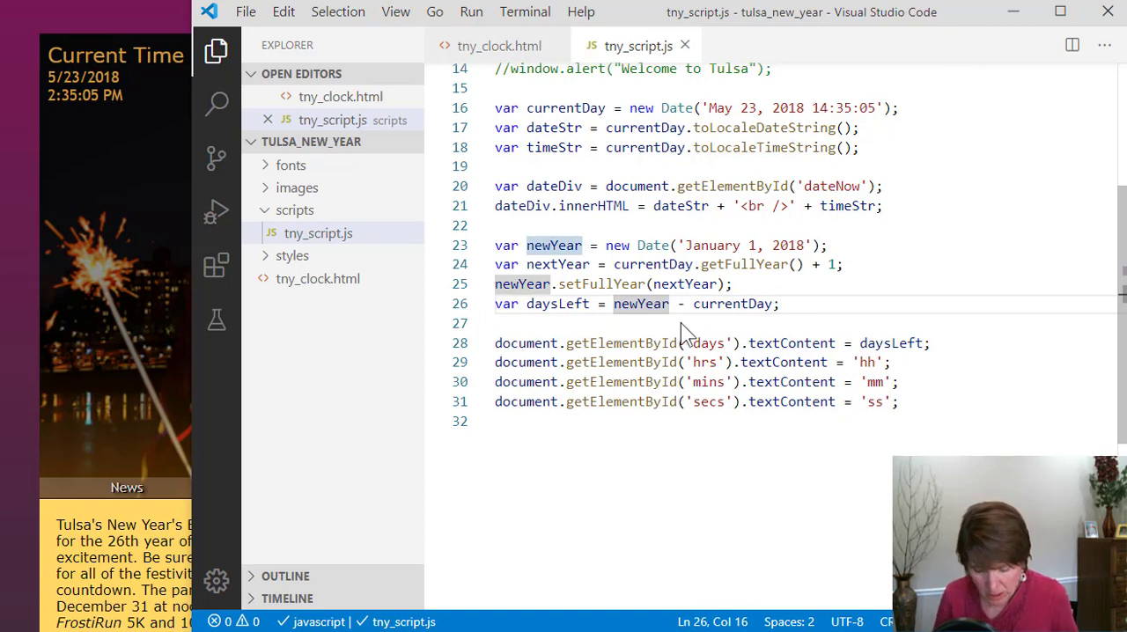
# Wrap newYear - currentDay in parentheses on the daysLeft line
pyautogui.write('(')
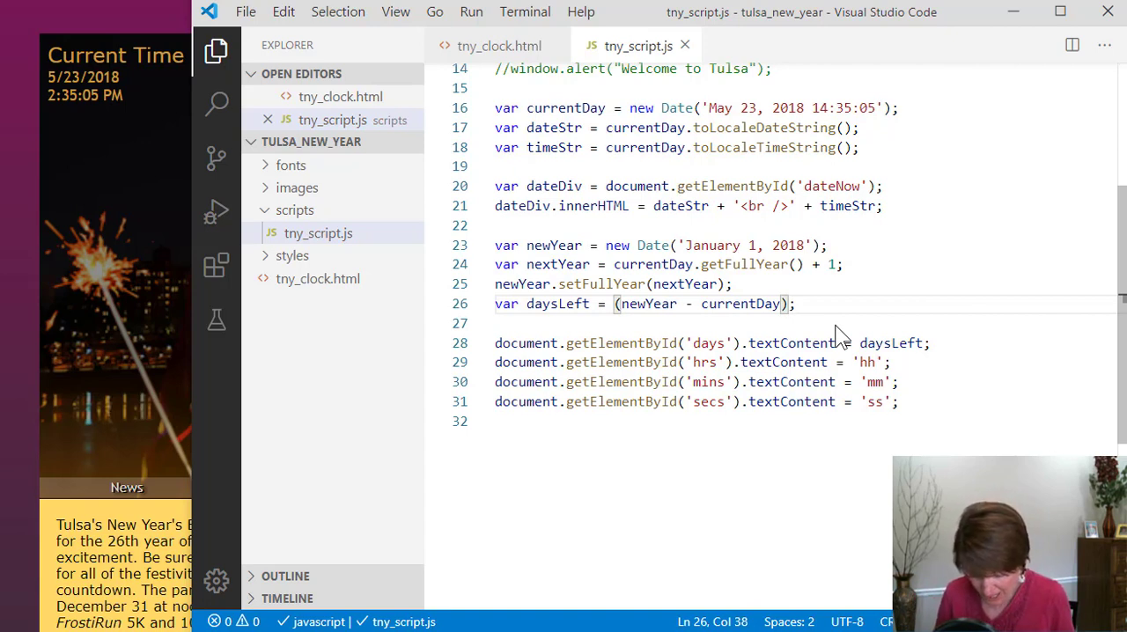
# Divide (newYear - currentDay) by (1000*60*60*24) to convert milliseconds into days
pyautogui.write('/')
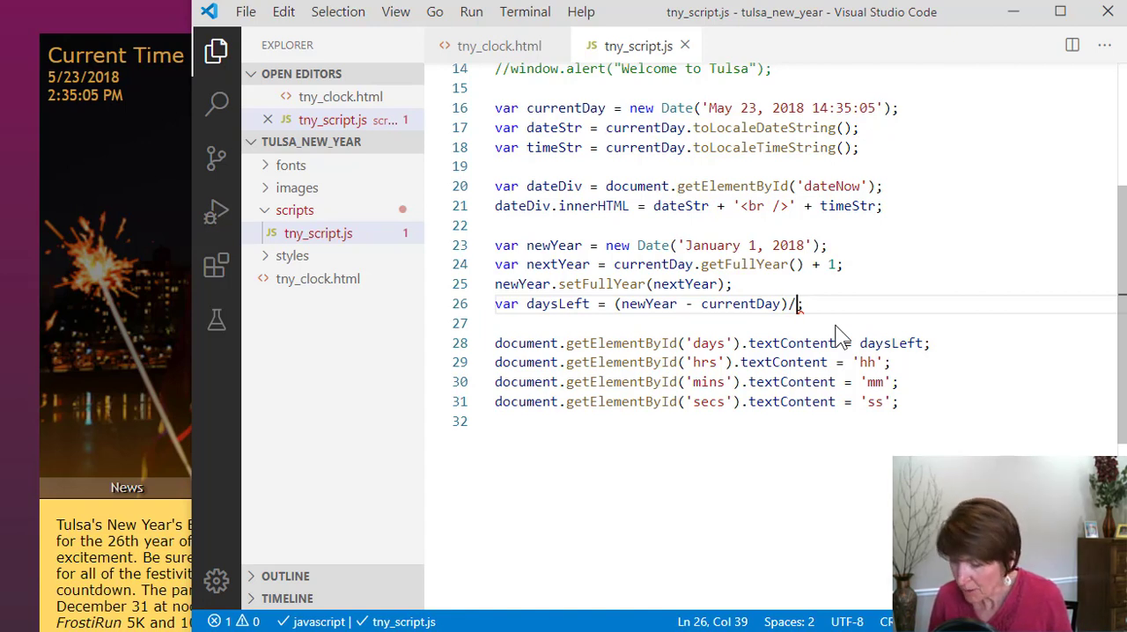
pyautogui.write('(1')
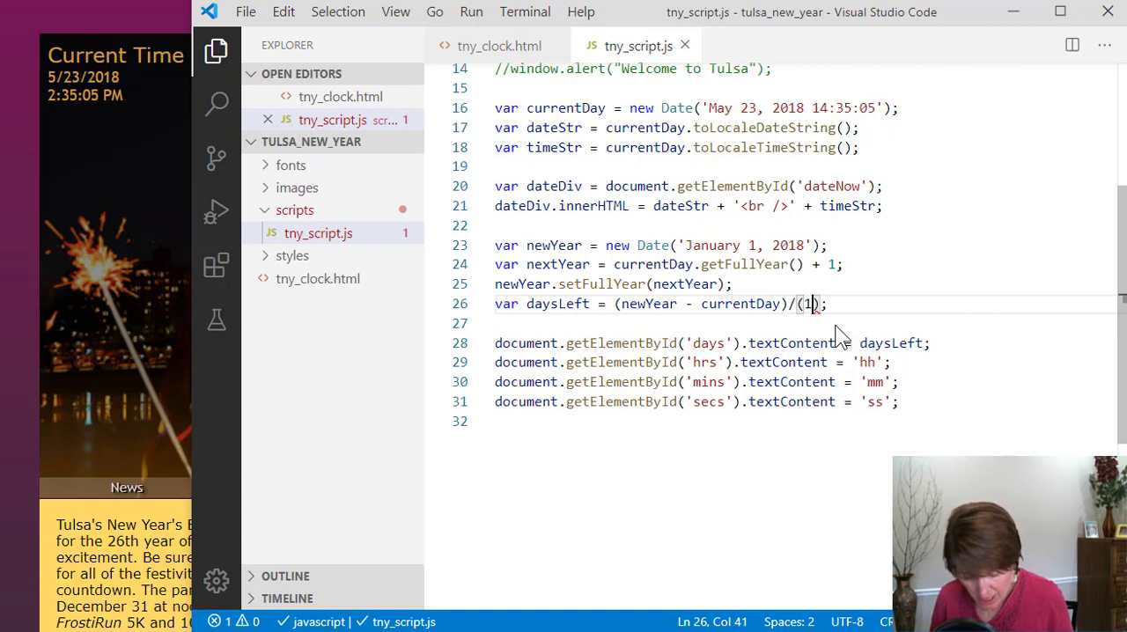
pyautogui.write('000')
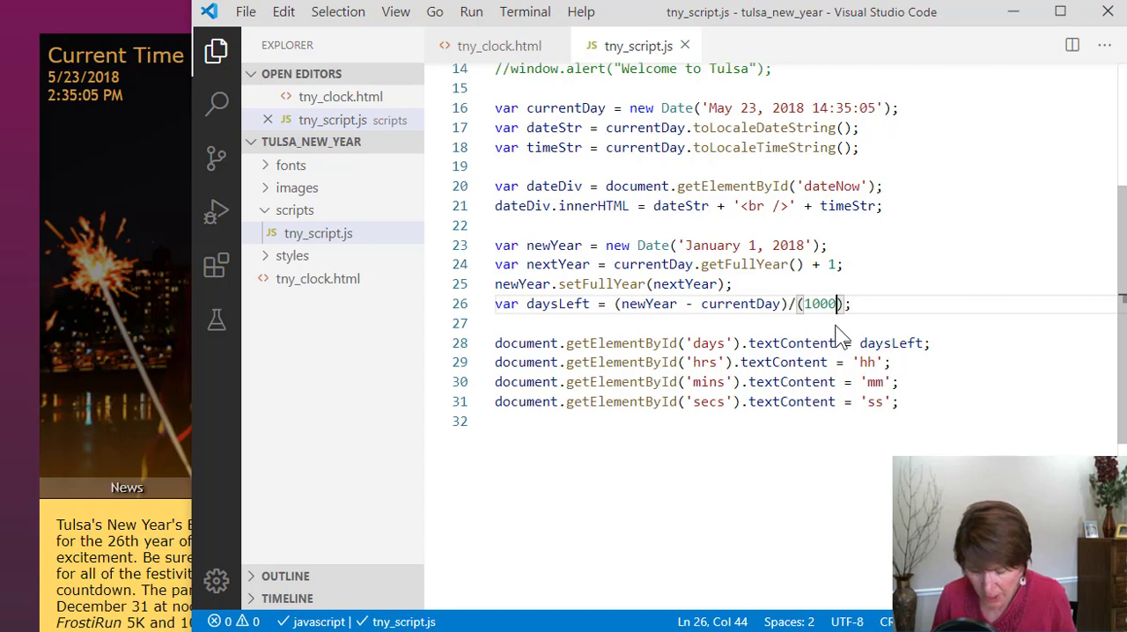
pyautogui.write('*6')
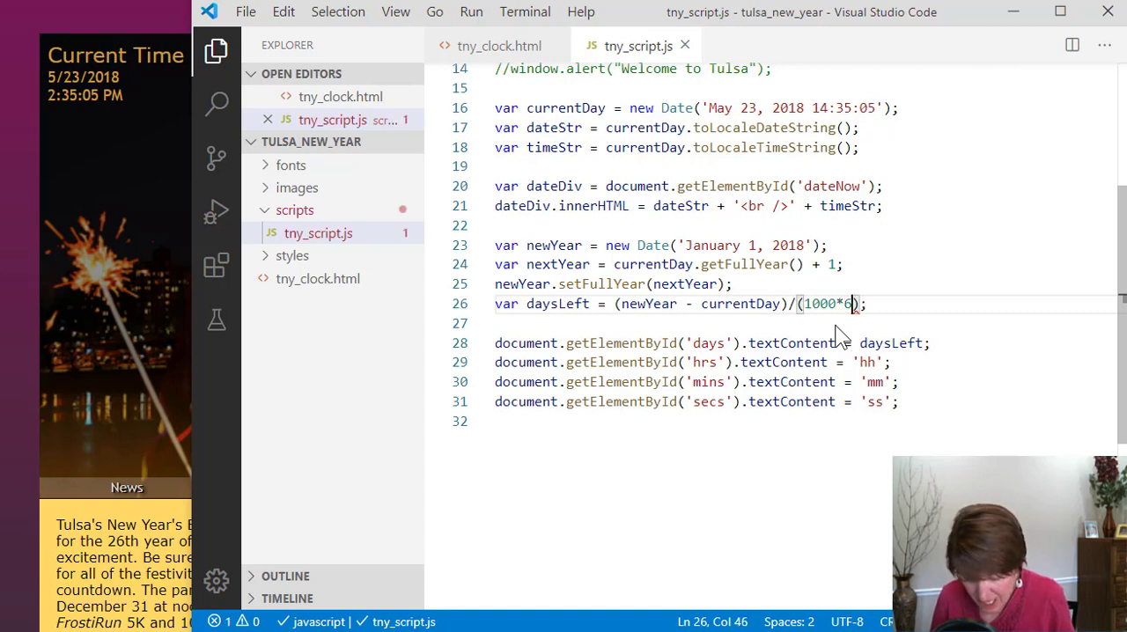
pyautogui.write('0')
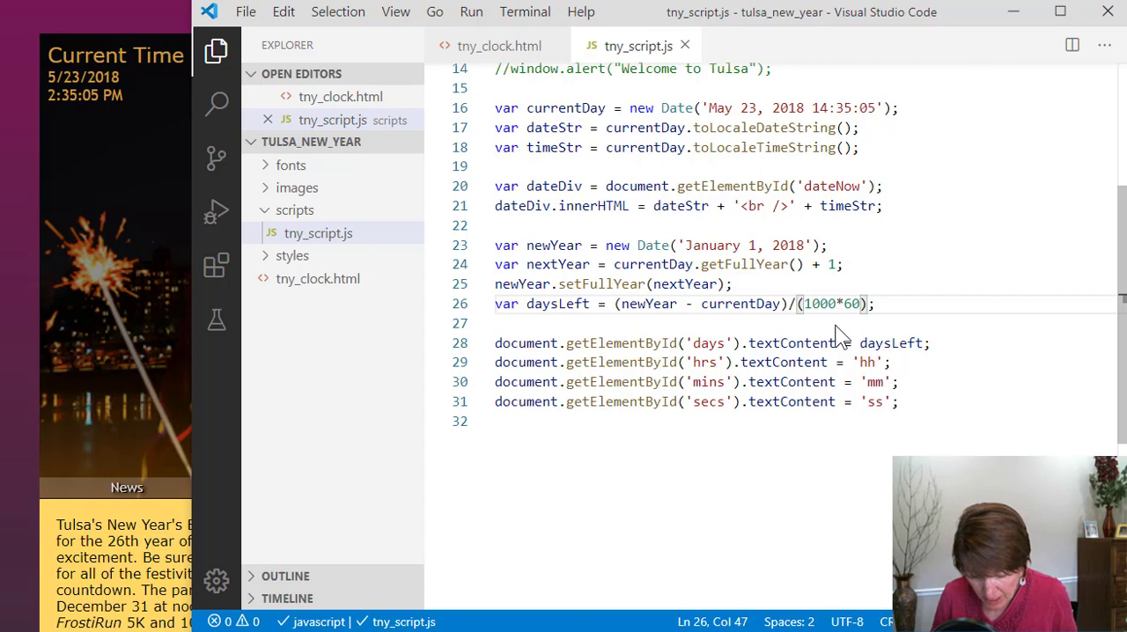
pyautogui.write('*')
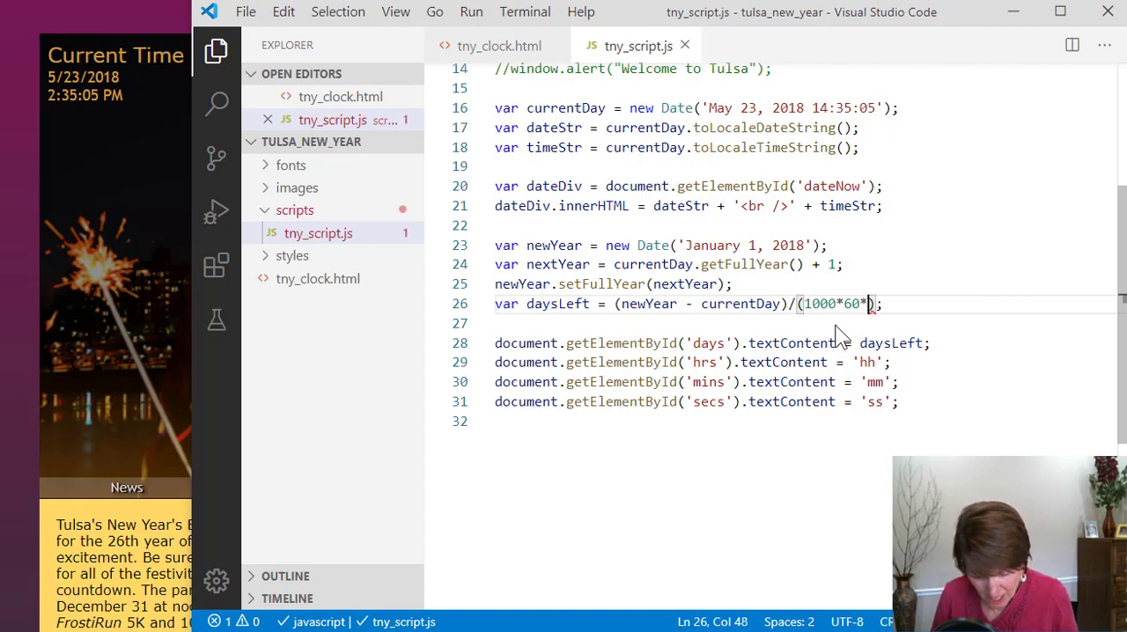
pyautogui.write('60')
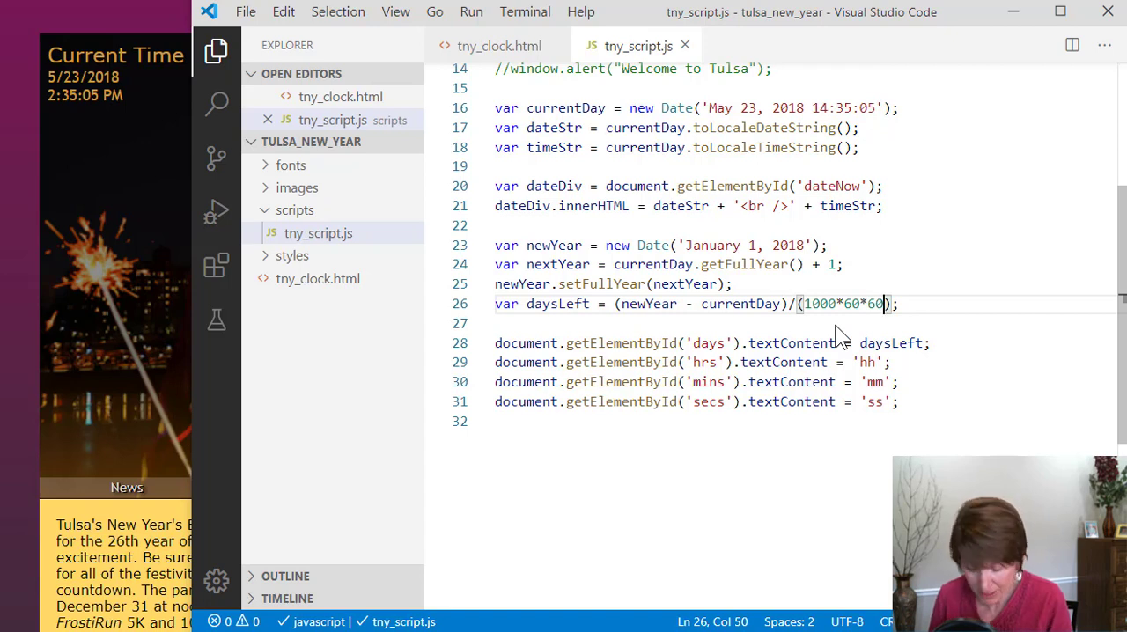
pyautogui.write('*24')
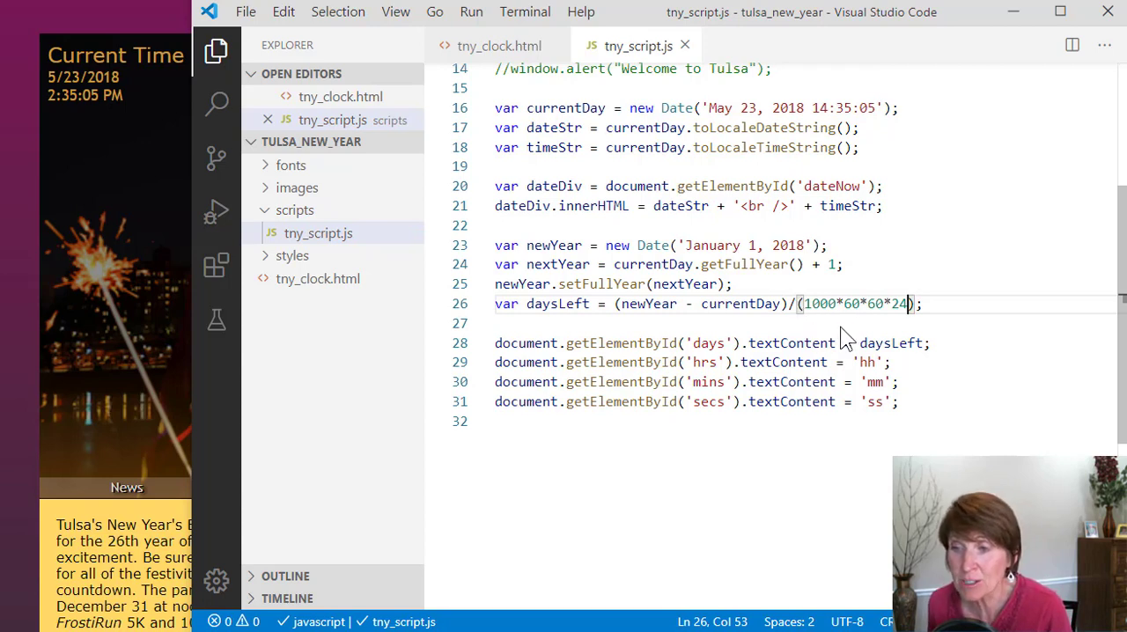
pyautogui.moveTo(828, 313)
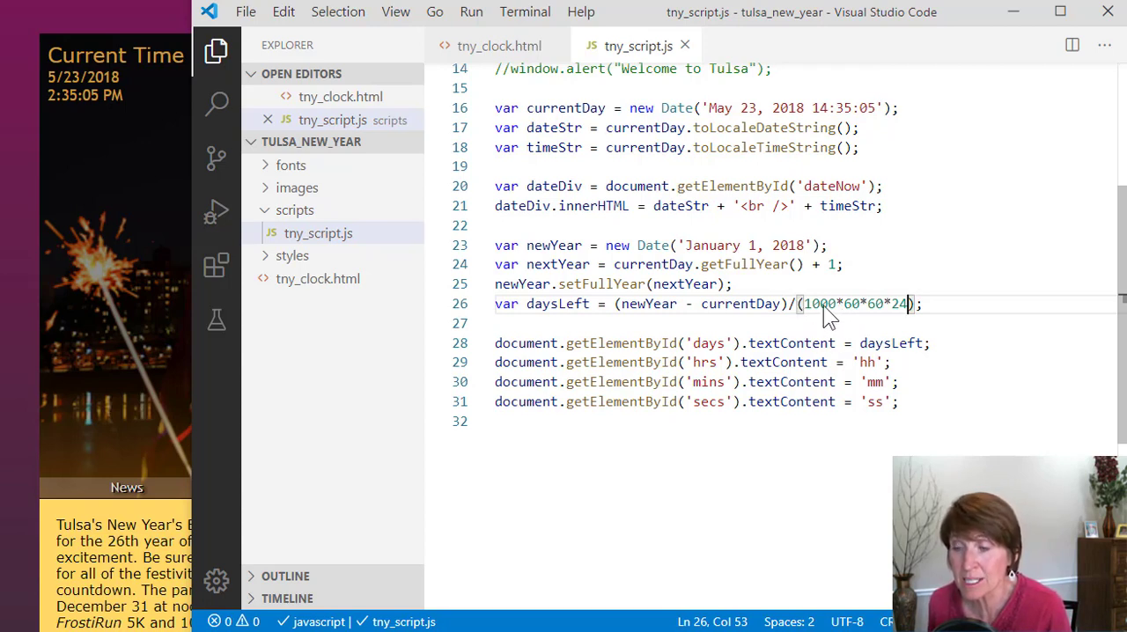
pyautogui.moveTo(854, 321)
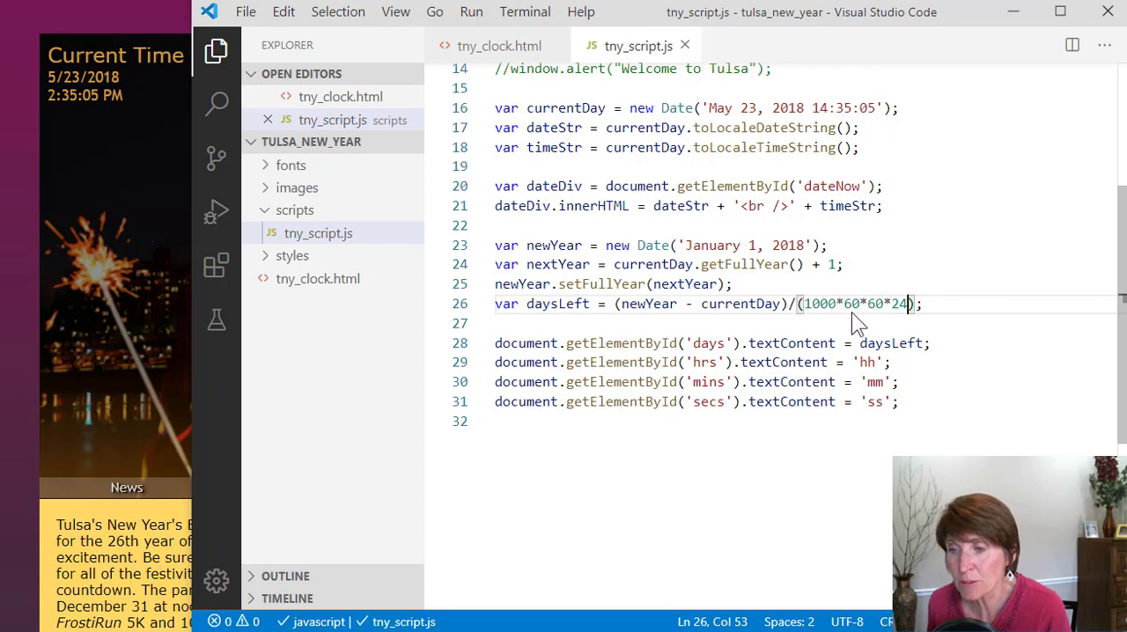
pyautogui.moveTo(867, 314)
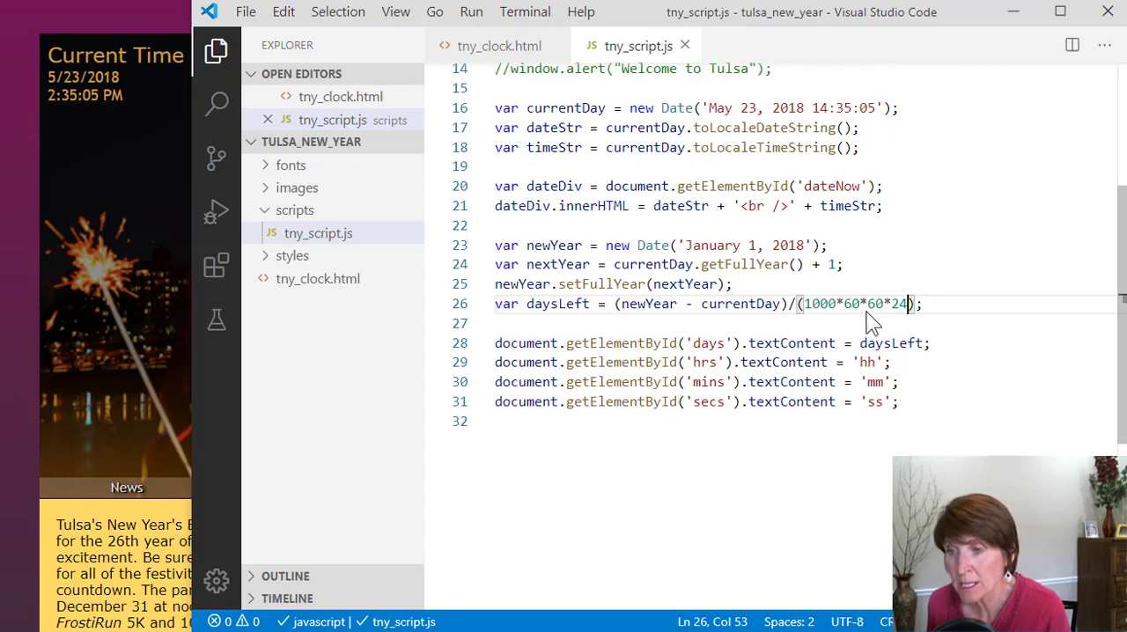
pyautogui.moveTo(881, 320)
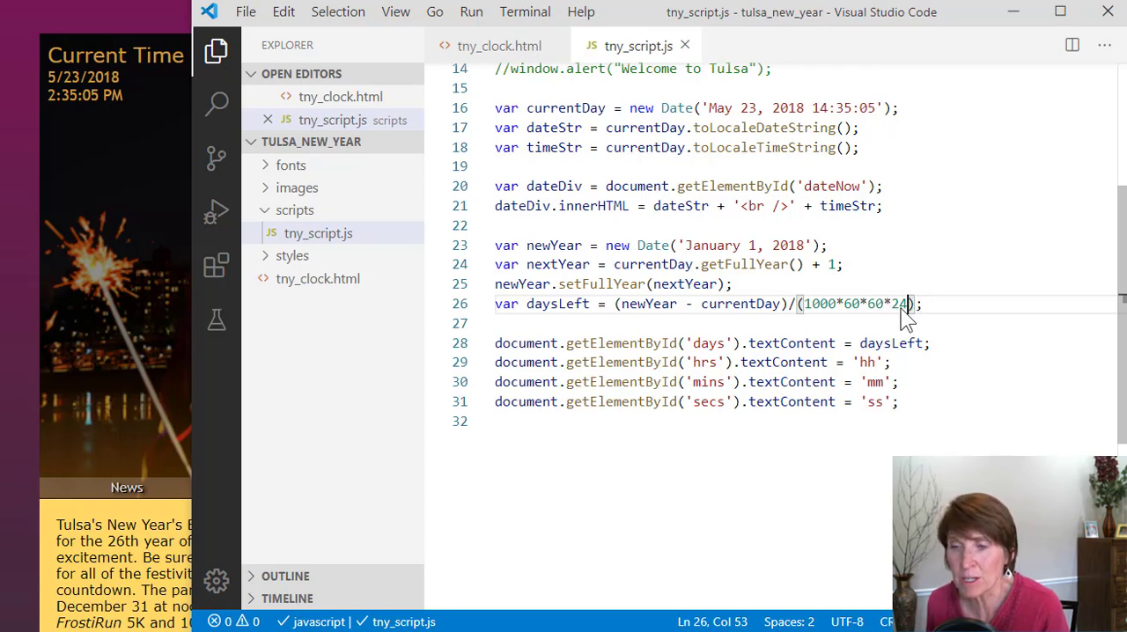
pyautogui.moveTo(855, 344)
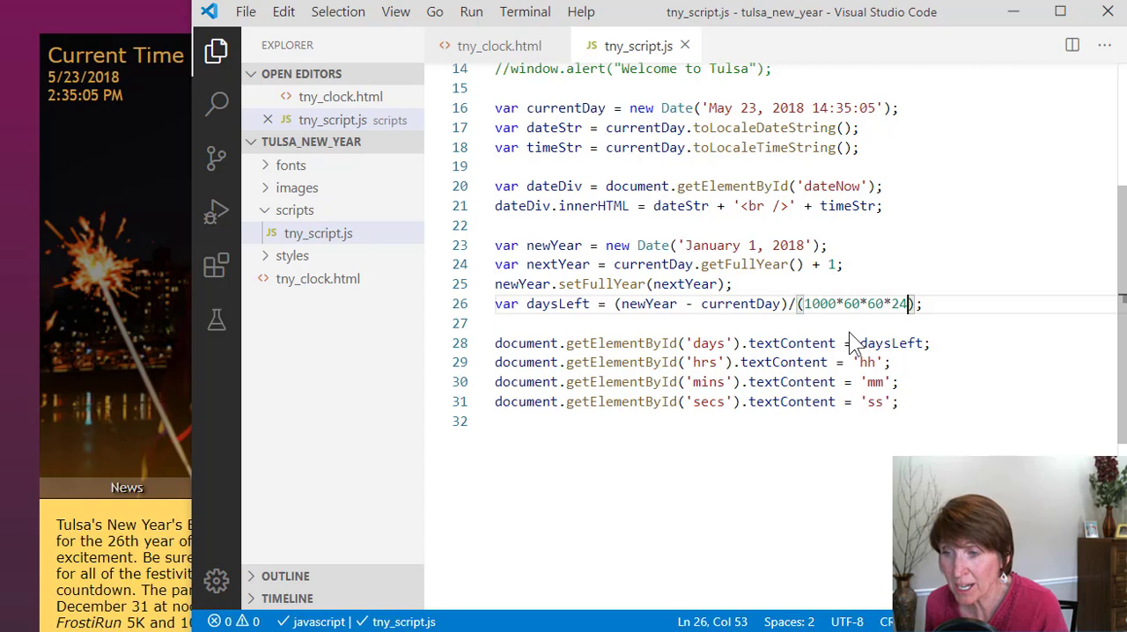
pyautogui.moveTo(655, 307)
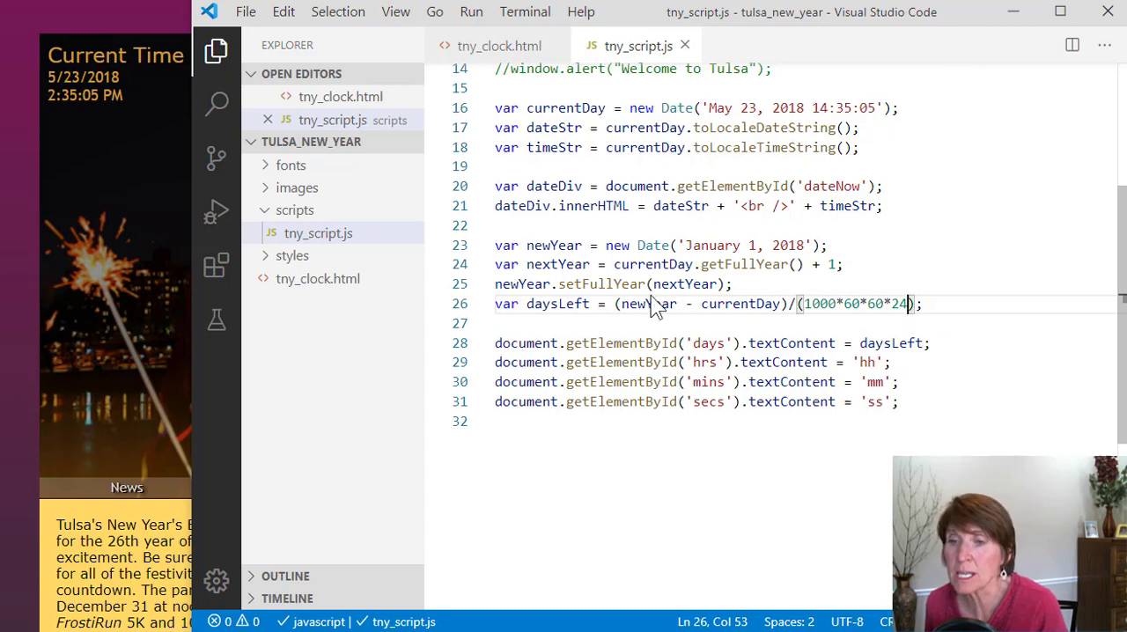
pyautogui.moveTo(885, 339)
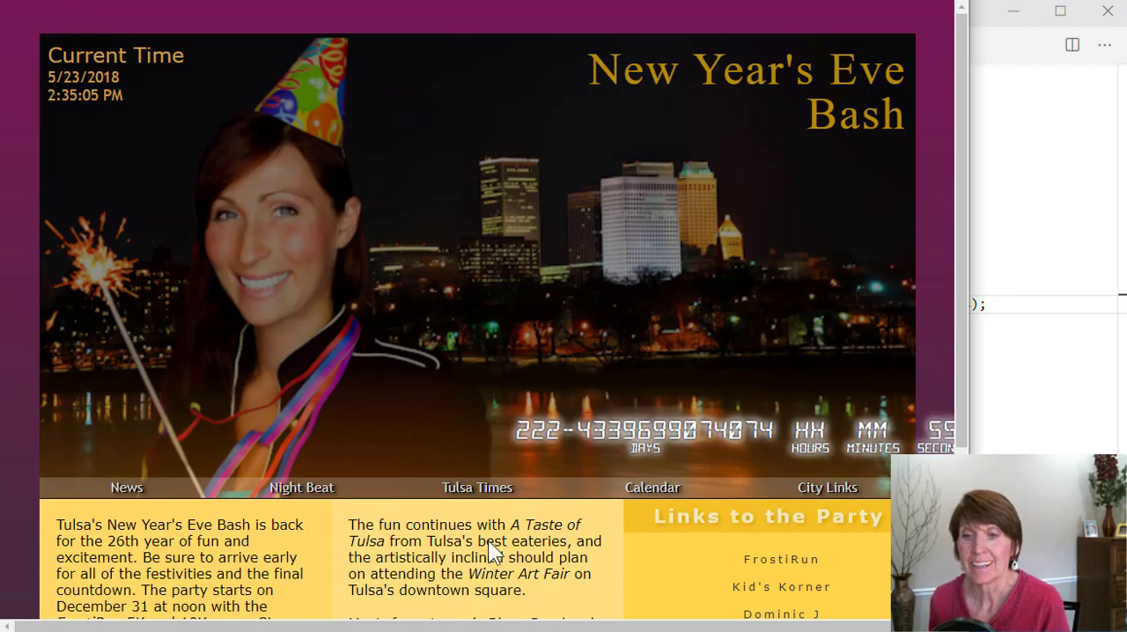
pyautogui.moveTo(608, 466)
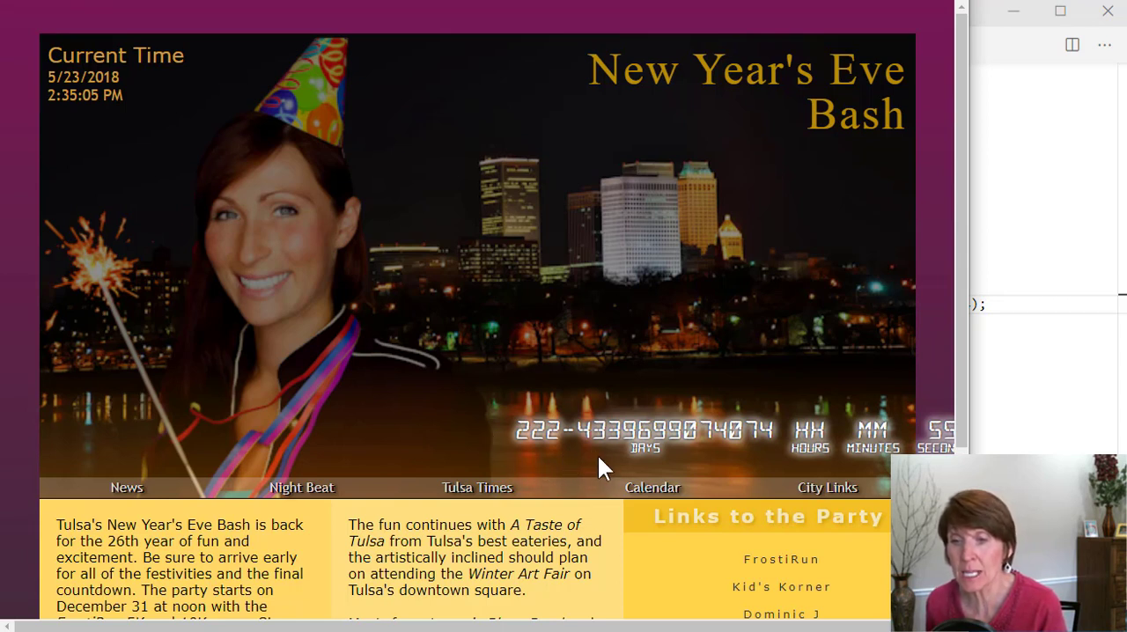
pyautogui.moveTo(543, 465)
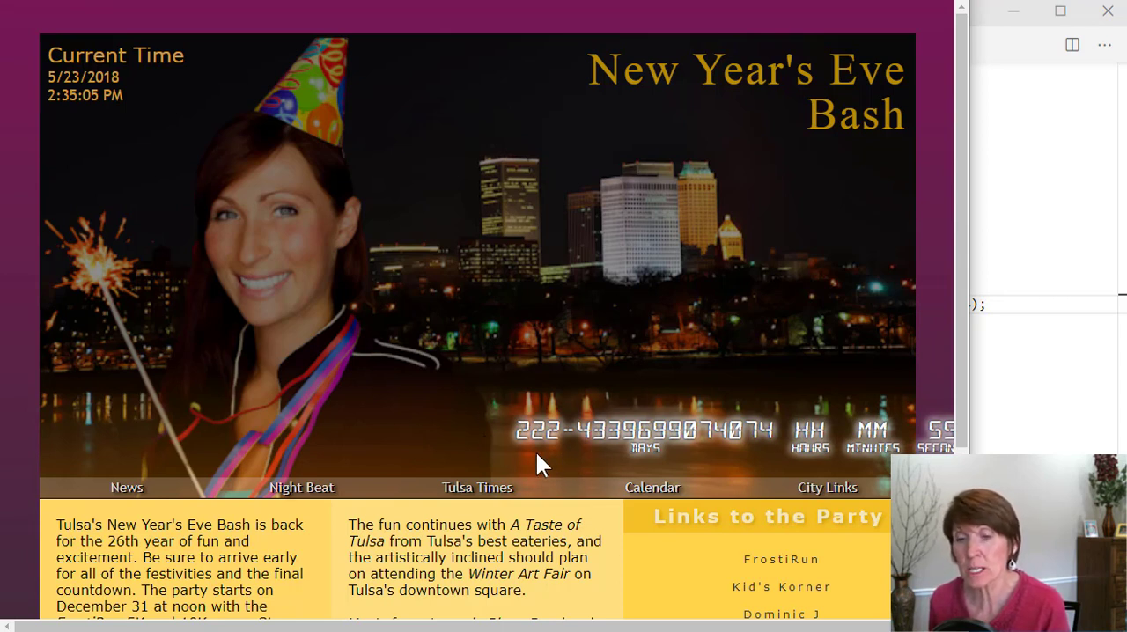
pyautogui.moveTo(563, 455)
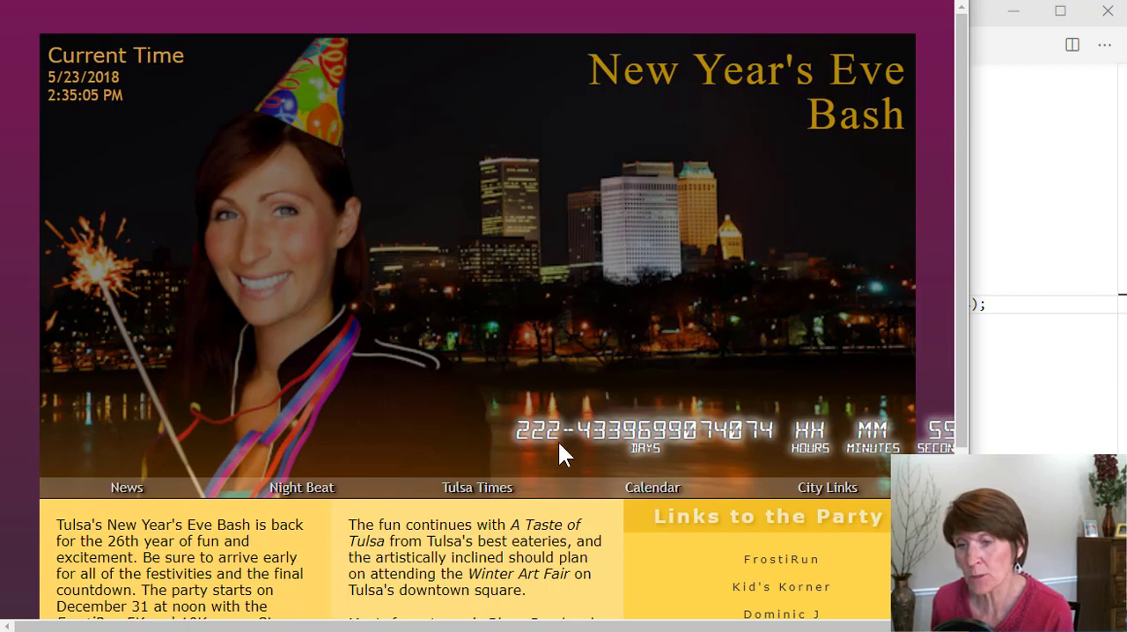
pyautogui.moveTo(703, 458)
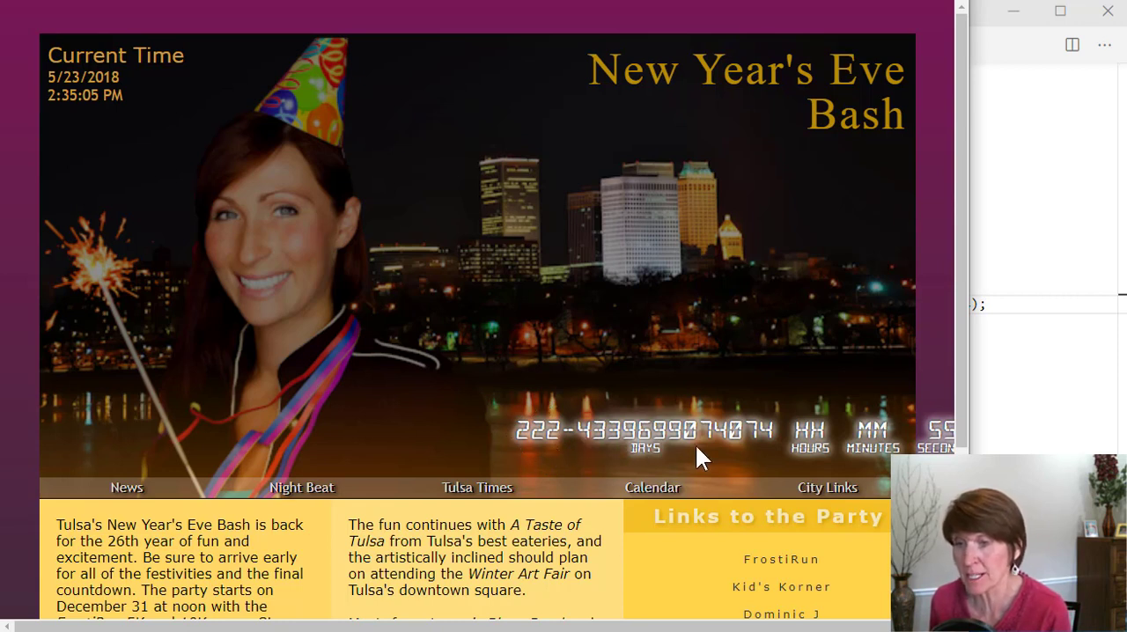
pyautogui.moveTo(532, 444)
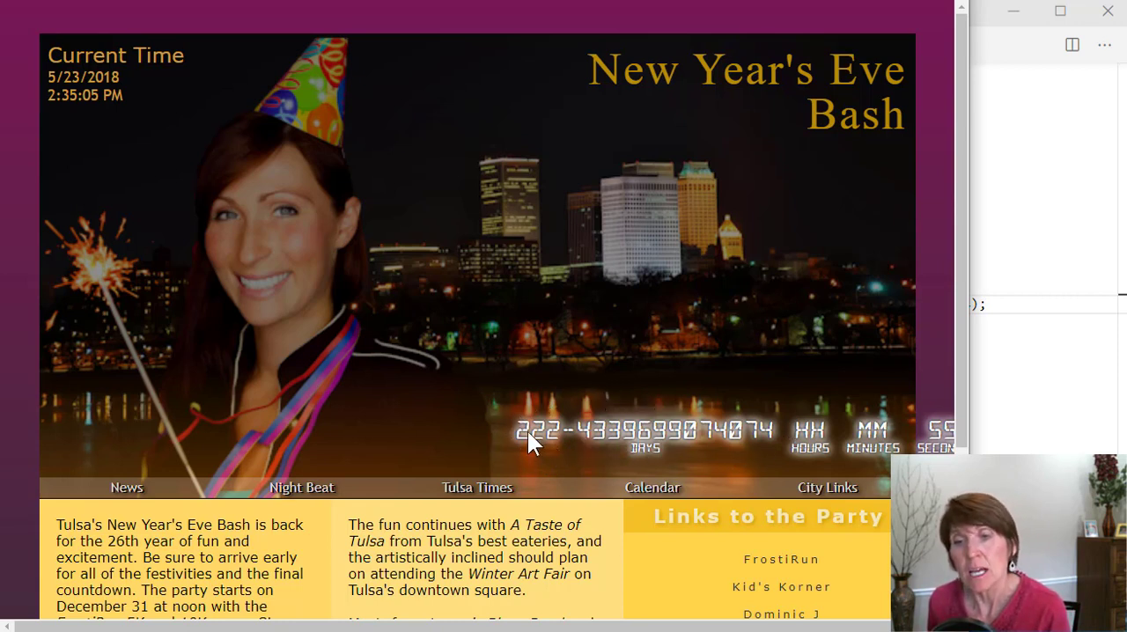
pyautogui.moveTo(564, 426)
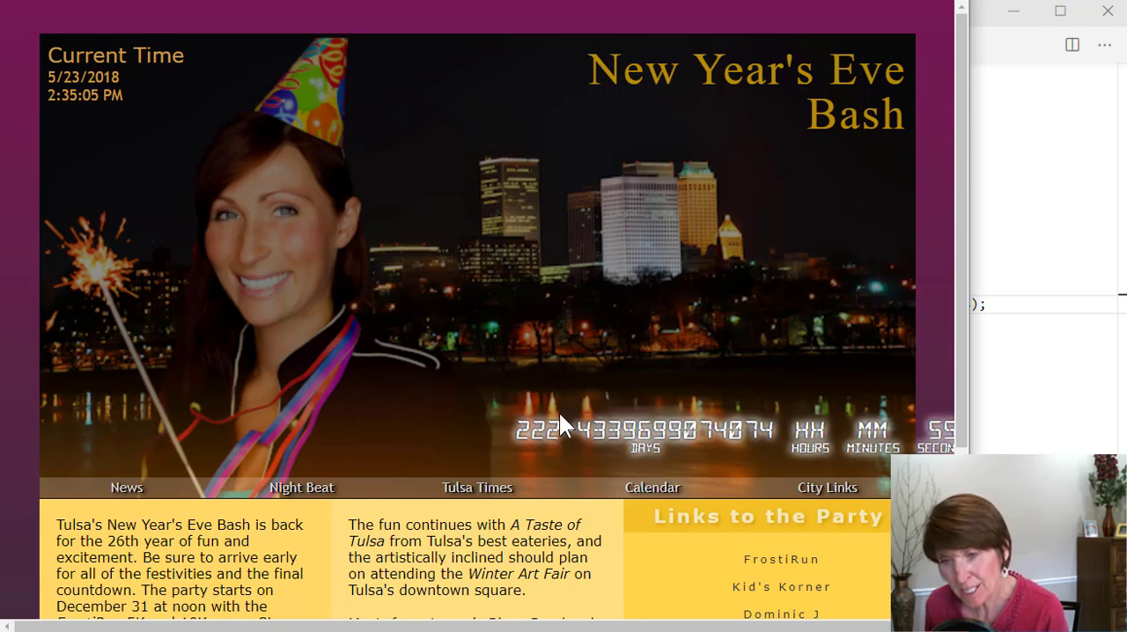
pyautogui.moveTo(663, 406)
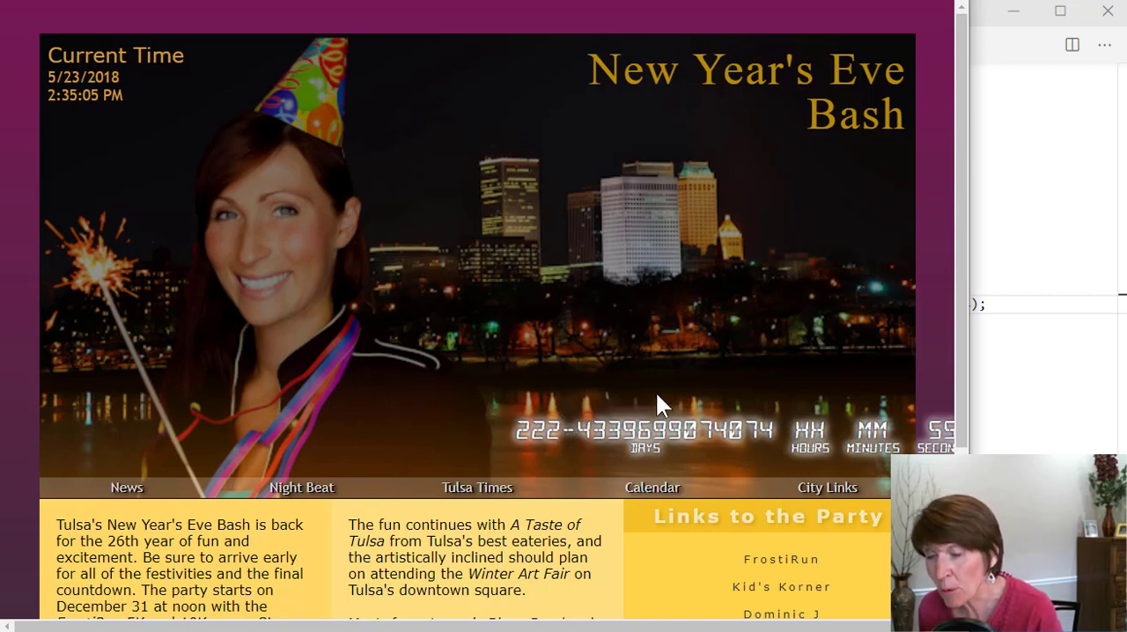
pyautogui.moveTo(532, 454)
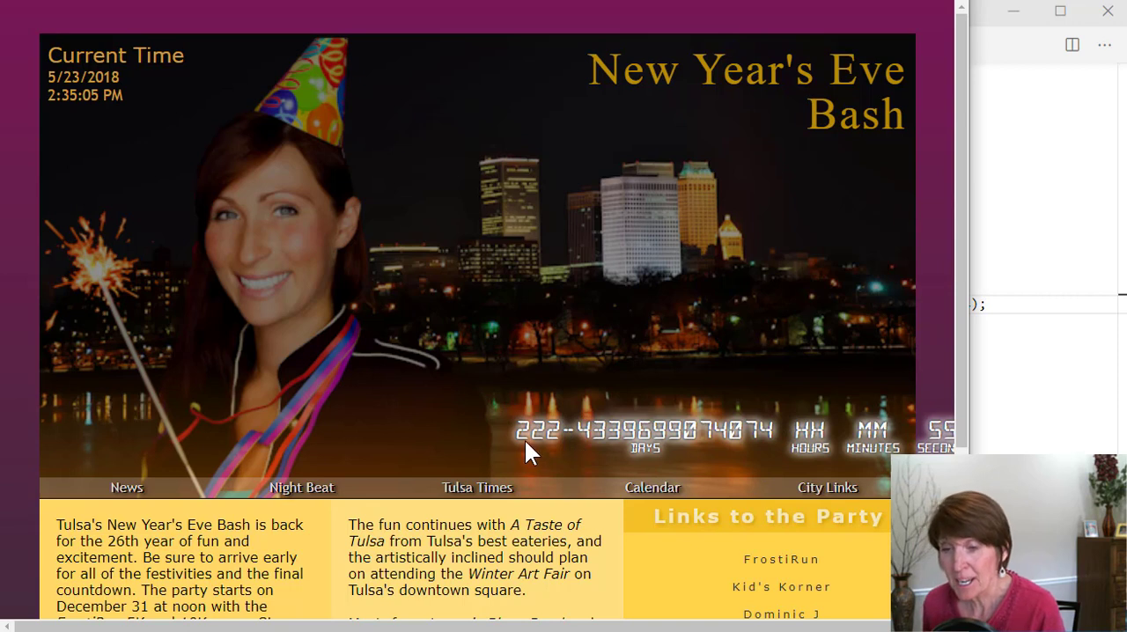
pyautogui.moveTo(655, 458)
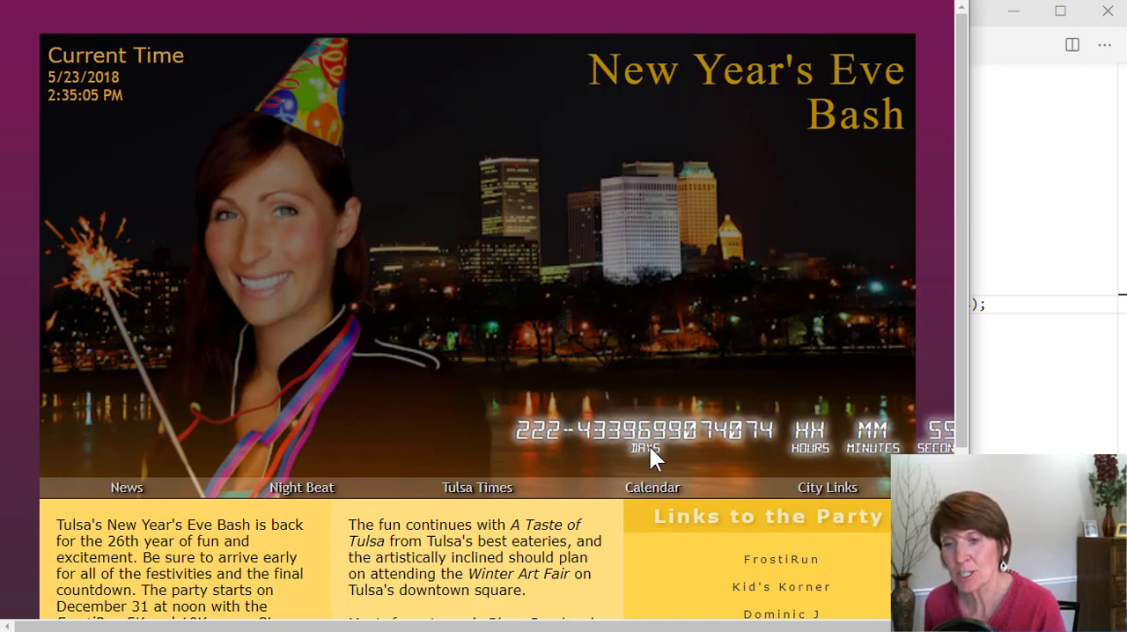
pyautogui.moveTo(572, 444)
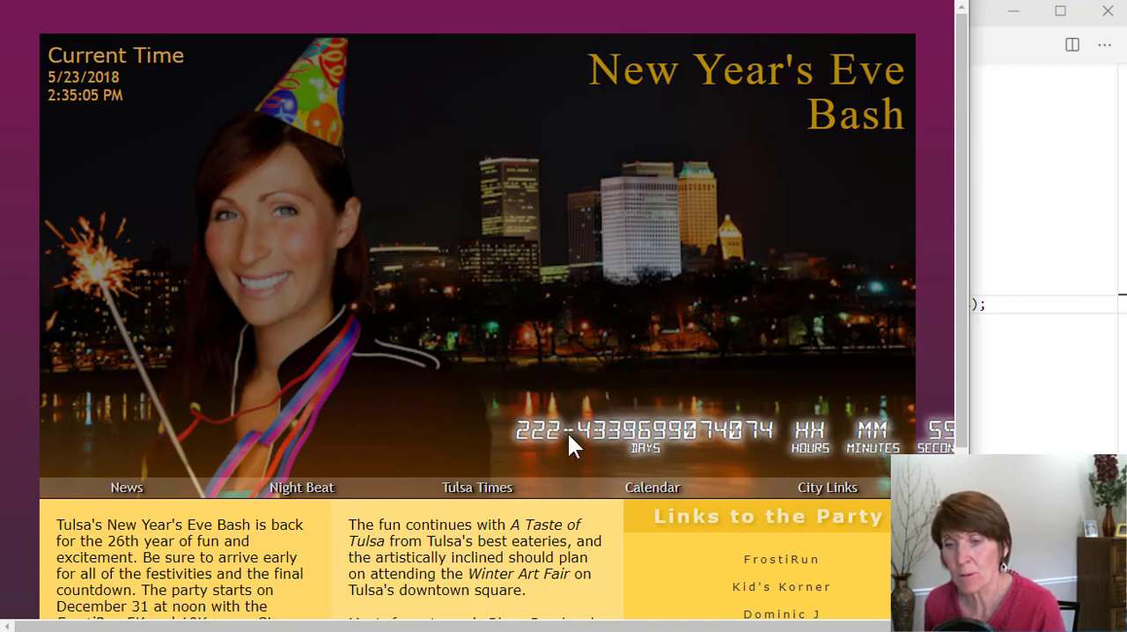
pyautogui.moveTo(603, 396)
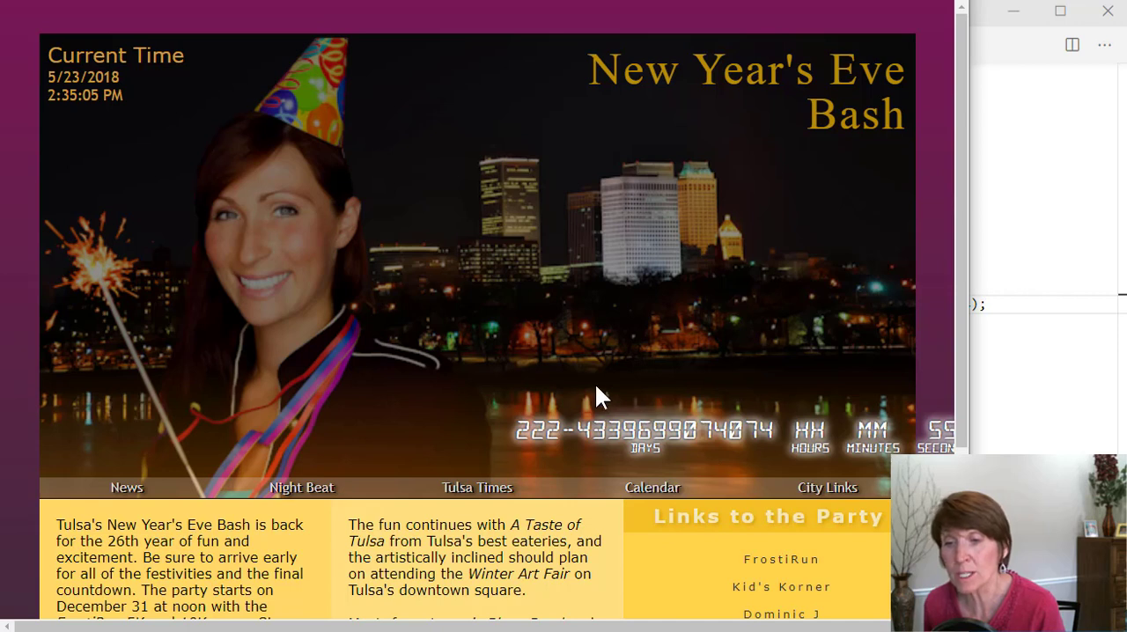
pyautogui.moveTo(749, 449)
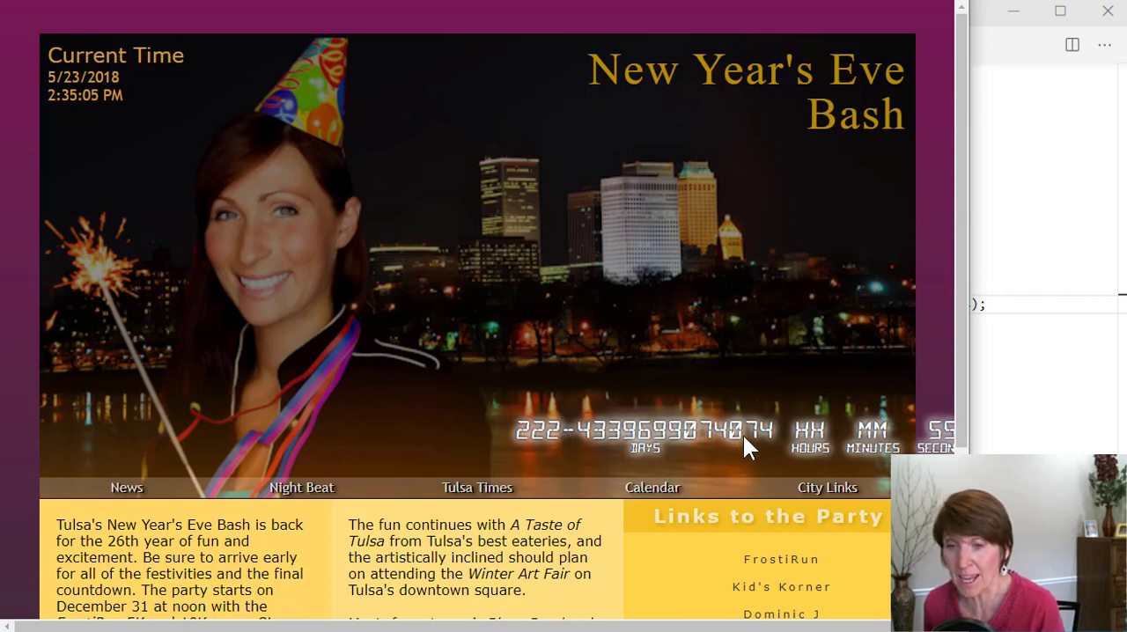
pyautogui.moveTo(758, 359)
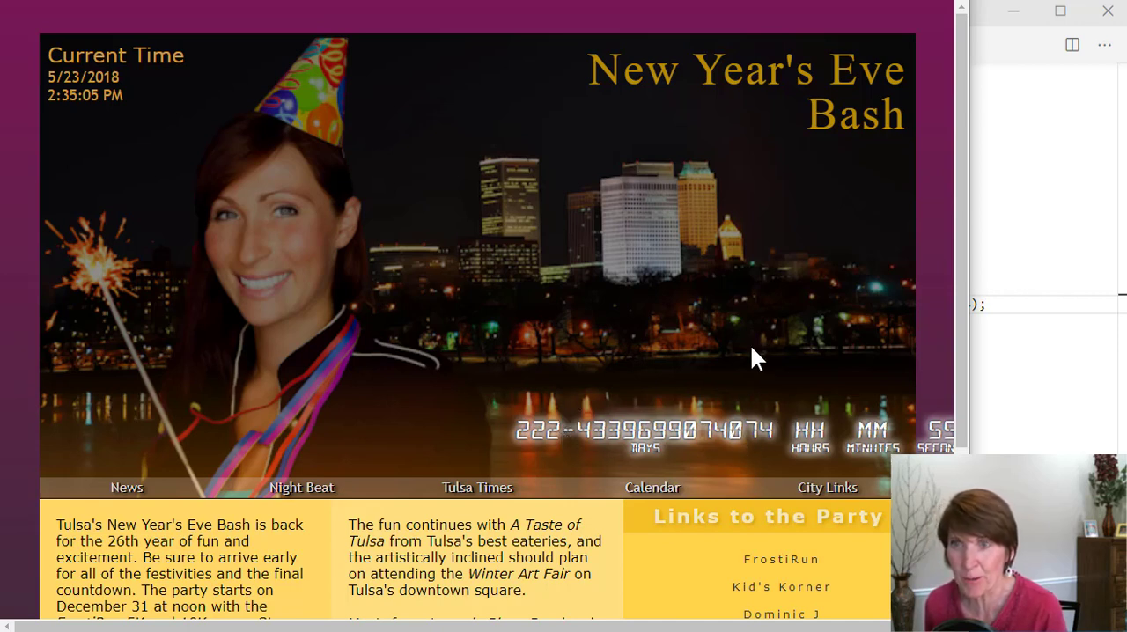